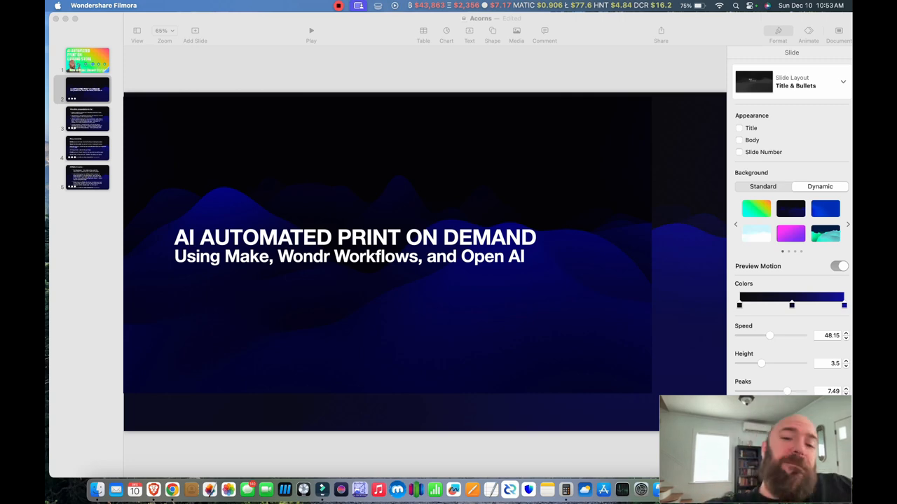
Step: Advance the Keynote deck from the title slide to slide 3, 'Who this presentation is for'
left_click(86, 117)
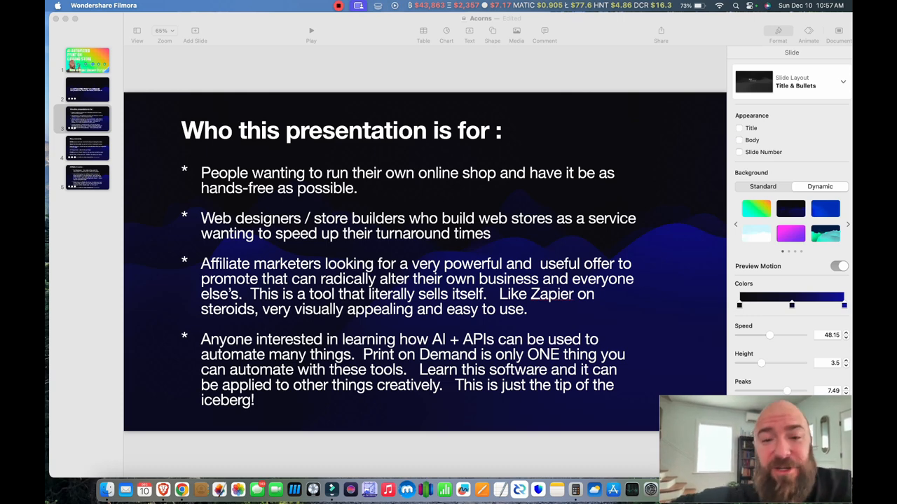
left_click(87, 178)
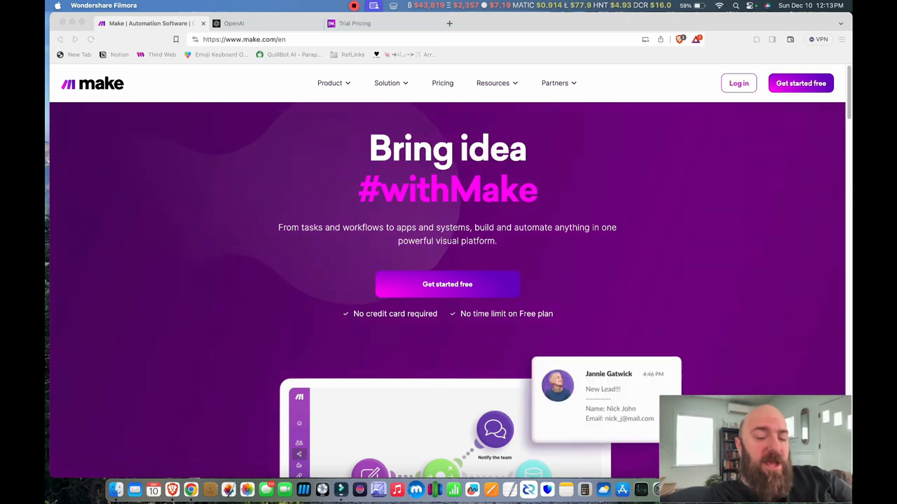
Step: Switch to the make.com browser tab to show Make's homepage
left_click(233, 23)
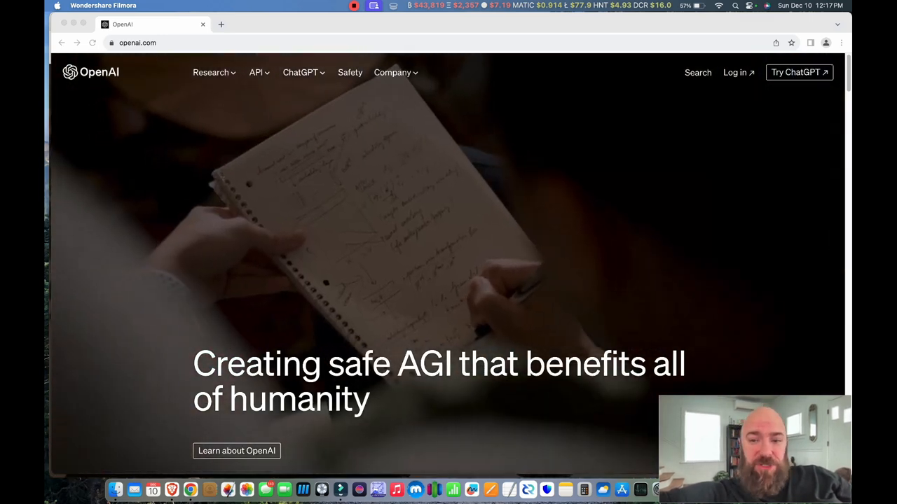
Step: Go from openai.com's Log in page to the Sign up form
left_click(798, 72)
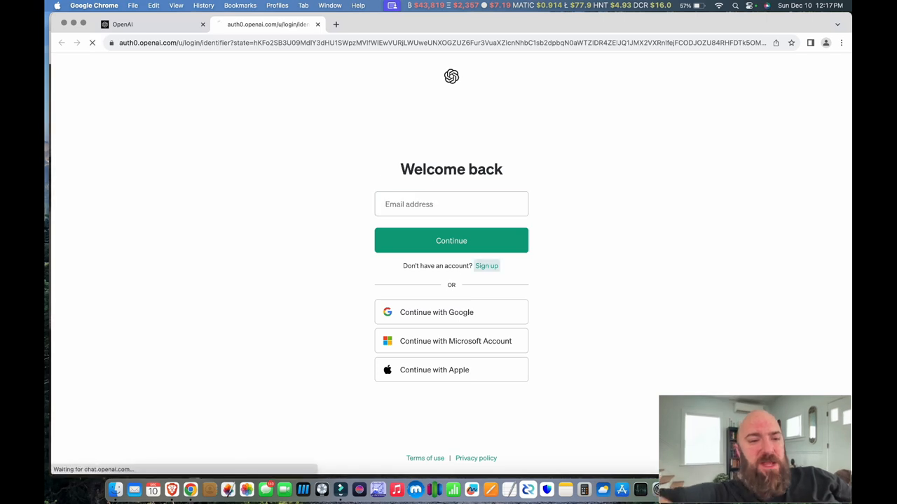
left_click(486, 266)
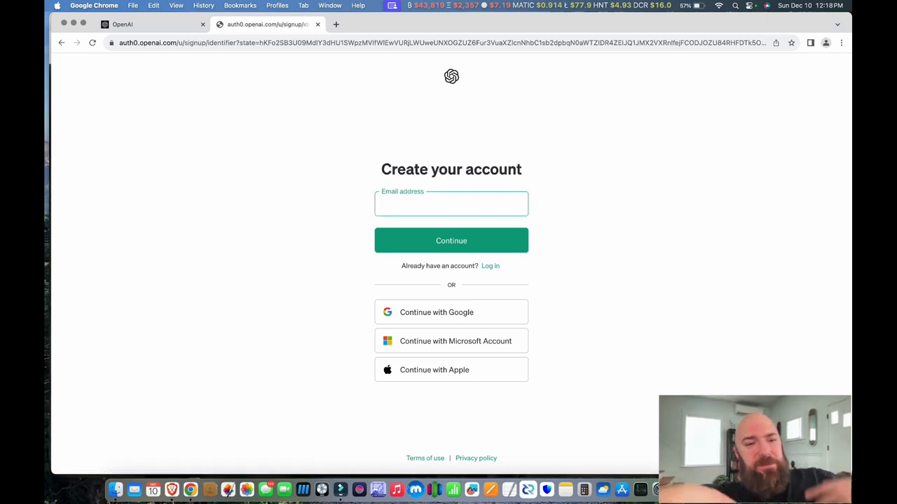
left_click(490, 265)
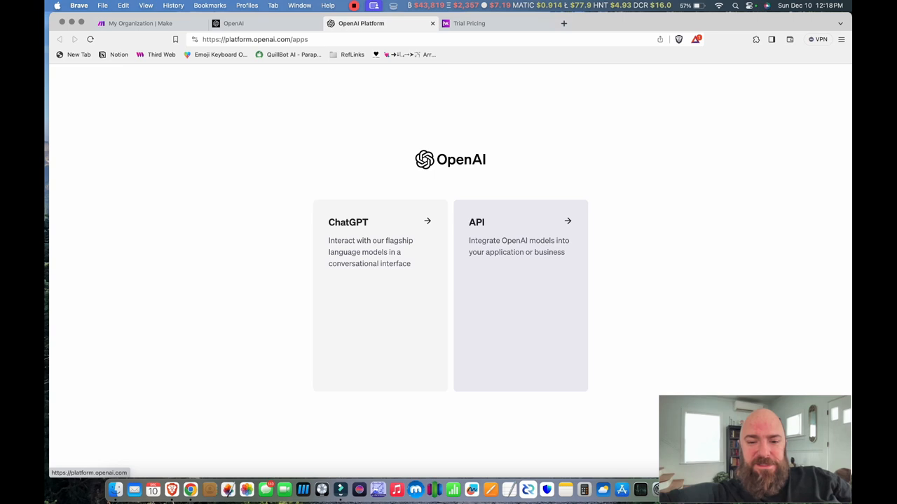
mouse_move(379, 294)
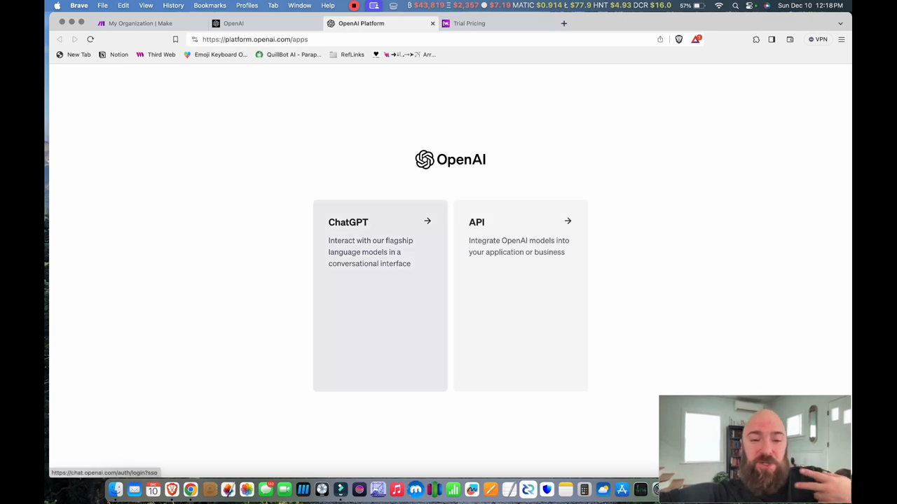
mouse_move(520, 295)
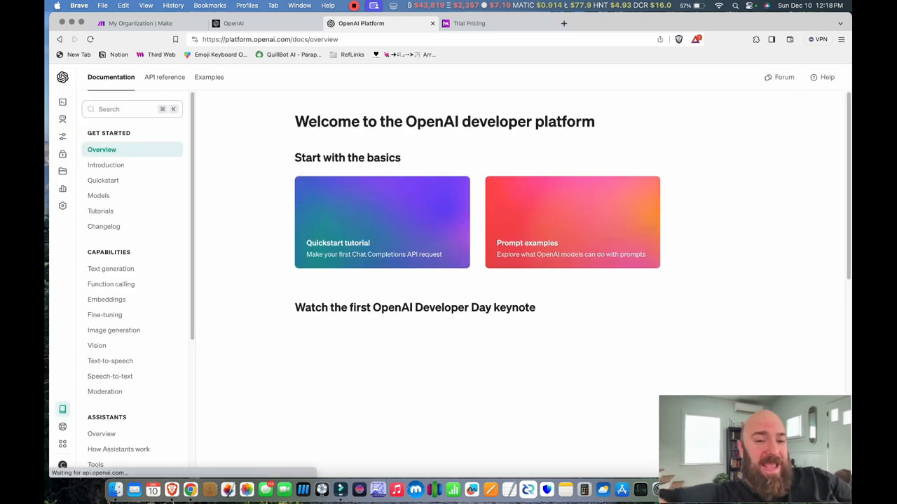
Step: Review the OpenAI Platform's Organization settings, Billing overview and API keys list
left_click(62, 77)
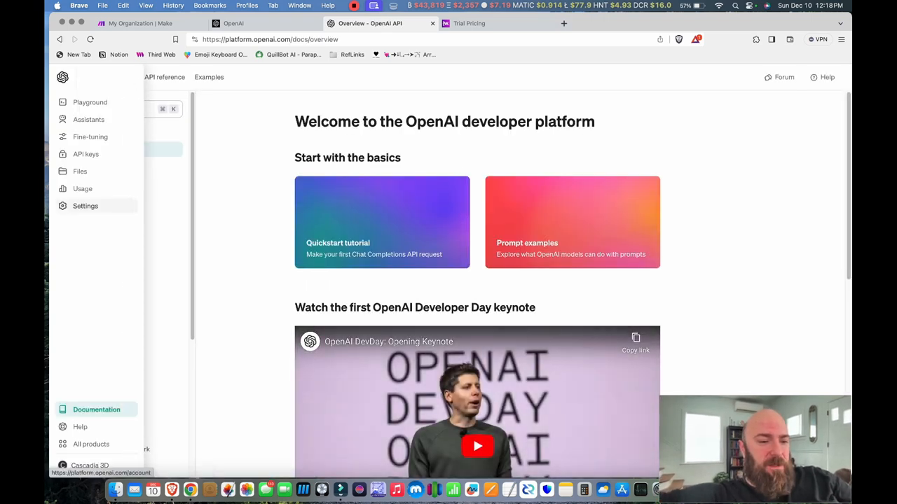
left_click(85, 205)
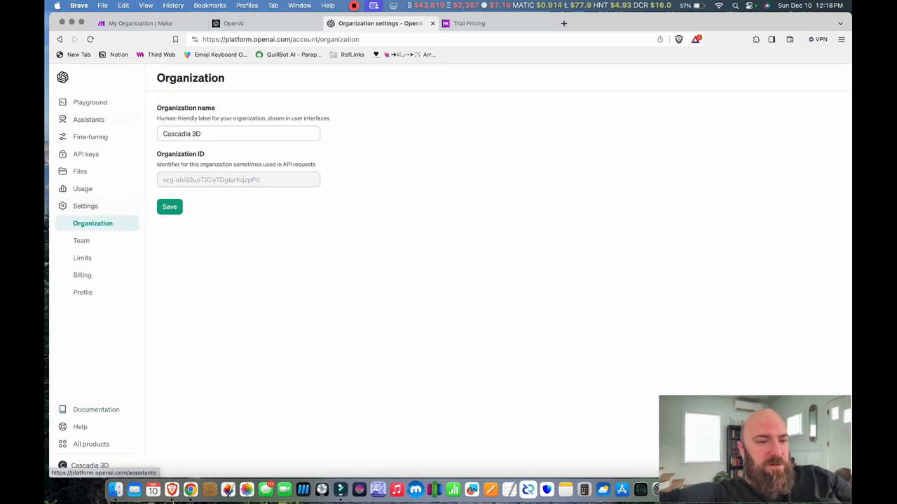
left_click(86, 154)
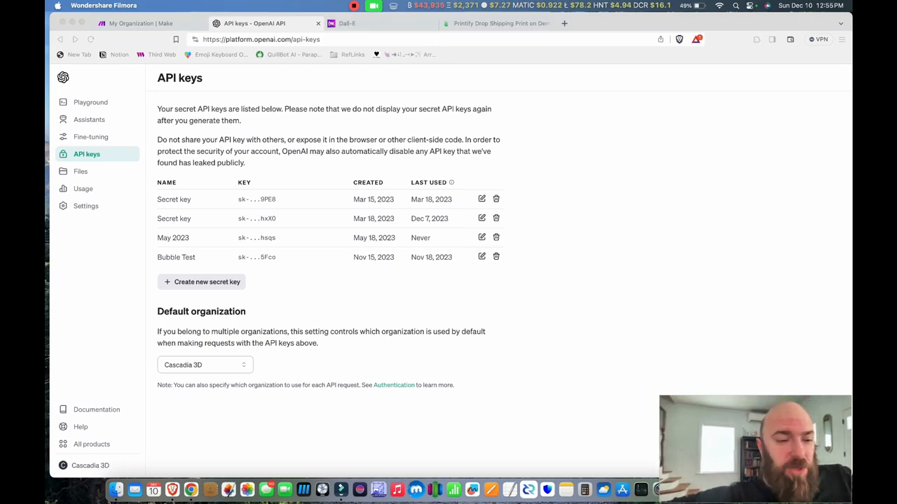
left_click(85, 206)
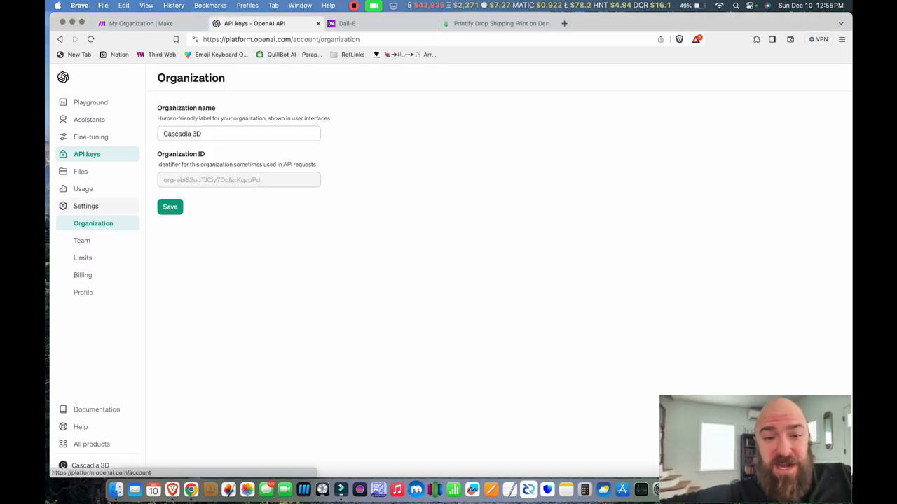
left_click(82, 275)
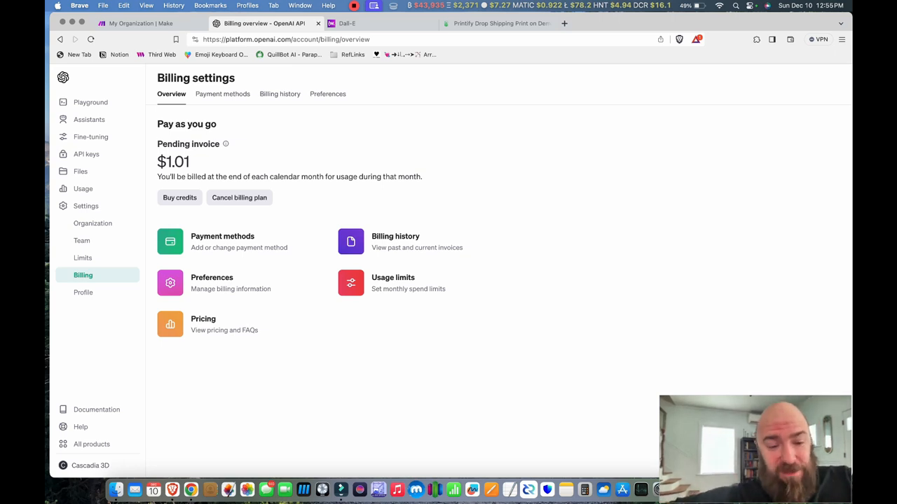
left_click(86, 154)
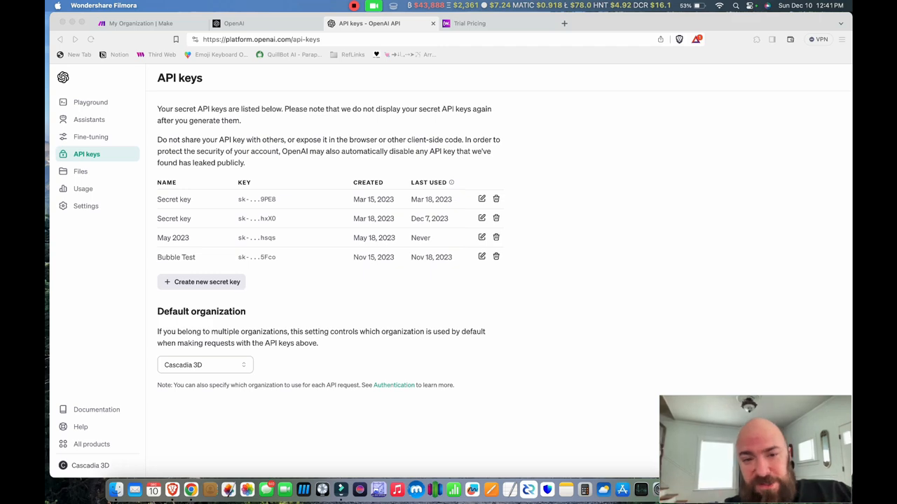
left_click(470, 23)
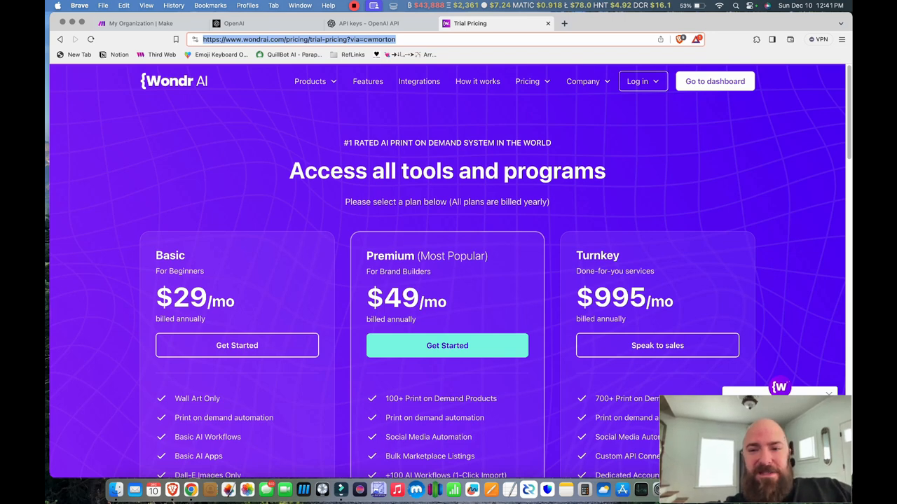
Step: Log in to Wondr AI by email using the emailed verification code
left_click(637, 82)
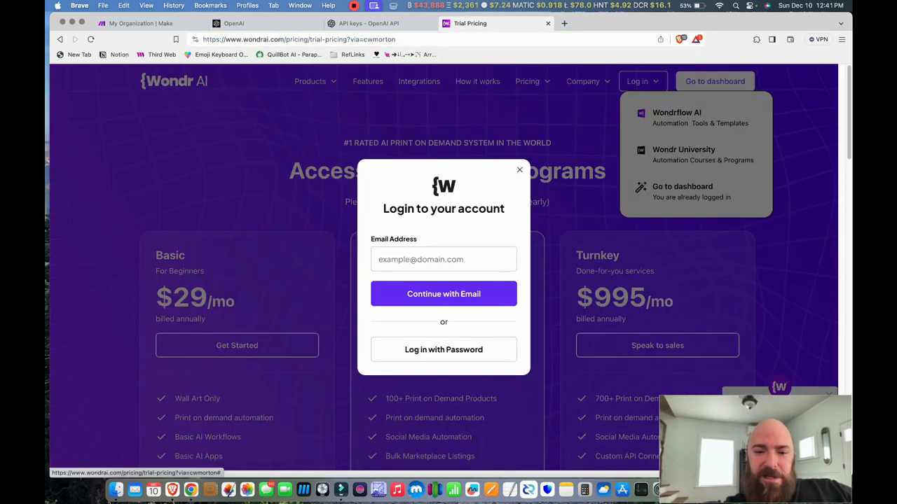
left_click(444, 294)
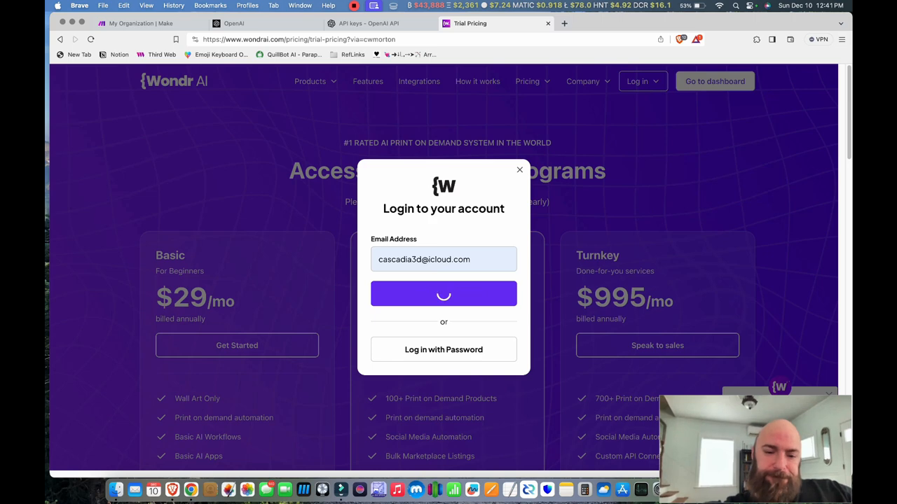
left_click(443, 294)
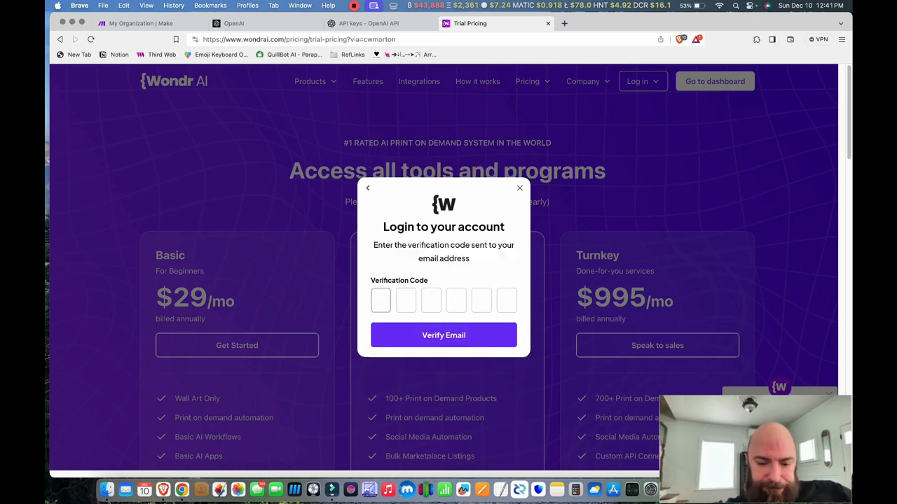
type("815")
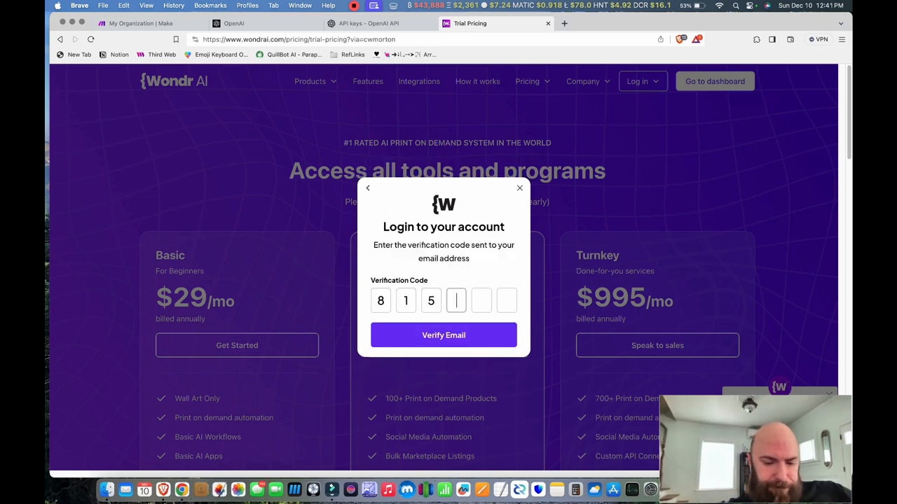
type("718")
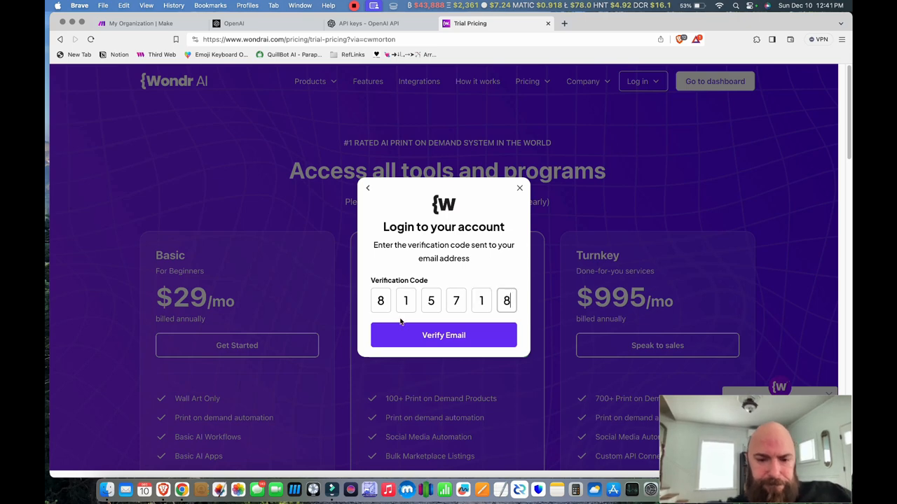
left_click(443, 335)
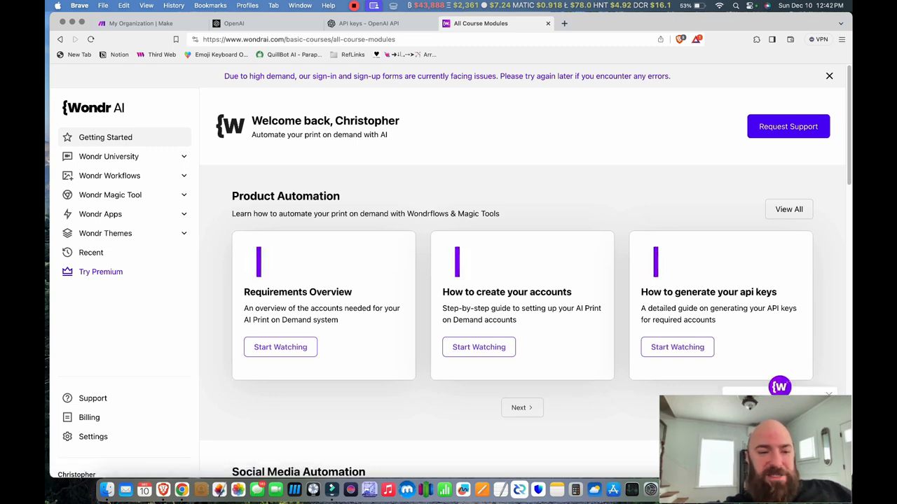
Step: Browse Wondr AI's basic and premium automation workflow libraries
left_click(110, 175)
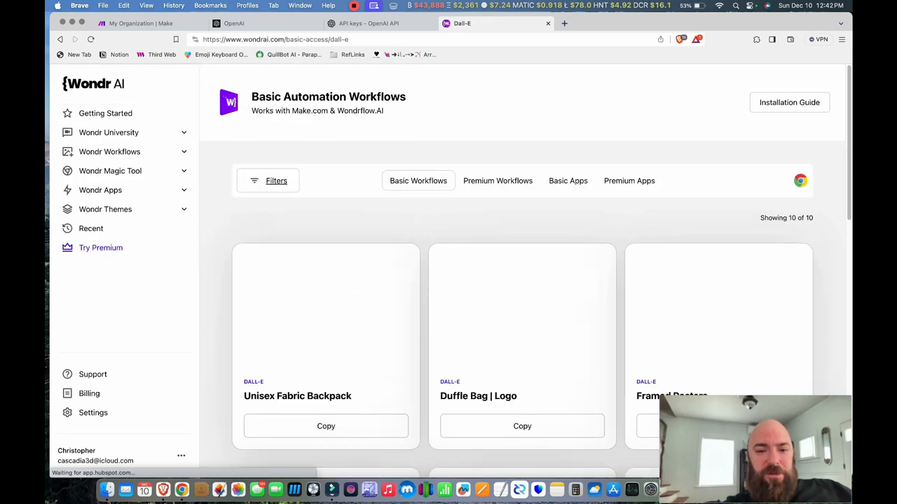
scroll("down", 3)
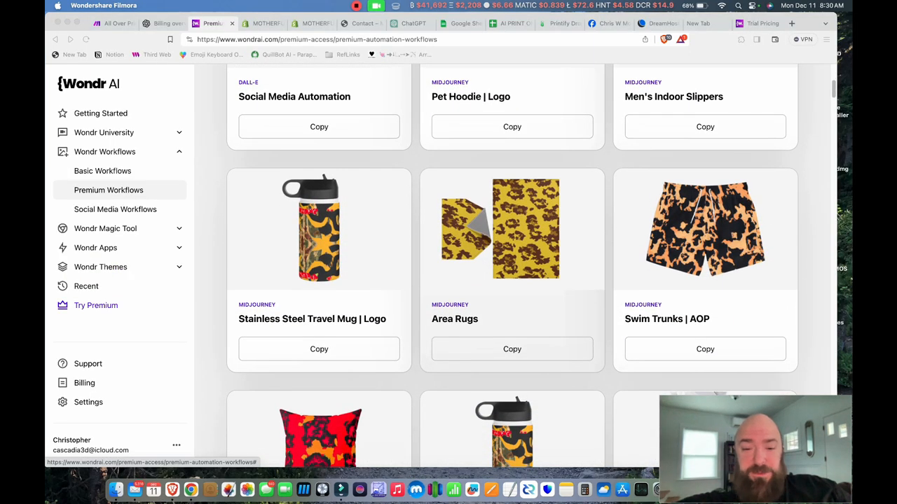
scroll("down", 3)
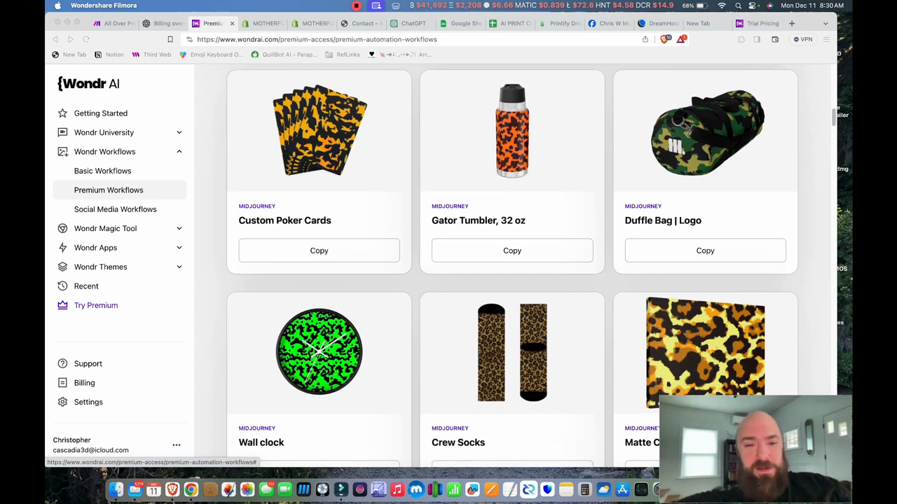
scroll("down", 3)
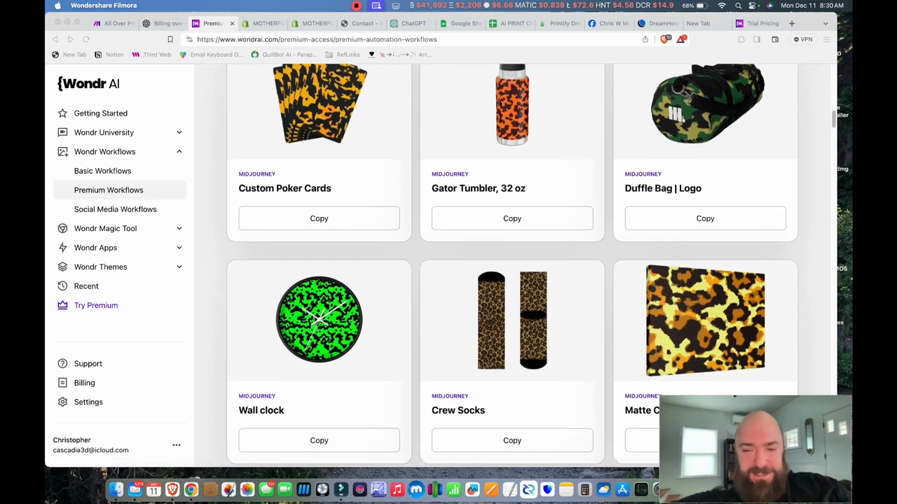
scroll("down", 3)
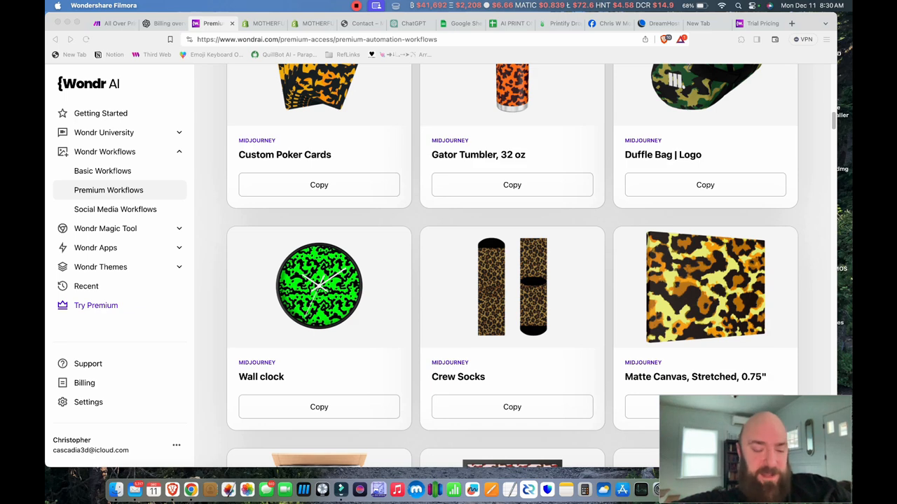
left_click(603, 23)
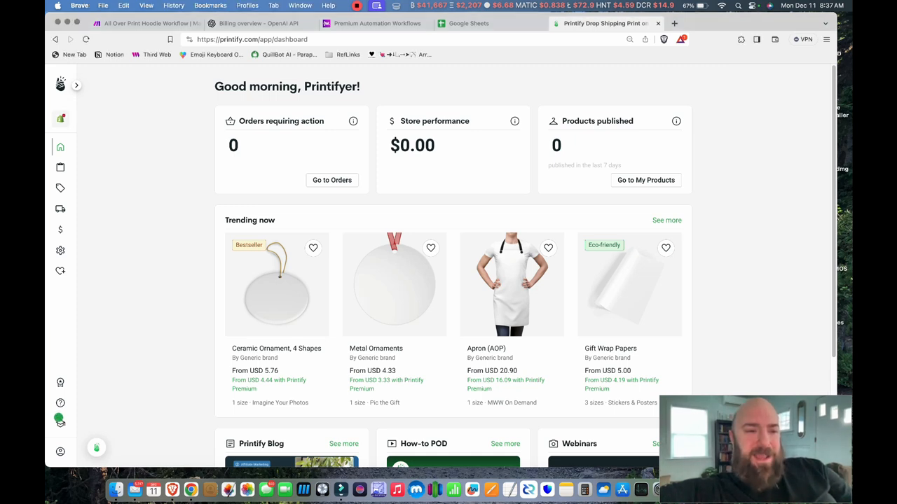
Step: Open Printify's sidebar store switcher listing the Etsy, eBay and Shopify stores
left_click(60, 118)
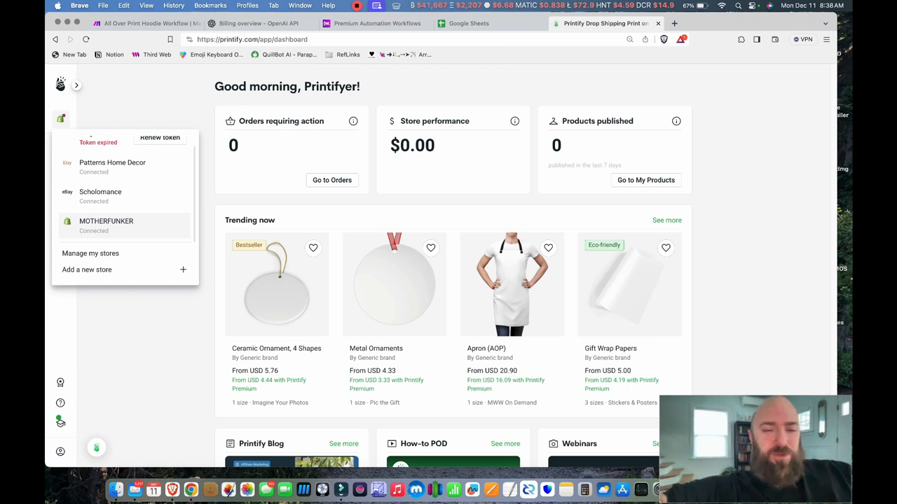
mouse_move(106, 221)
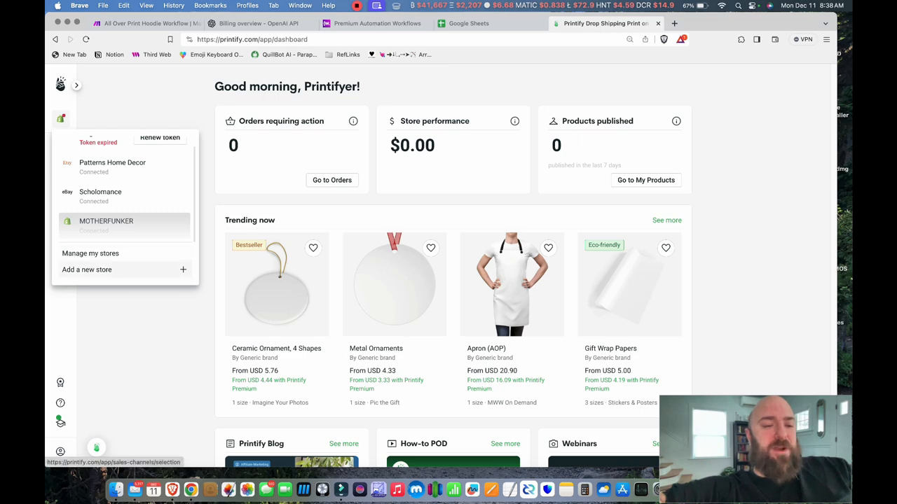
Step: Choose 'Add a new store' and scroll the 'Let's connect your store!' channels
left_click(86, 270)
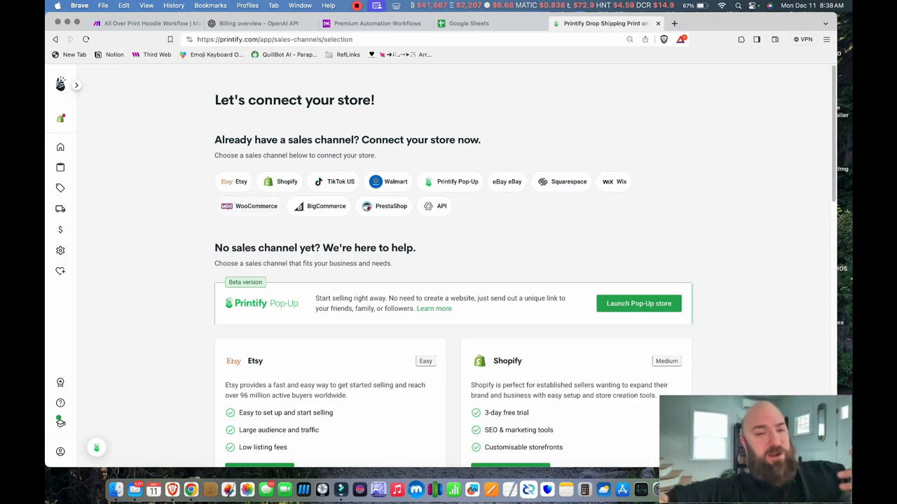
scroll("down", 3)
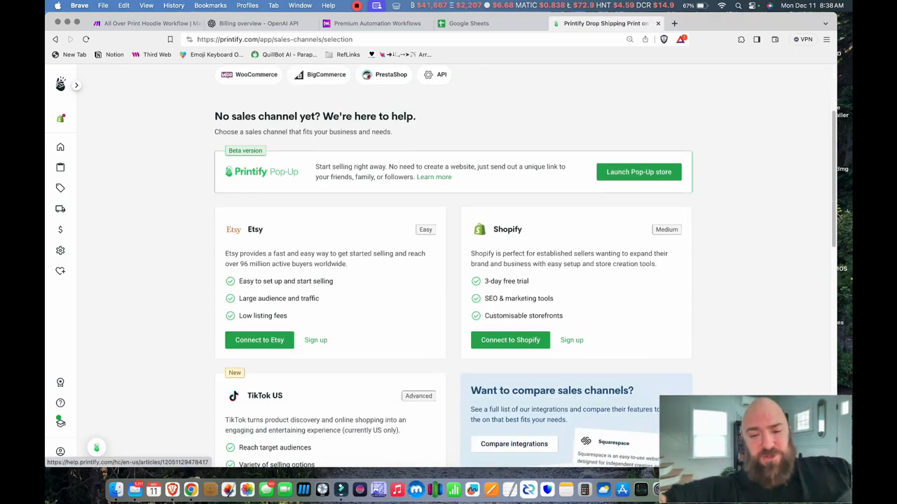
scroll("up", 3)
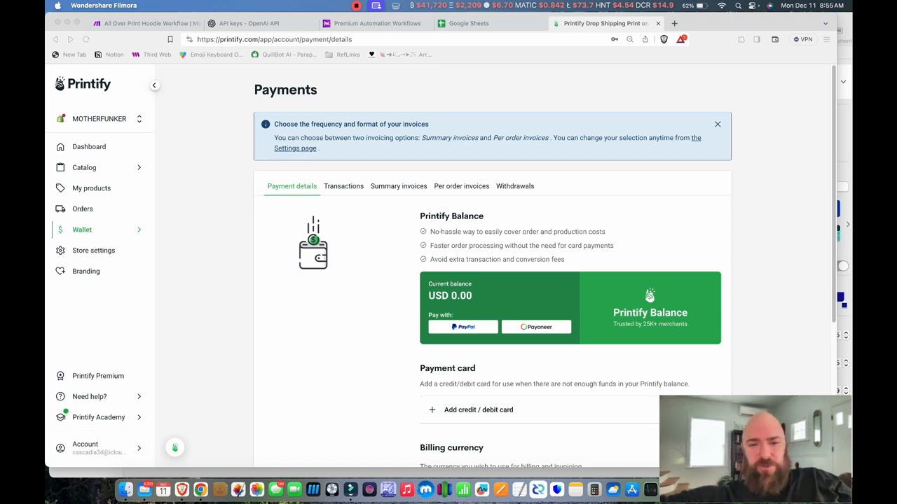
Step: Visit Store settings, My Stores and Dashboard, ending on Wallet > Payments at USD 0.00
left_click(93, 250)
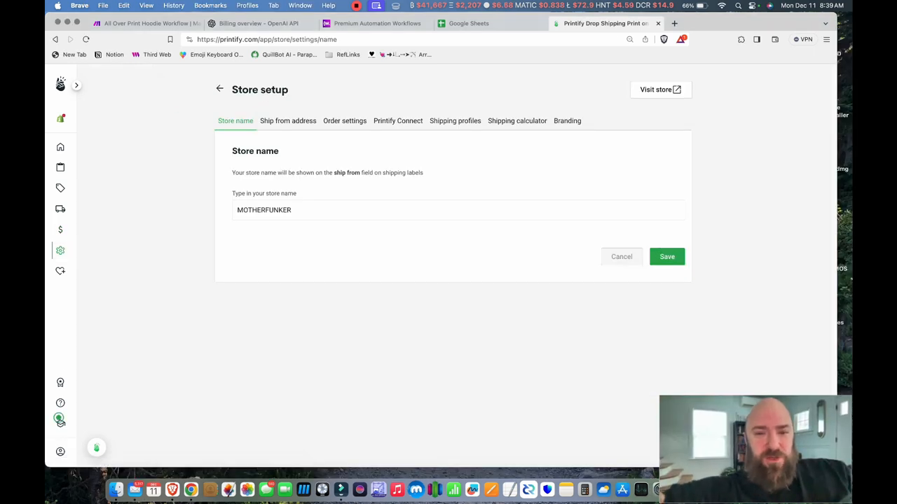
left_click(219, 89)
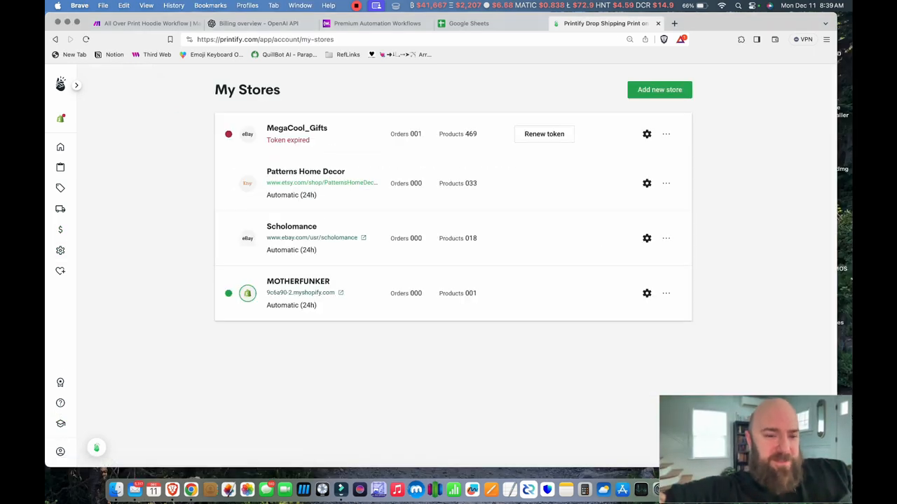
left_click(647, 293)
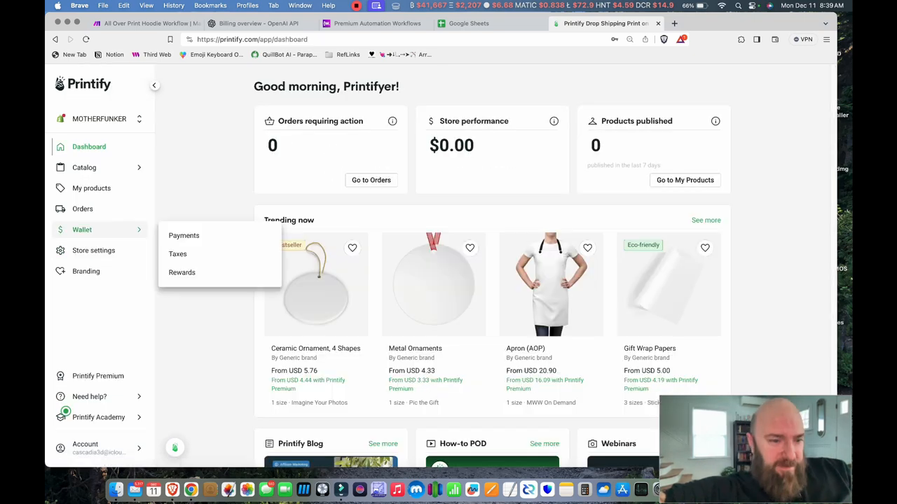
left_click(184, 235)
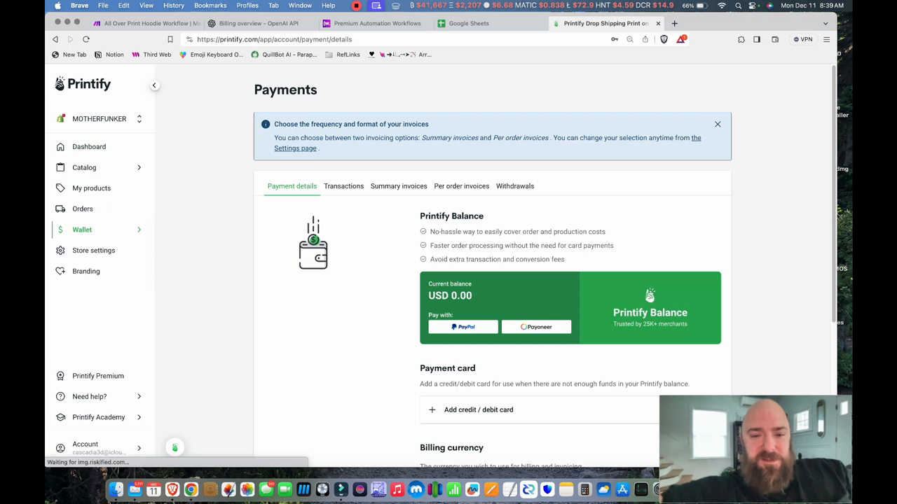
scroll("down", 3)
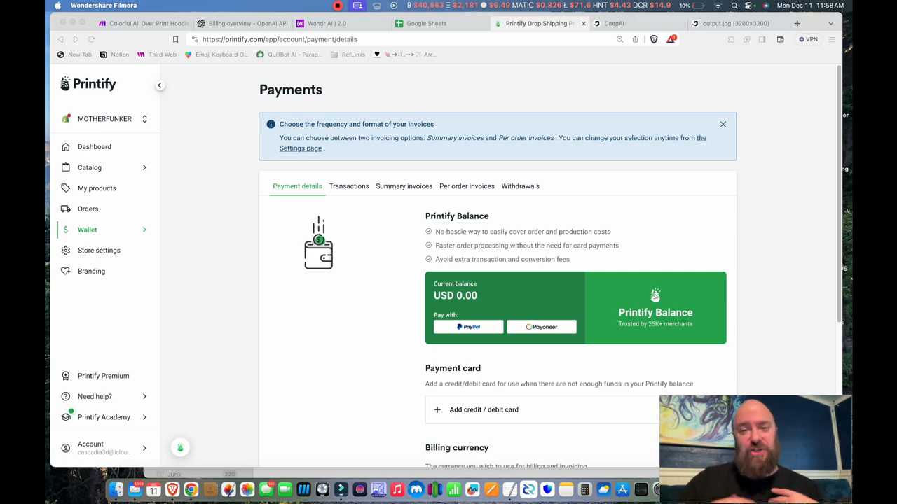
left_click(634, 23)
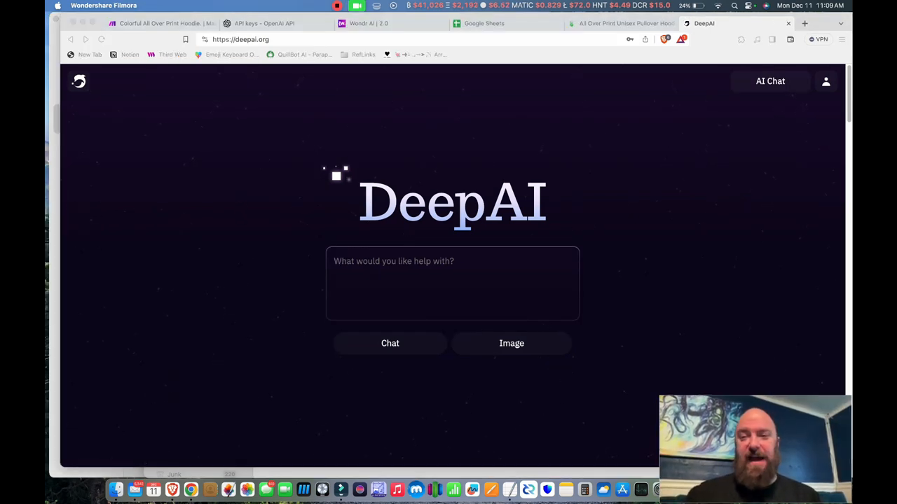
Step: Open DeepAI's Credits and Billing tab and scroll through plans, Add Credits and Usage
left_click(452, 284)
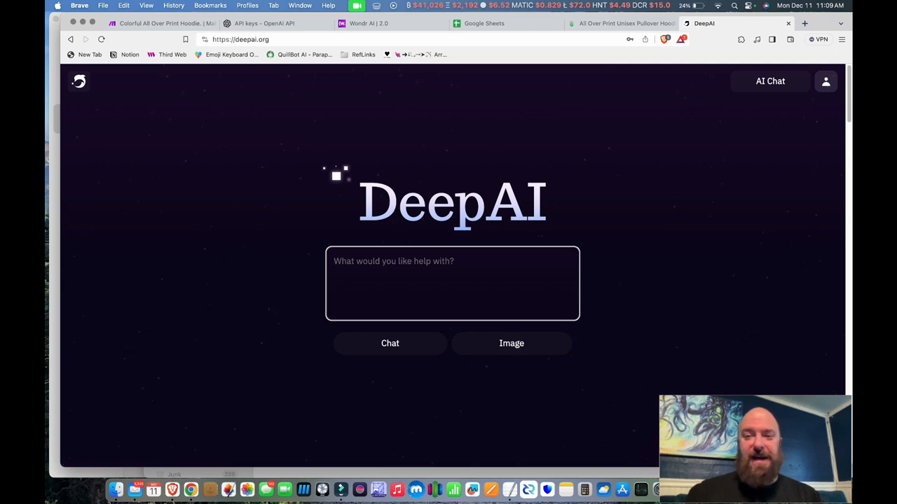
left_click(826, 81)
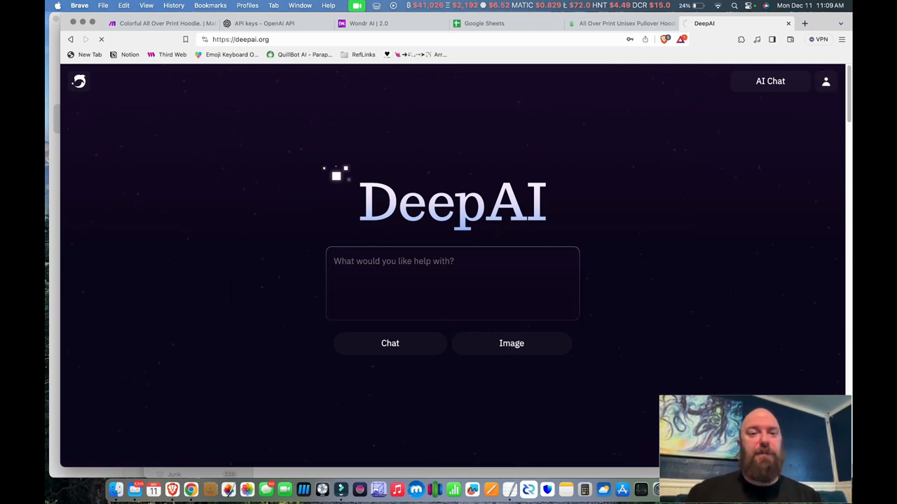
left_click(825, 81)
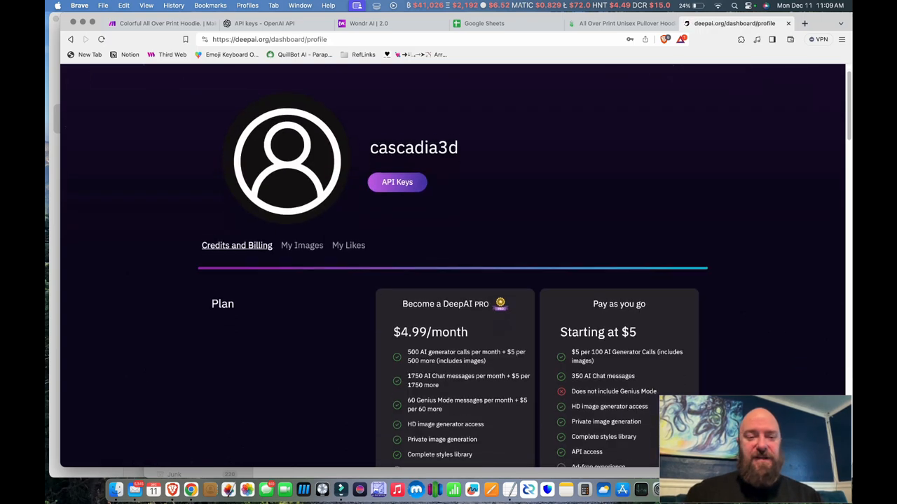
scroll("down", 3)
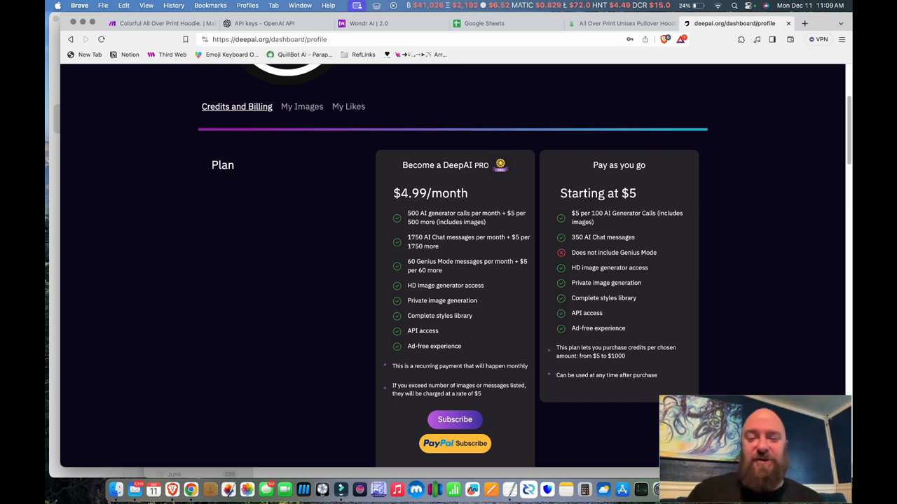
scroll("down", 3)
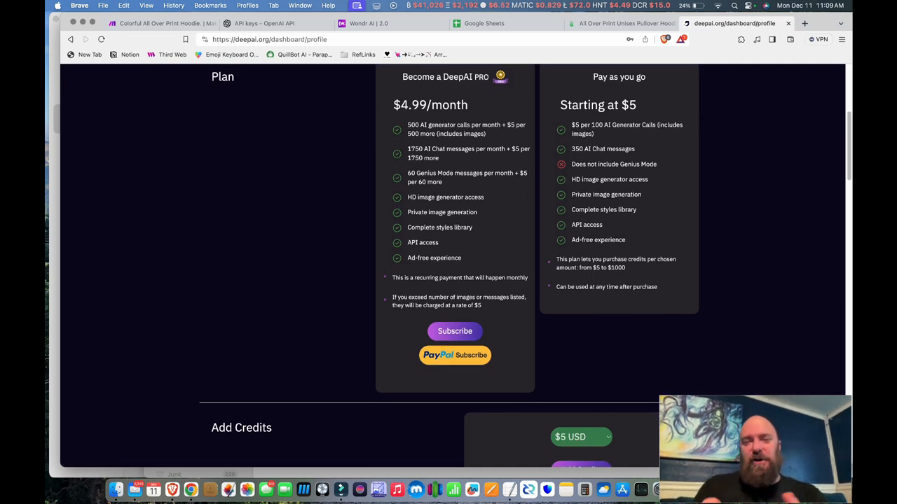
scroll("down", 3)
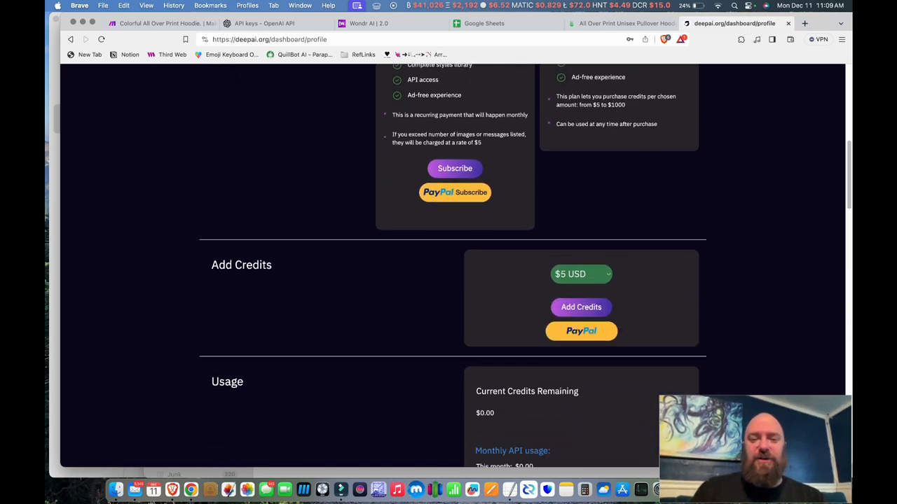
scroll("down", 3)
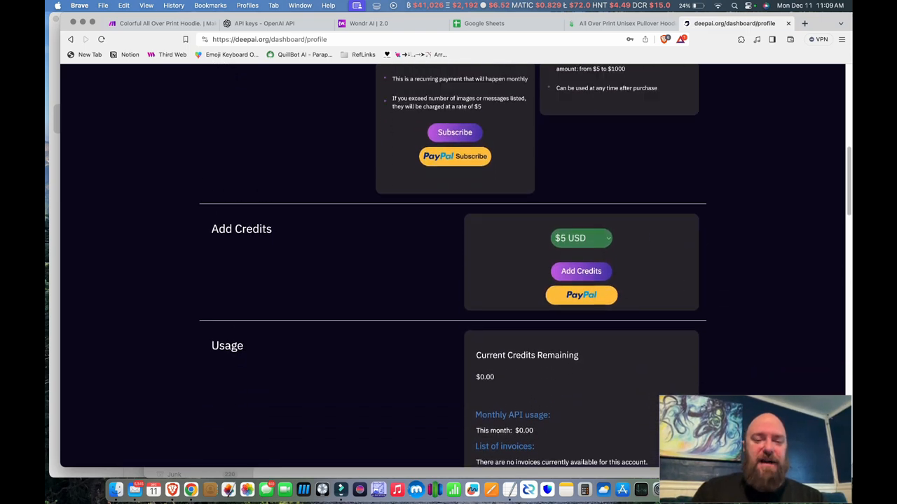
scroll("up", 3)
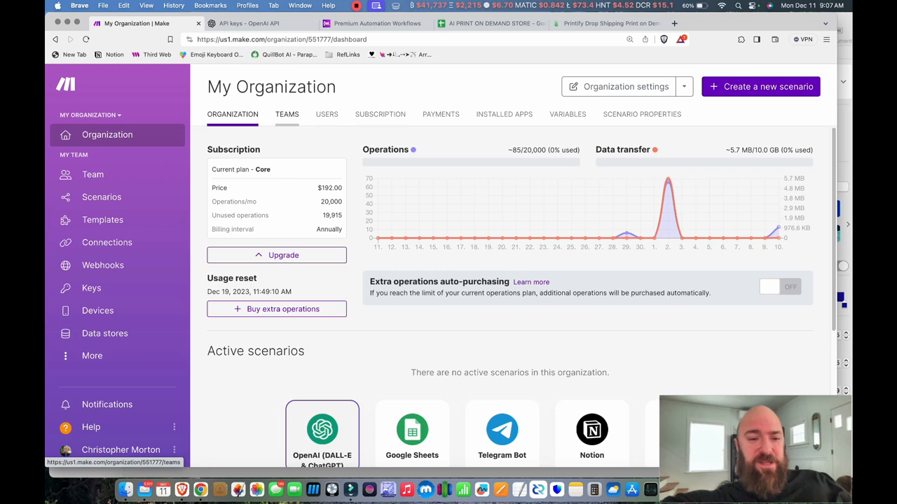
Step: View Make's Organization and Users tabs, then open All scenarios
left_click(326, 114)
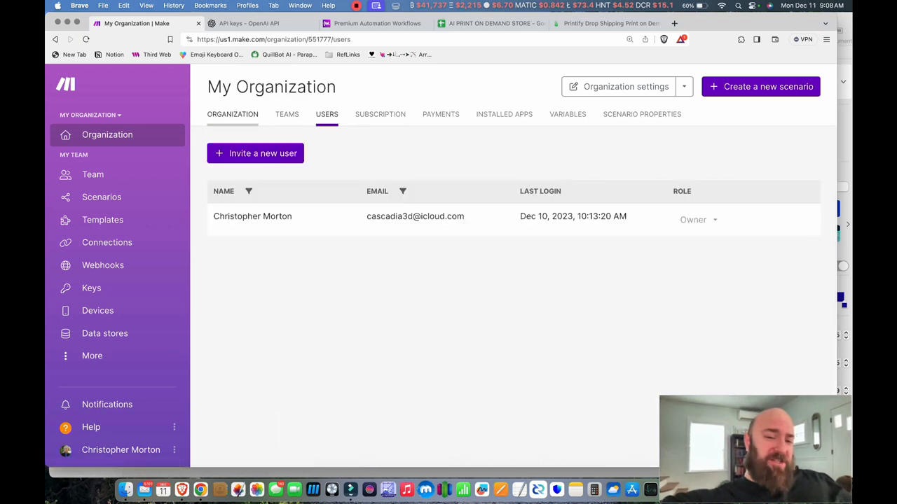
left_click(232, 114)
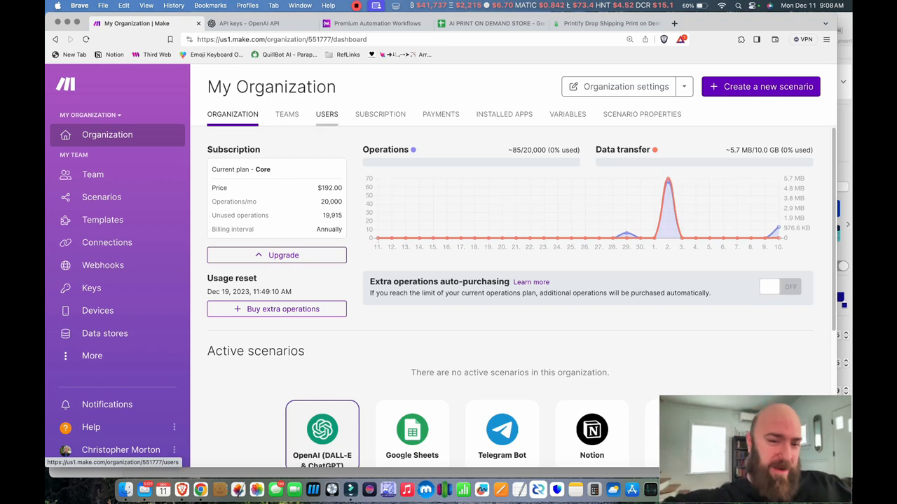
left_click(327, 114)
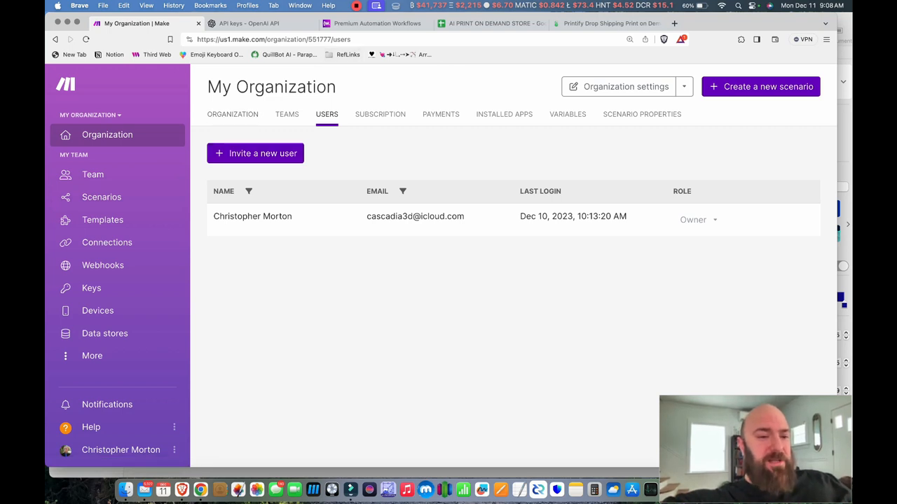
left_click(101, 197)
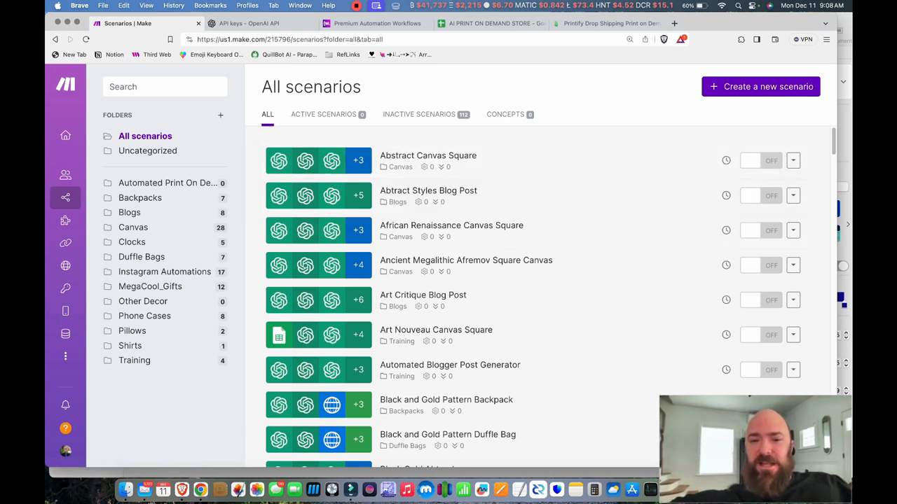
Step: Create a blank scenario and browse the app picker without adding a module
left_click(760, 86)
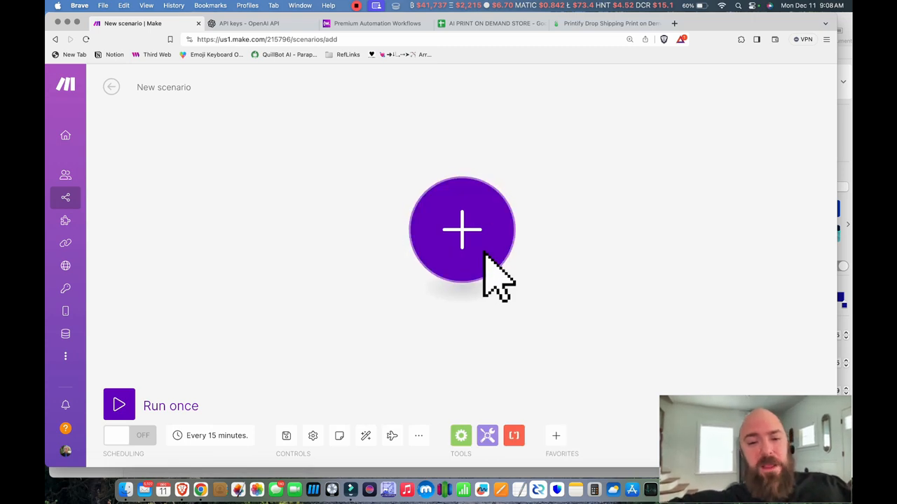
left_click(462, 230)
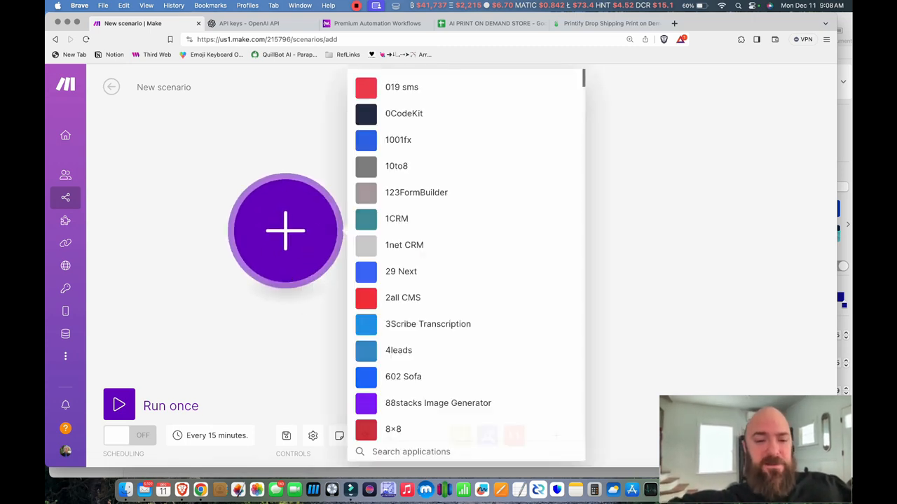
scroll("down", 3)
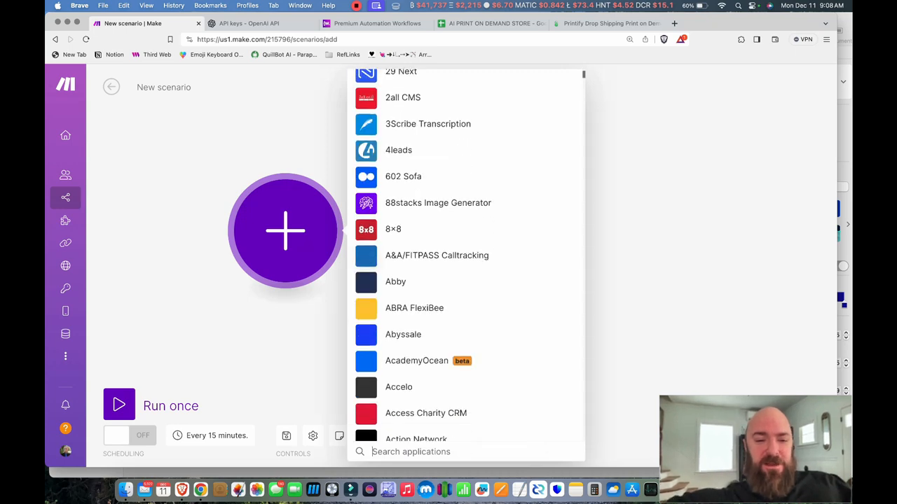
scroll("down", 3)
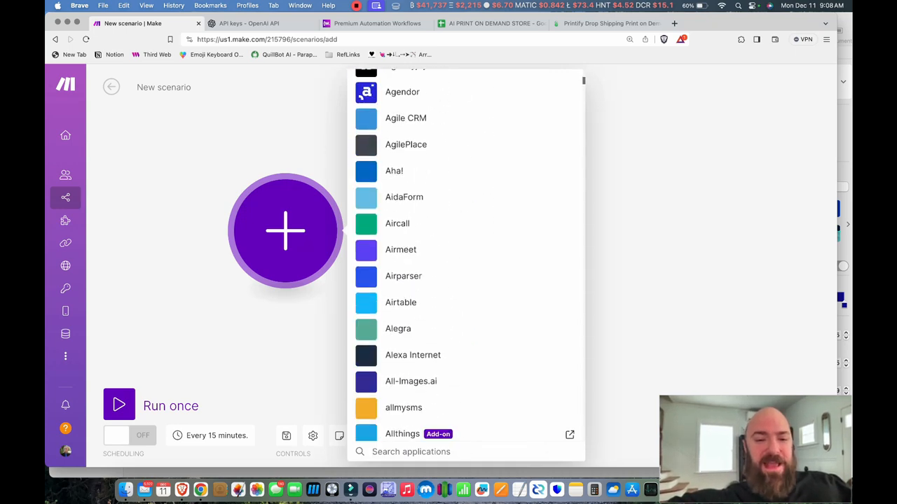
scroll("down", 3)
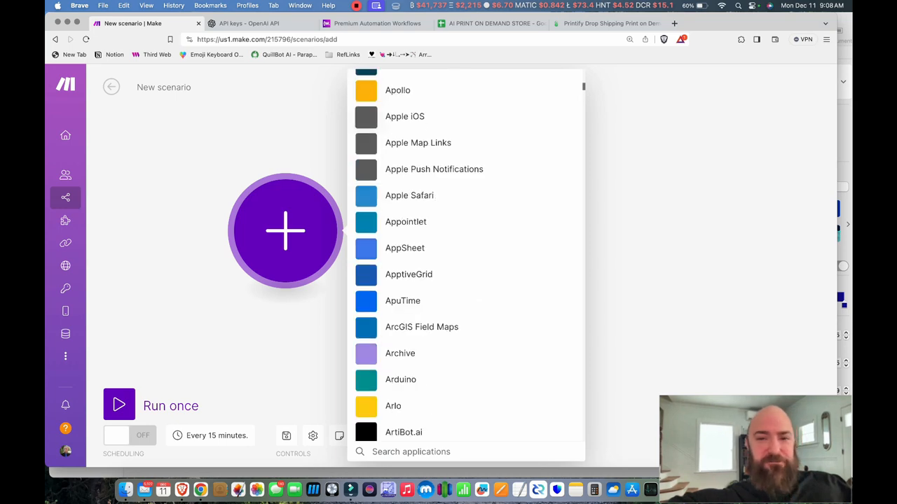
scroll("down", 3)
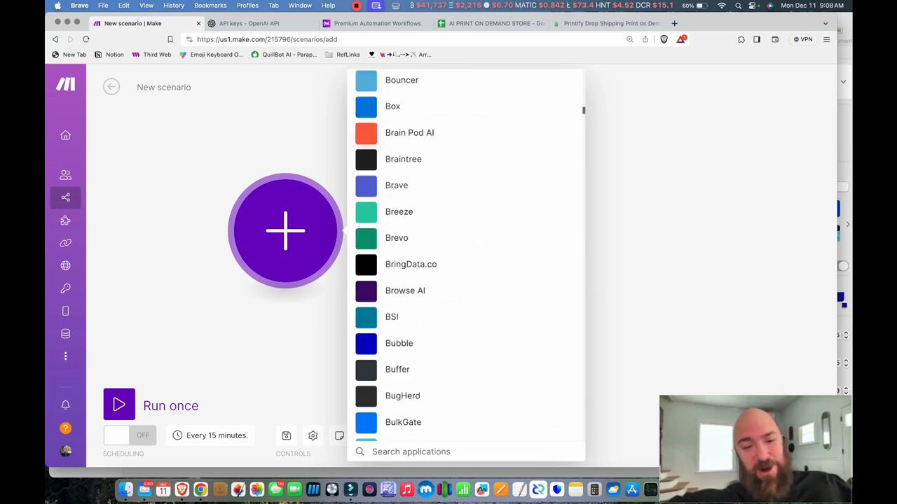
scroll("down", 3)
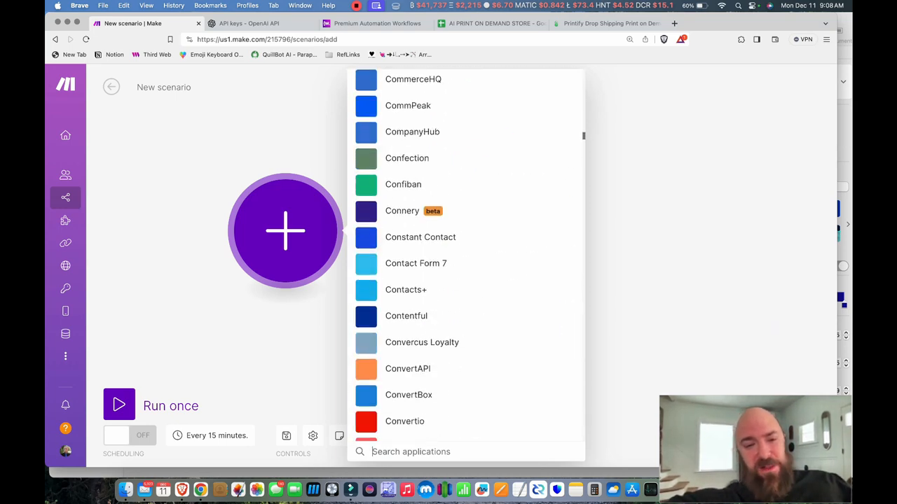
scroll("down", 3)
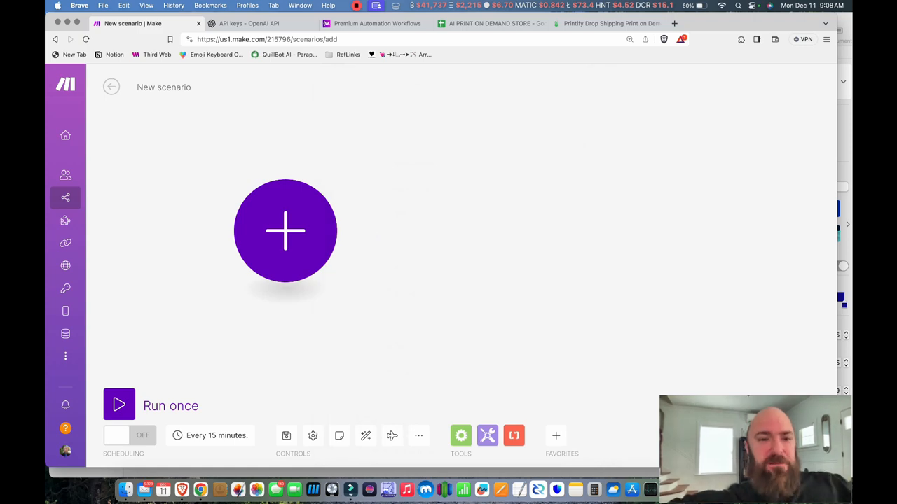
Step: Scroll Wondr AI's Premium Workflows and copy the DALL-E Fashion Hoodie | AOP blueprint
left_click(376, 23)
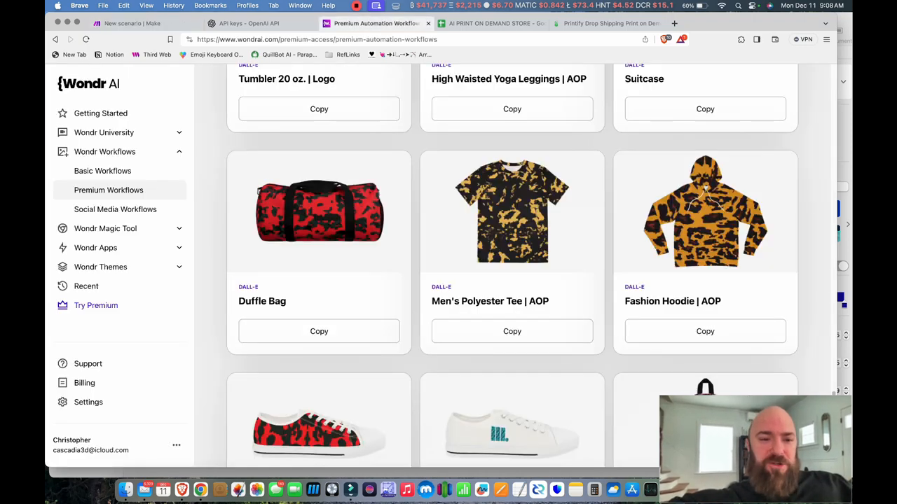
scroll("down", 3)
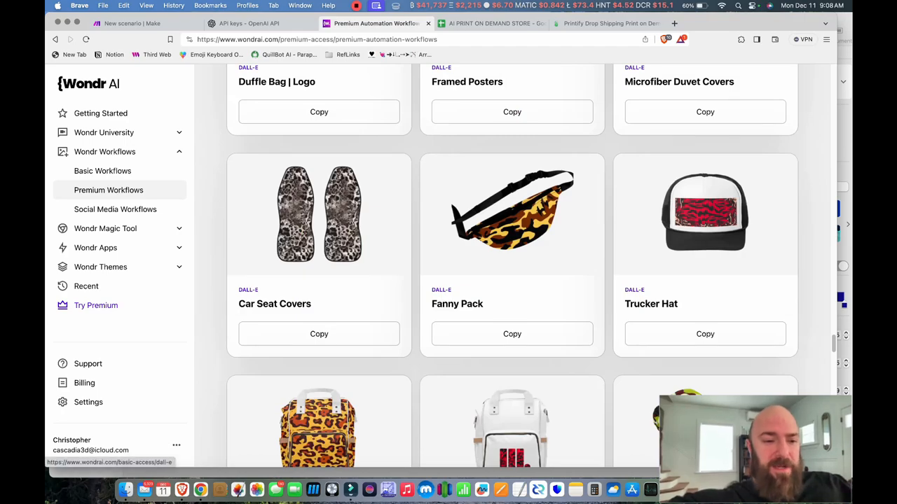
scroll("down", 3)
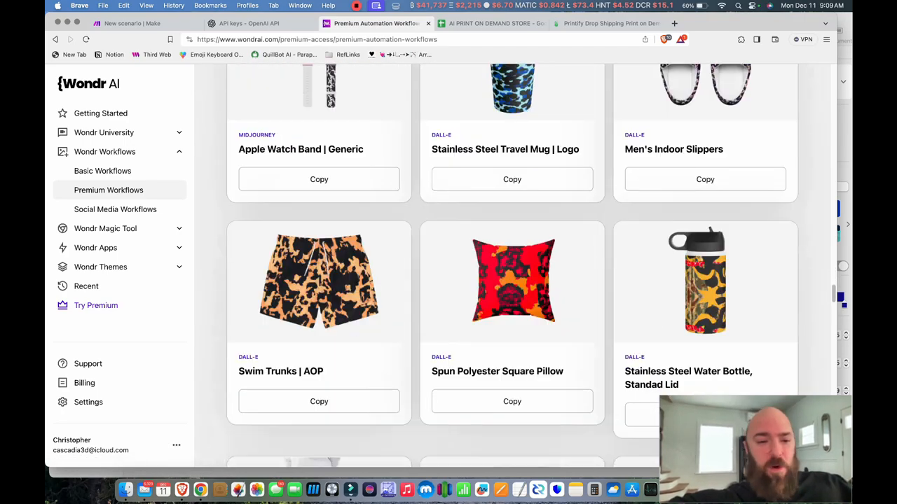
scroll("down", 3)
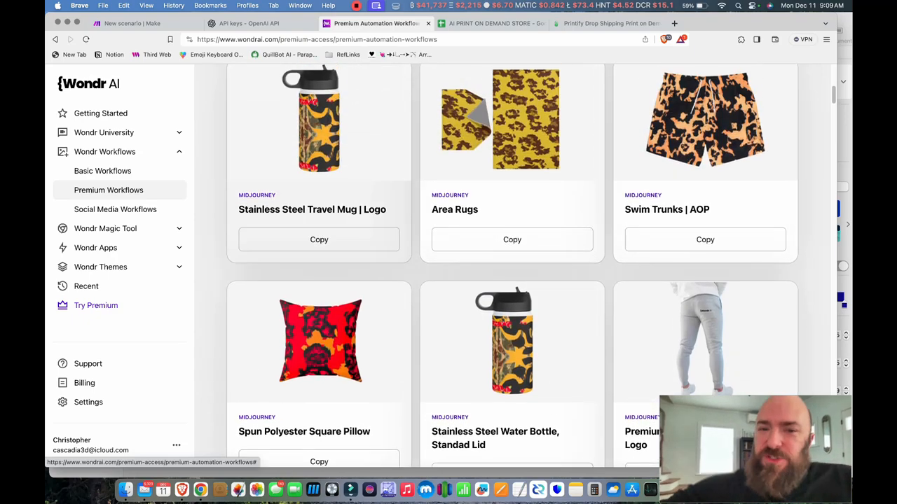
scroll("down", 3)
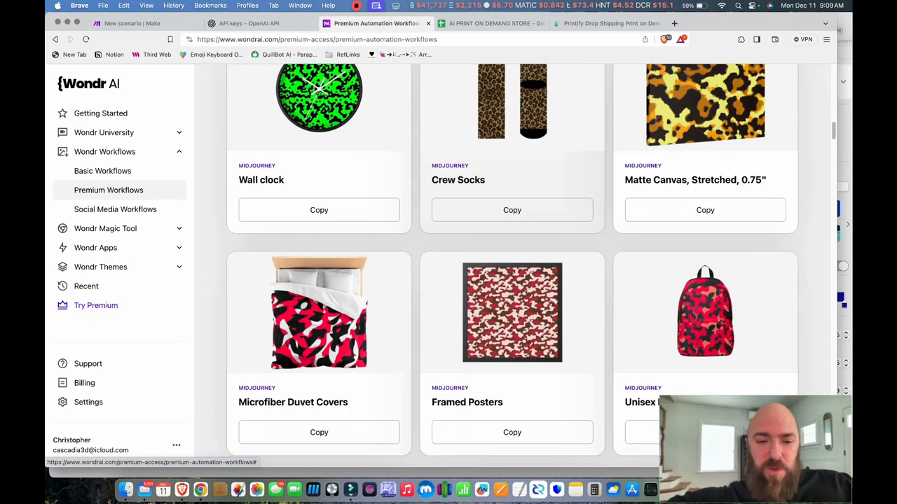
scroll("down", 3)
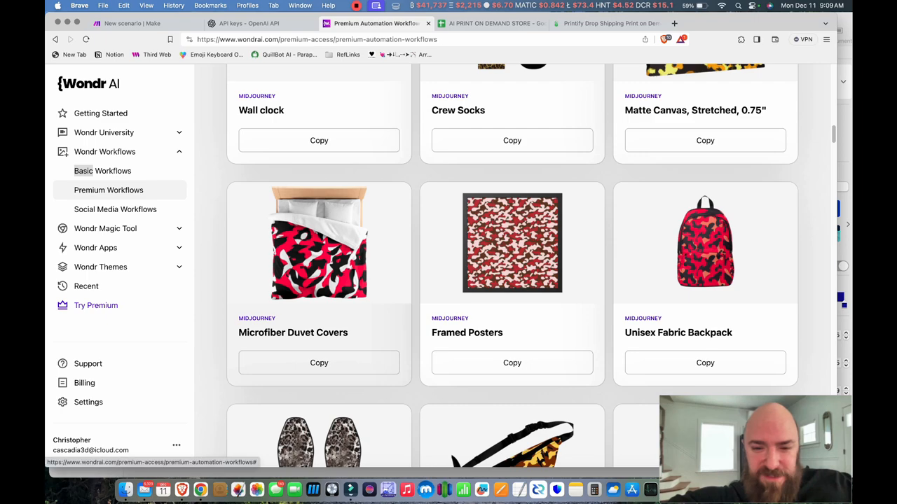
scroll("down", 3)
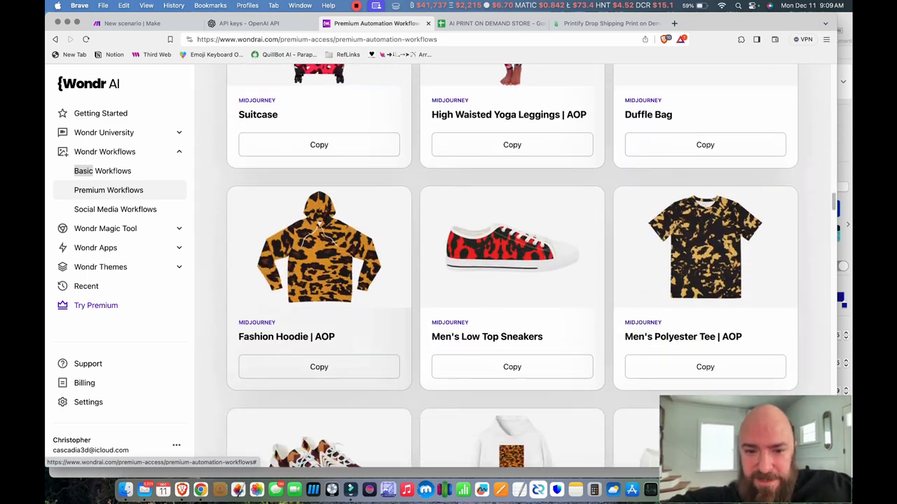
scroll("down", 3)
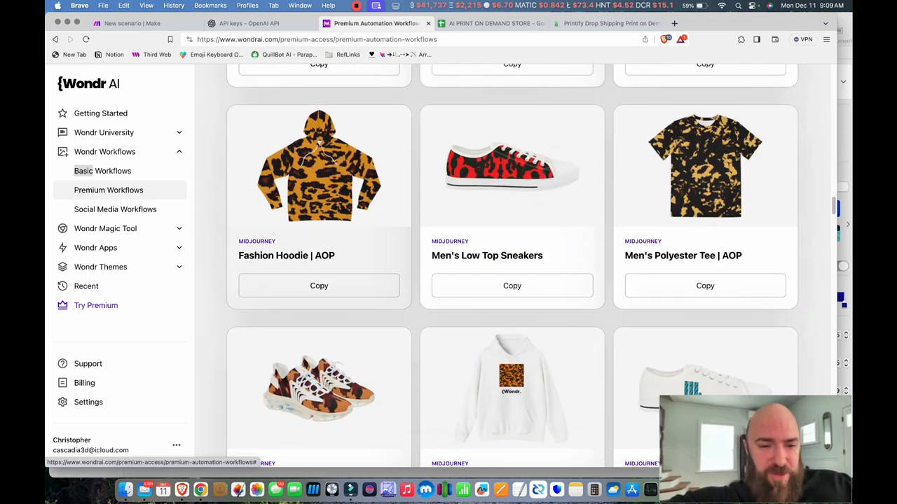
scroll("down", 3)
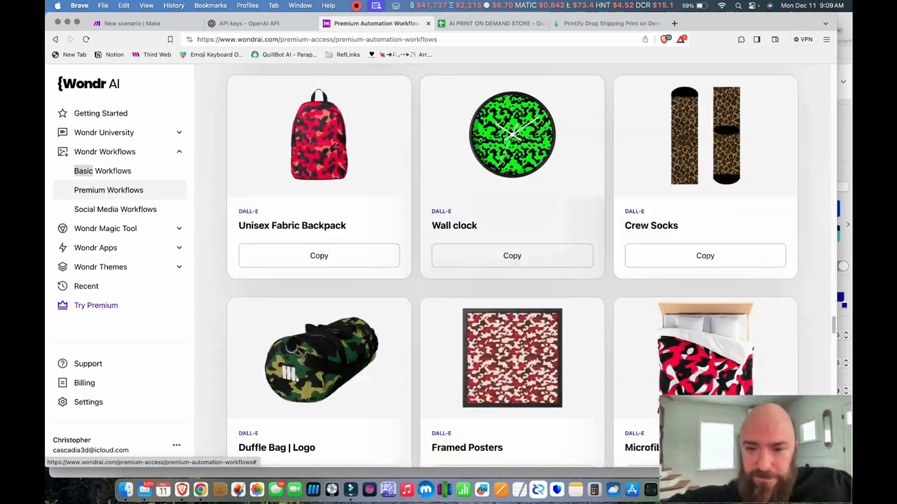
scroll("down", 3)
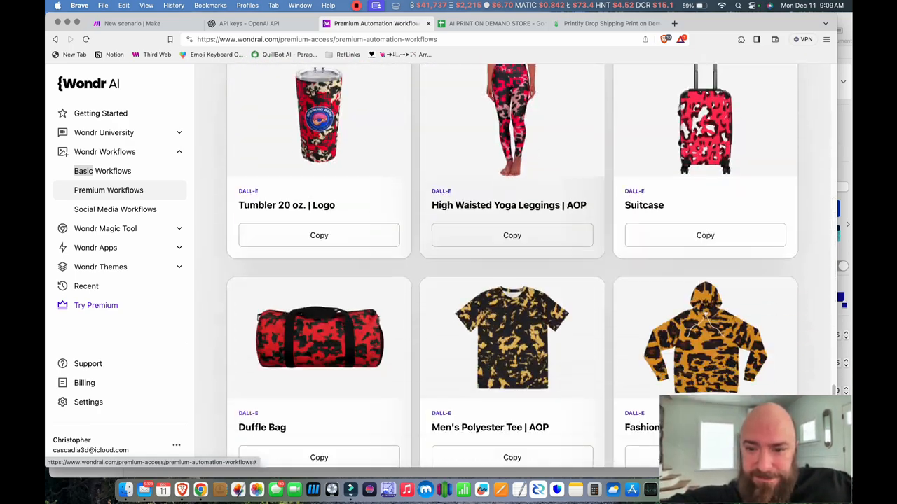
scroll("down", 3)
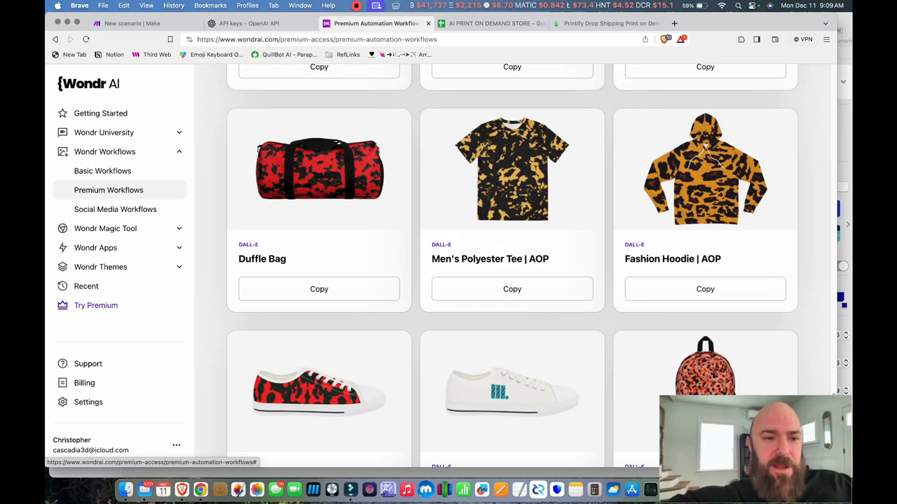
left_click(132, 24)
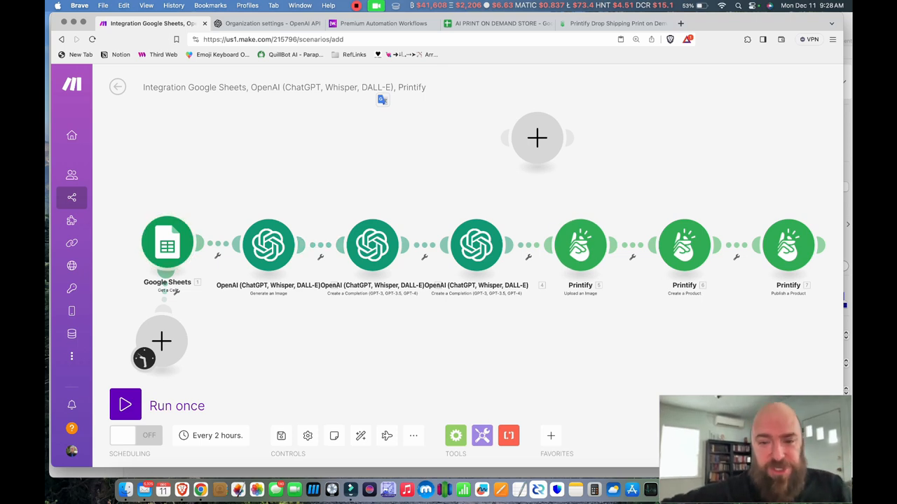
Step: Paste the copied blueprint into the Make editor and open the Google Sheets module
left_click(537, 138)
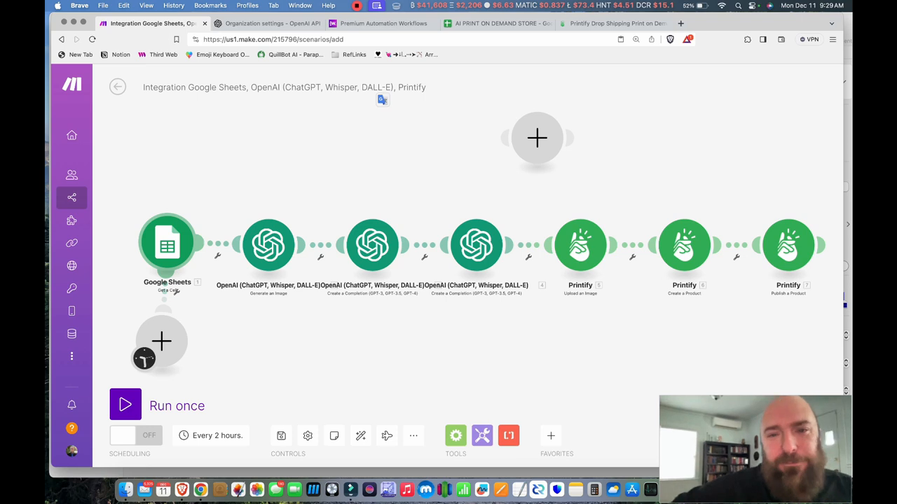
left_click(167, 243)
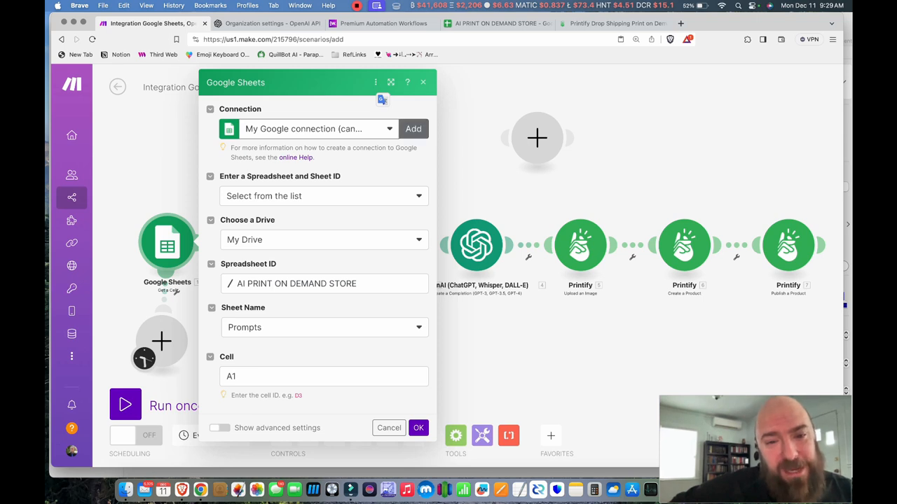
Step: Keep the existing Google connection; use AI PRINT ON DEMAND STORE, sheet Prompts, cell A1
left_click(413, 128)
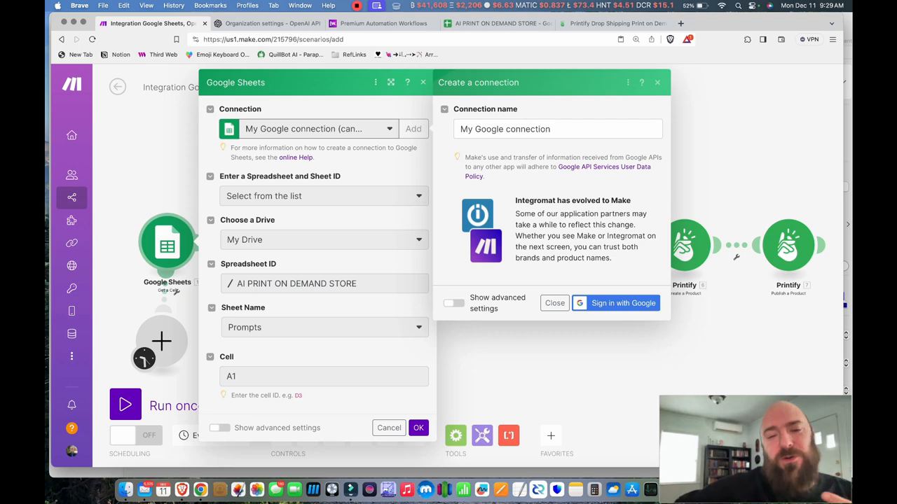
left_click(657, 82)
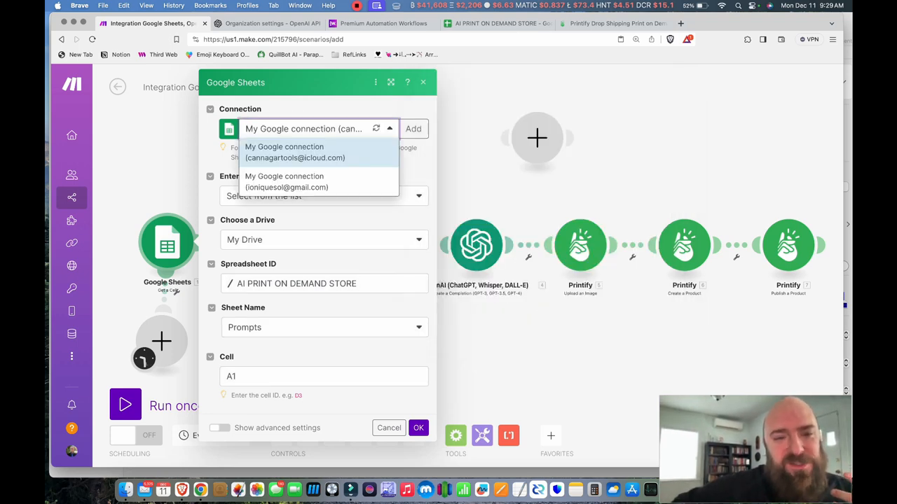
left_click(294, 152)
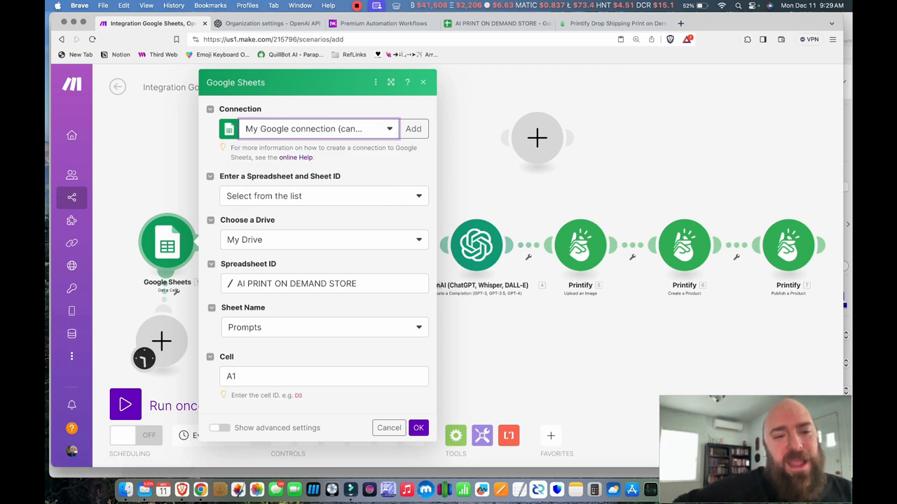
left_click(323, 195)
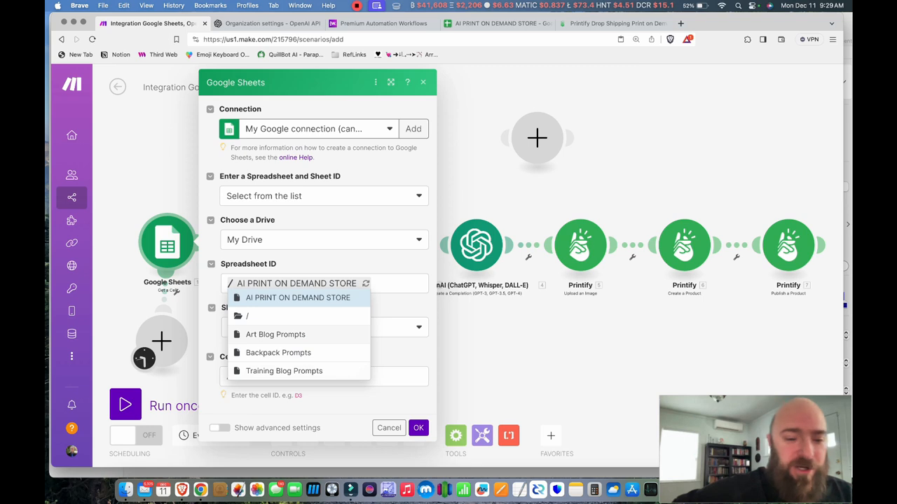
left_click(297, 298)
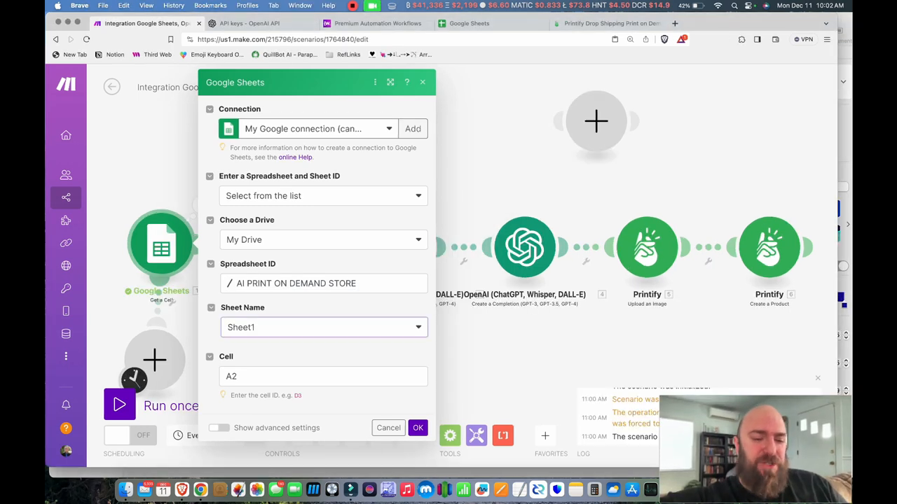
left_click(323, 327)
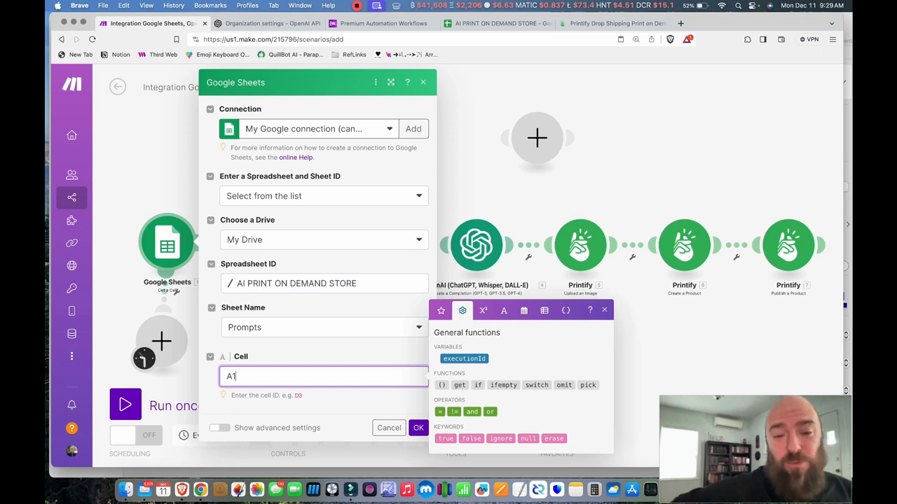
left_click(389, 428)
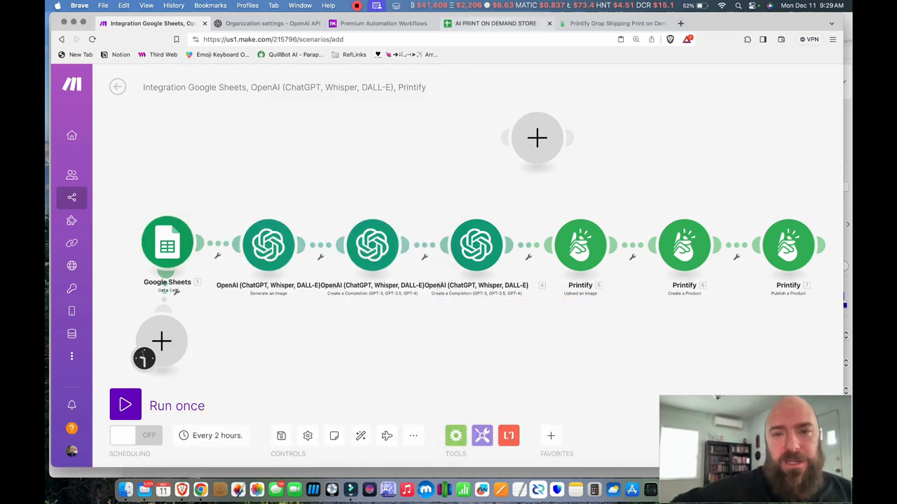
left_click(495, 23)
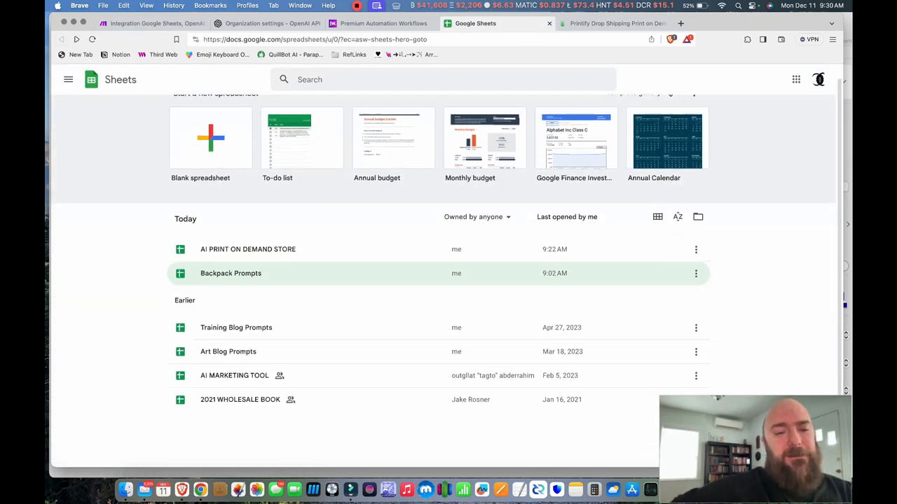
Step: Open the AI PRINT ON DEMAND STORE spreadsheet and scan its column A prompts
scroll("up", 3)
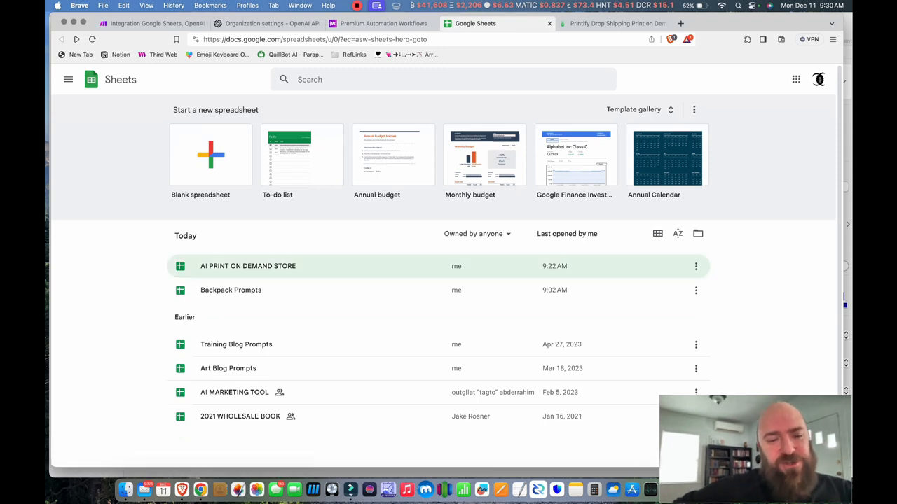
mouse_move(210, 154)
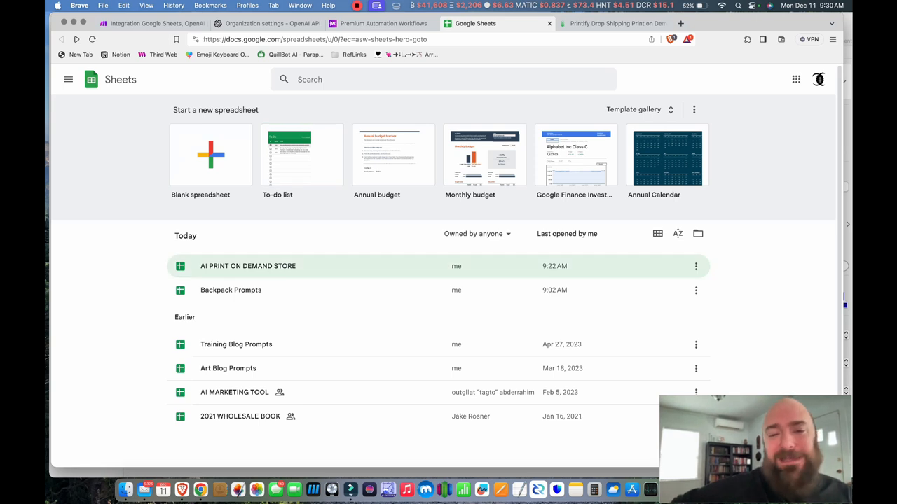
mouse_move(248, 265)
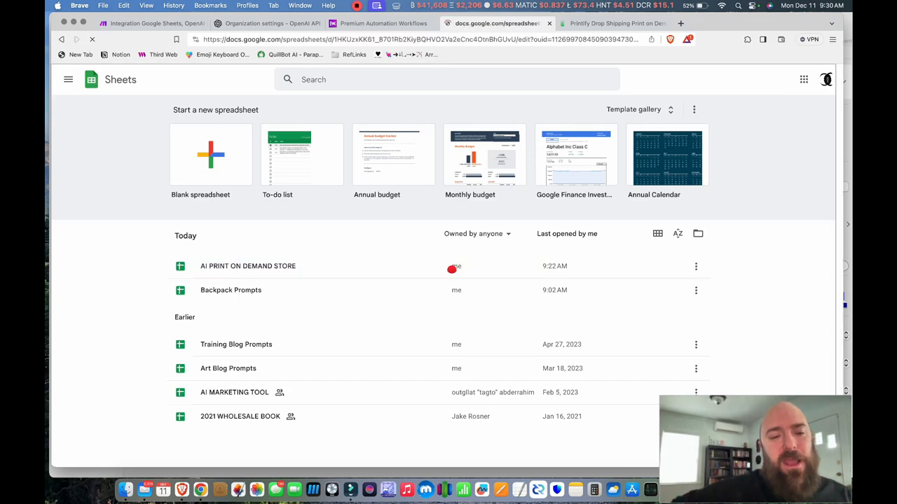
left_click(247, 266)
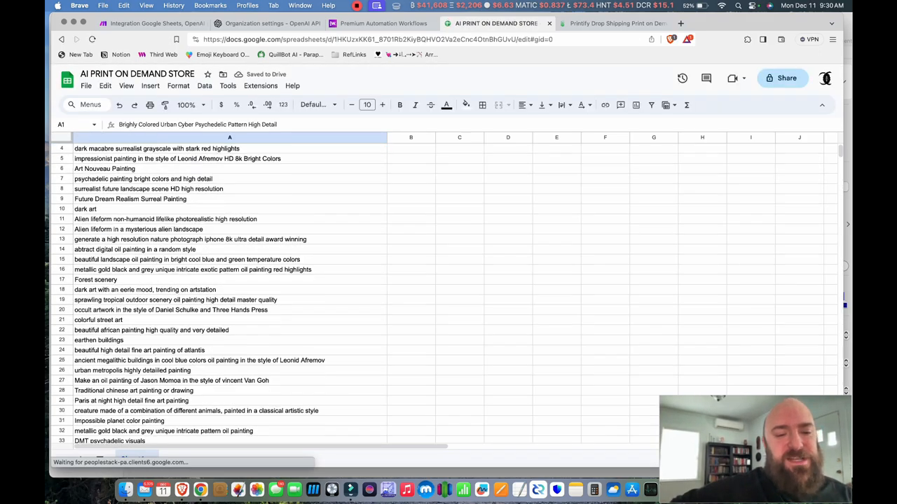
scroll("down", 3)
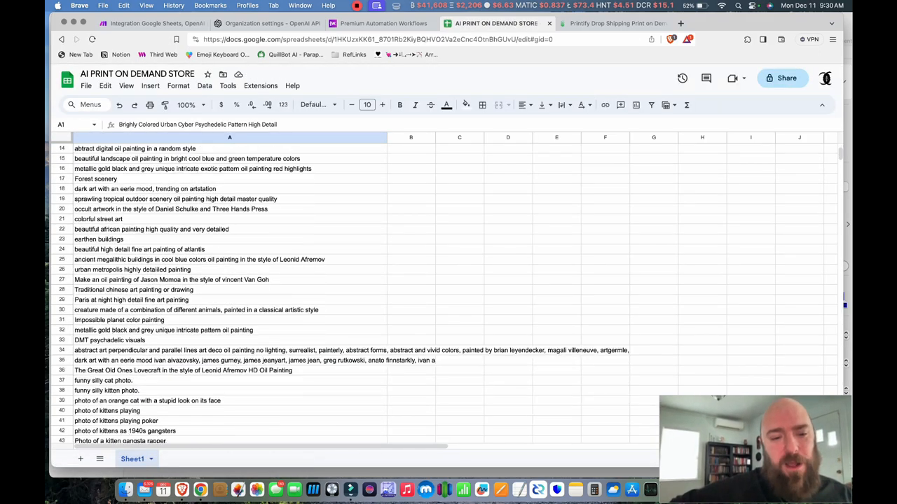
scroll("up", 3)
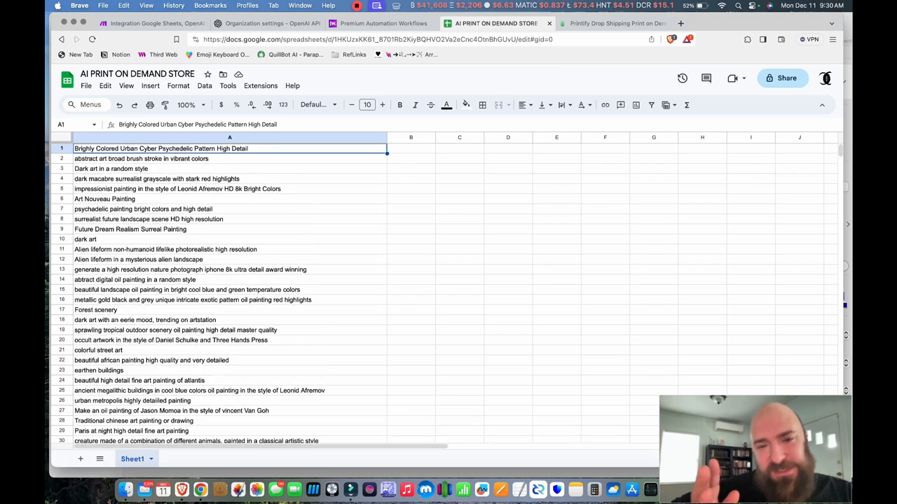
scroll("down", 3)
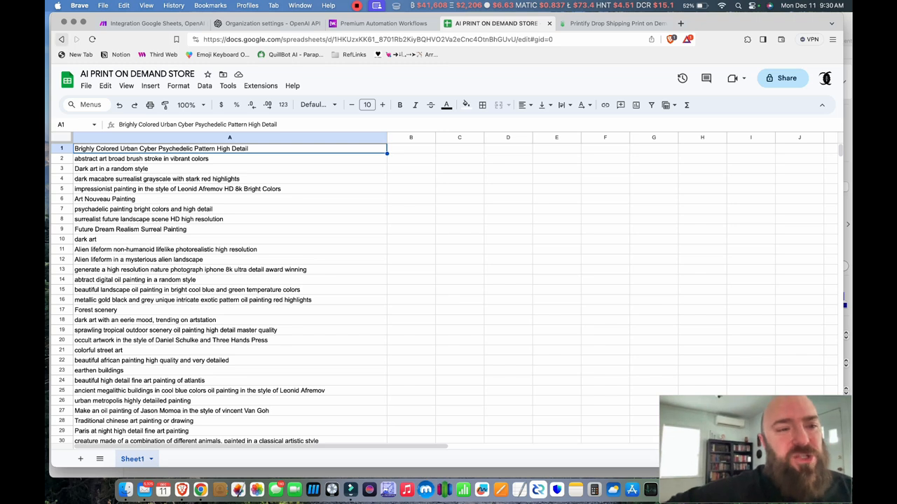
mouse_move(62, 40)
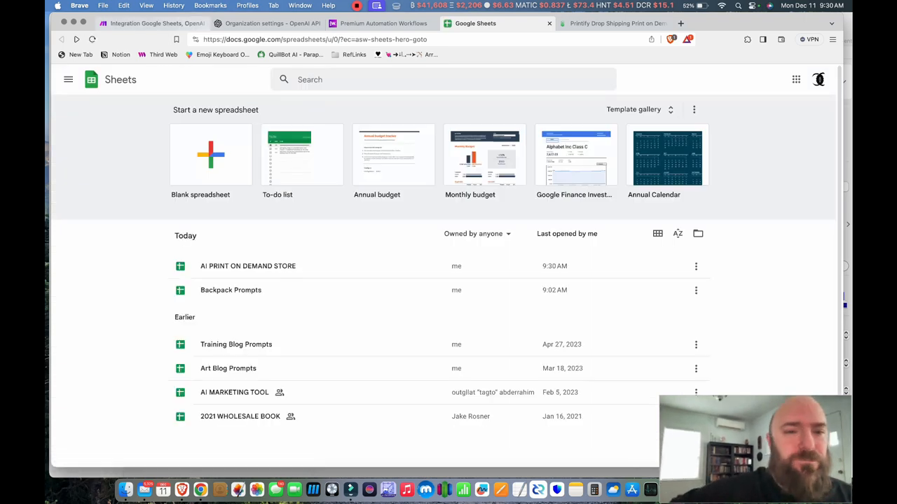
Step: Back in Make, check the Prompts A1 source and open the OpenAI Generate an Image module
left_click(152, 23)
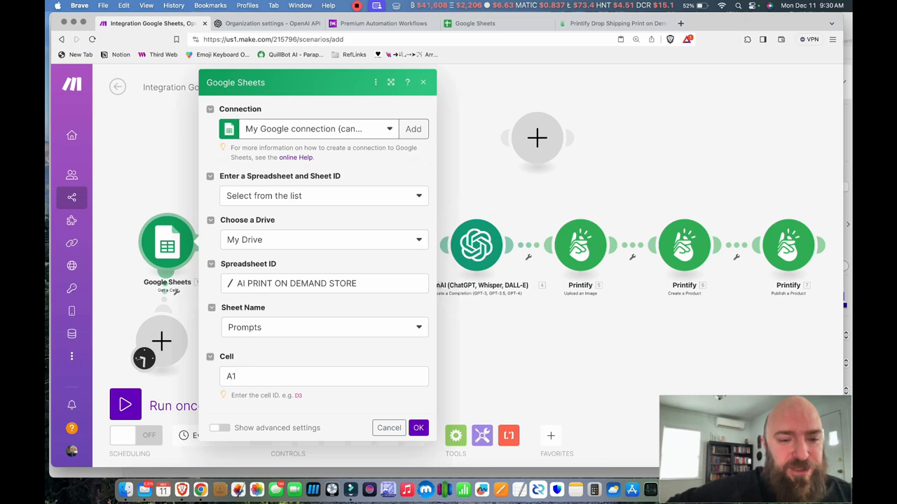
left_click(389, 428)
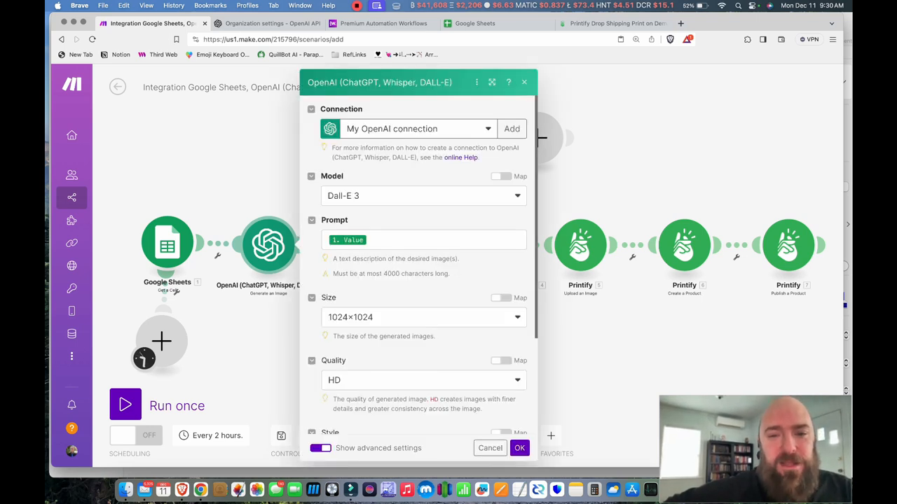
left_click(512, 128)
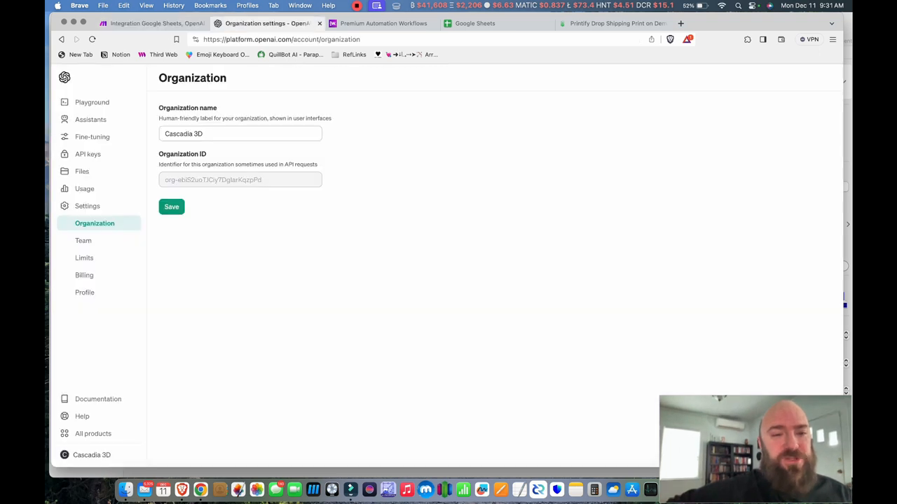
mouse_move(98, 398)
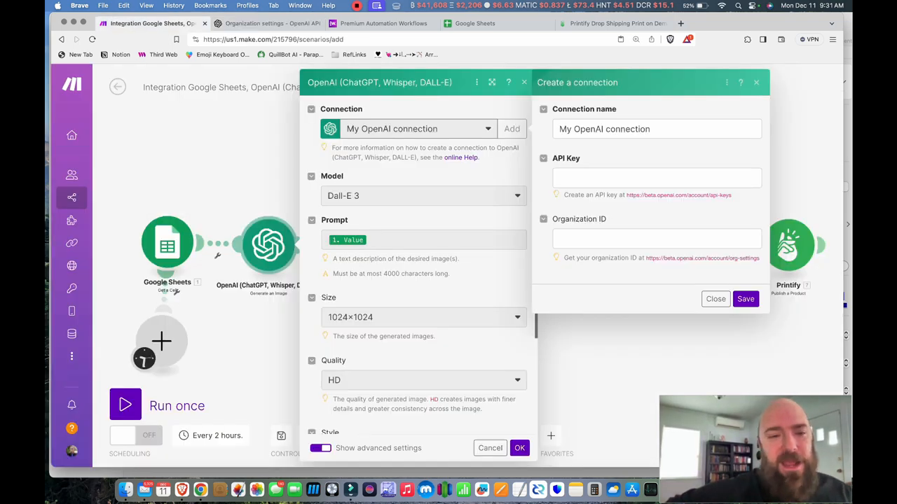
left_click(266, 23)
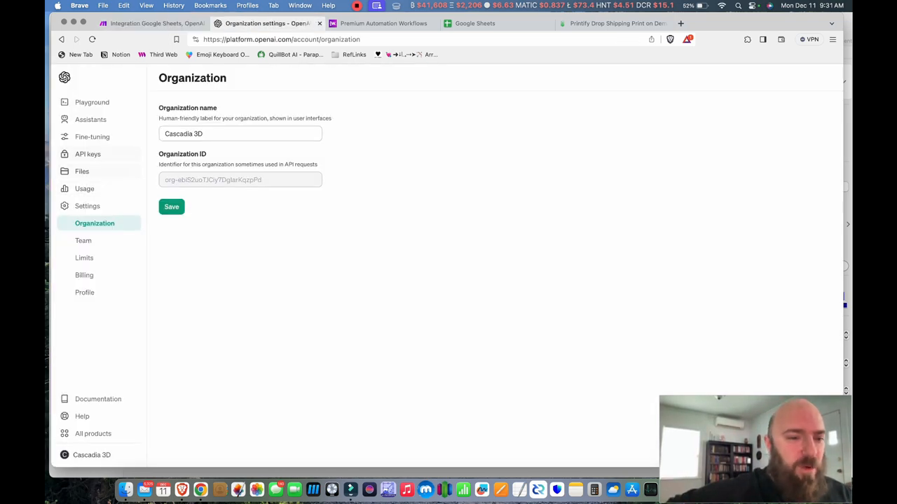
left_click(87, 153)
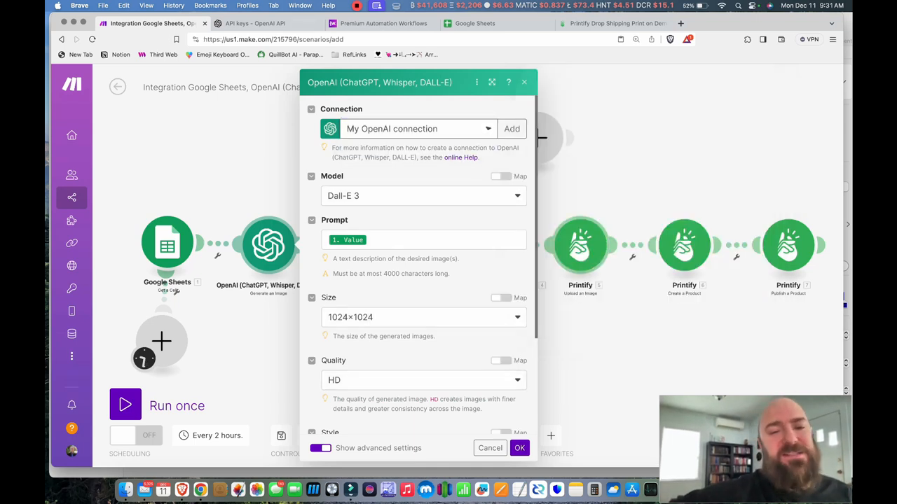
Step: Try Dall-E 2, return to Dall-E 3 with HD, vivid, URL output, and save
left_click(423, 196)
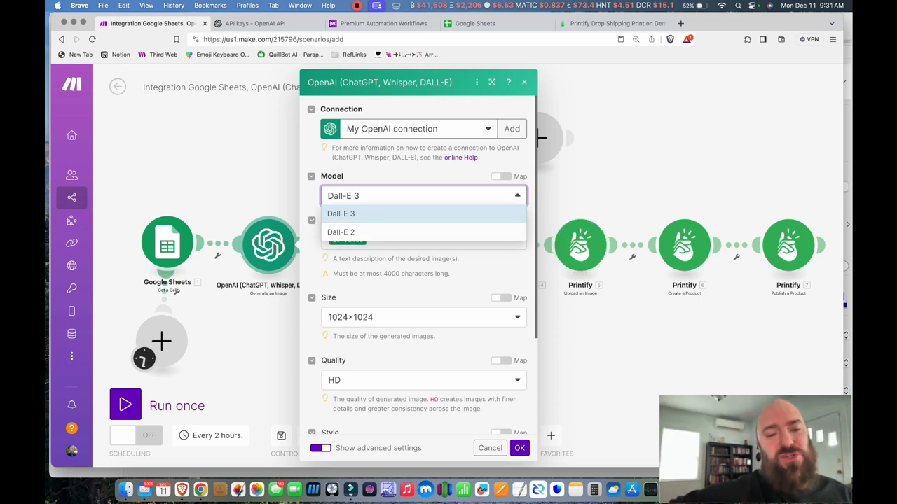
left_click(489, 448)
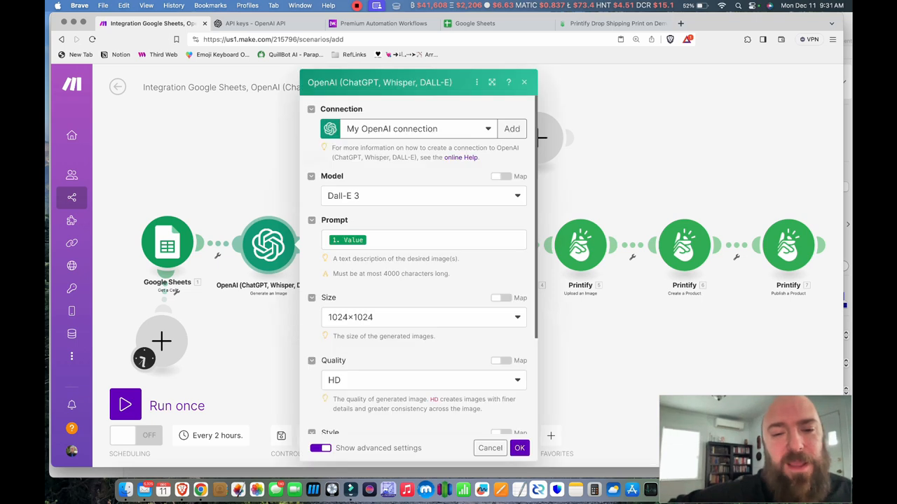
left_click(423, 195)
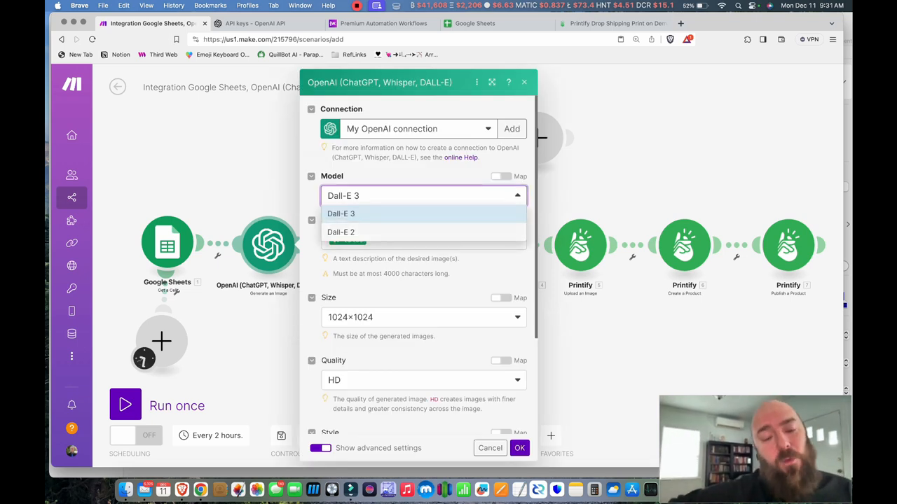
left_click(341, 232)
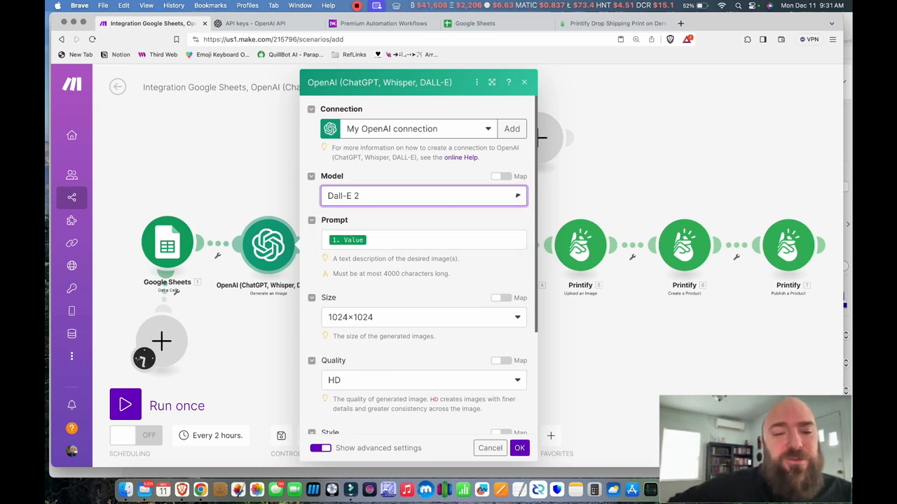
scroll("down", 3)
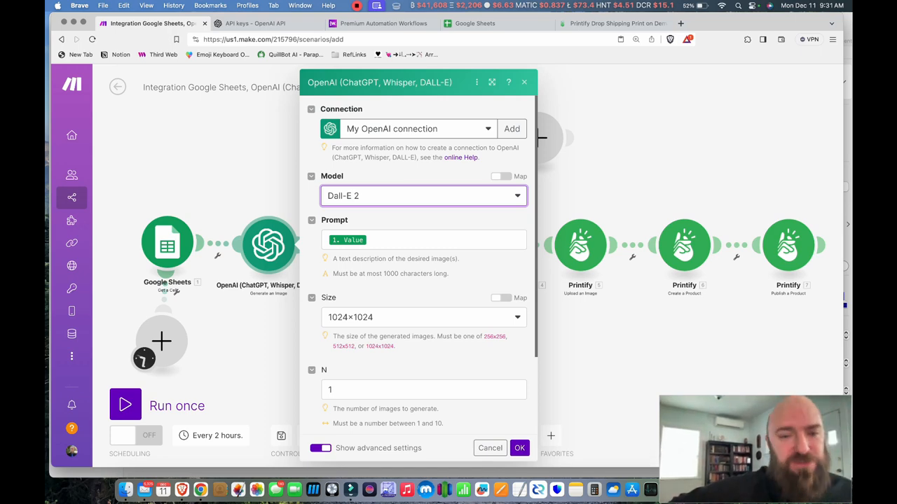
left_click(424, 195)
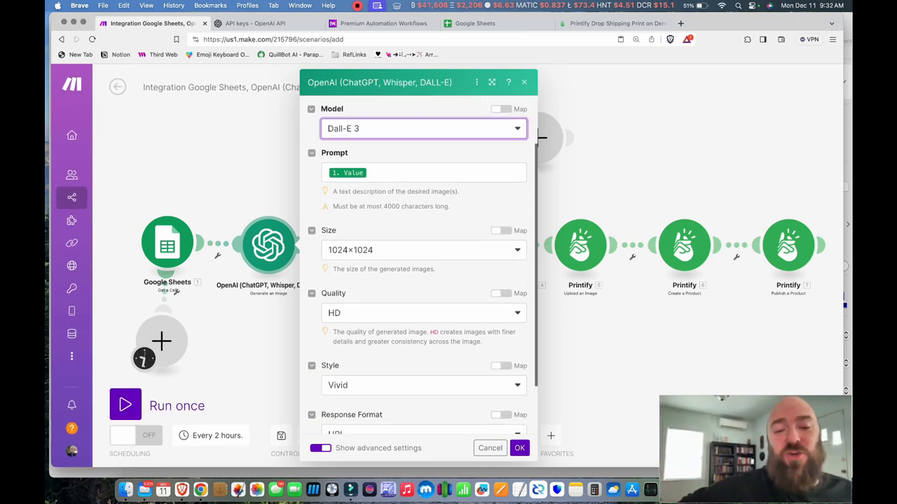
scroll("down", 3)
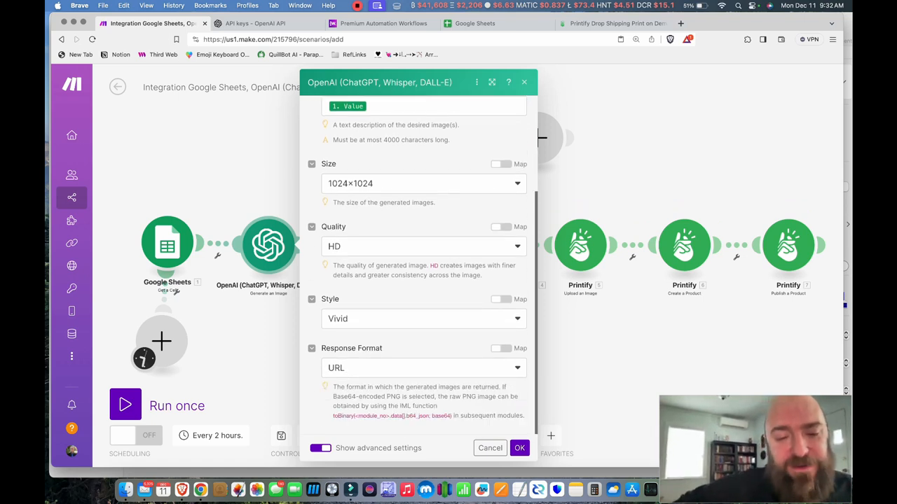
scroll("up", 3)
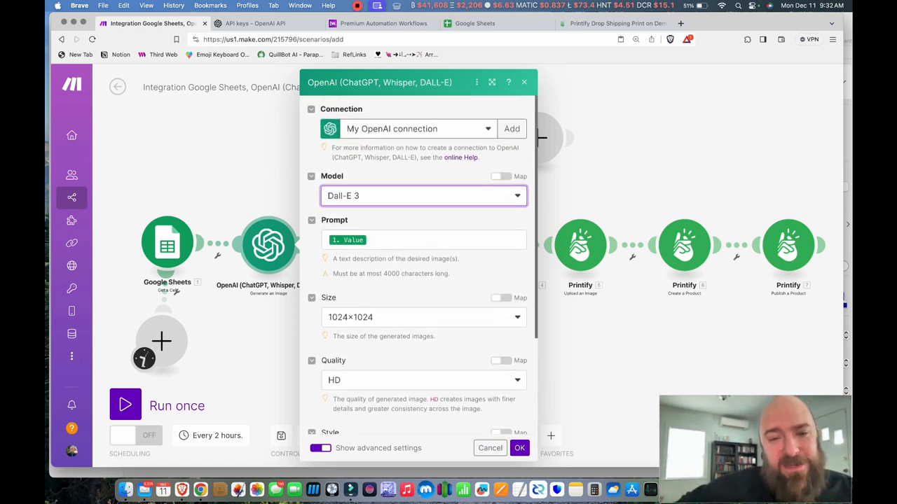
left_click(423, 195)
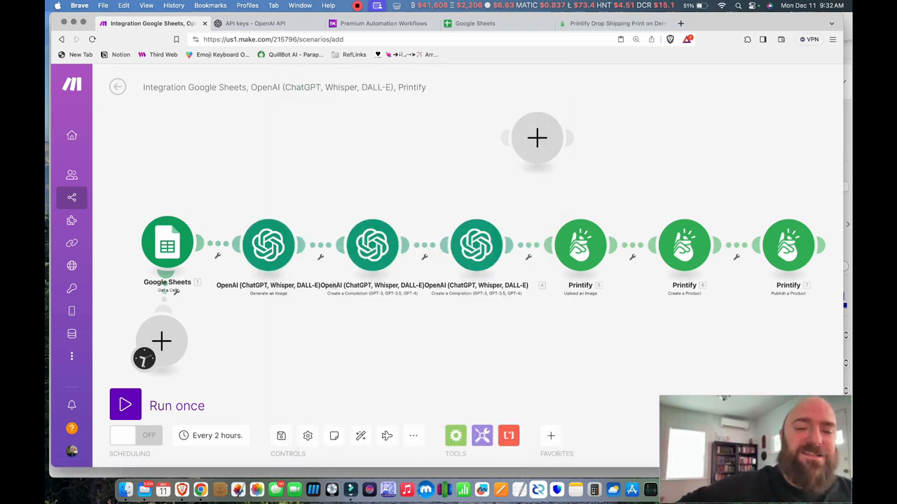
Step: Set the artist-name completion module's model to text-davinci-003 and focus its Prompt field
left_click(373, 244)
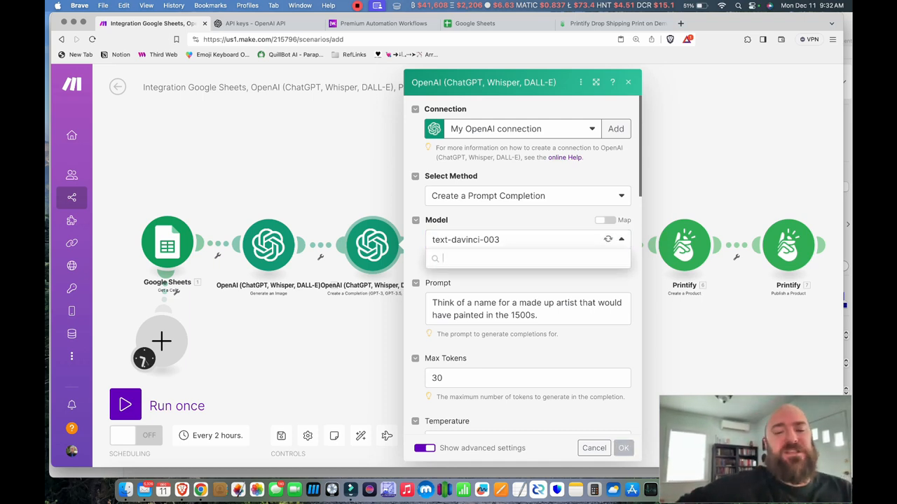
left_click(525, 239)
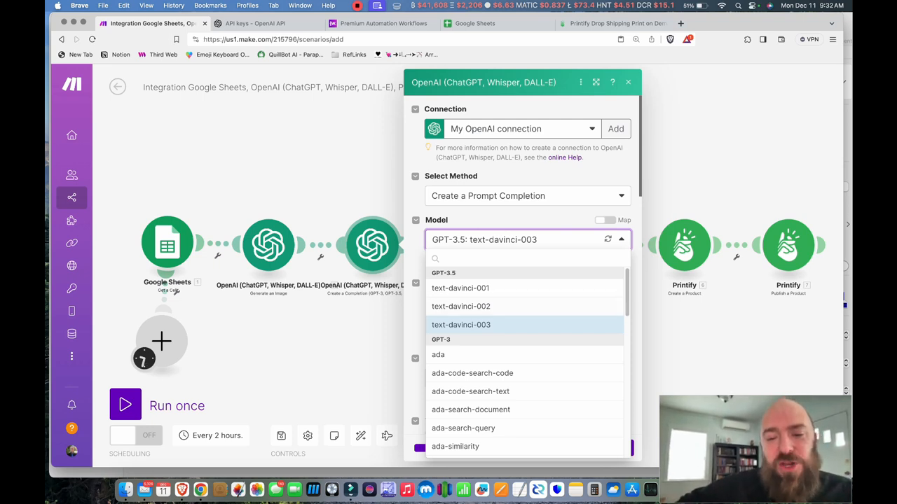
left_click(460, 324)
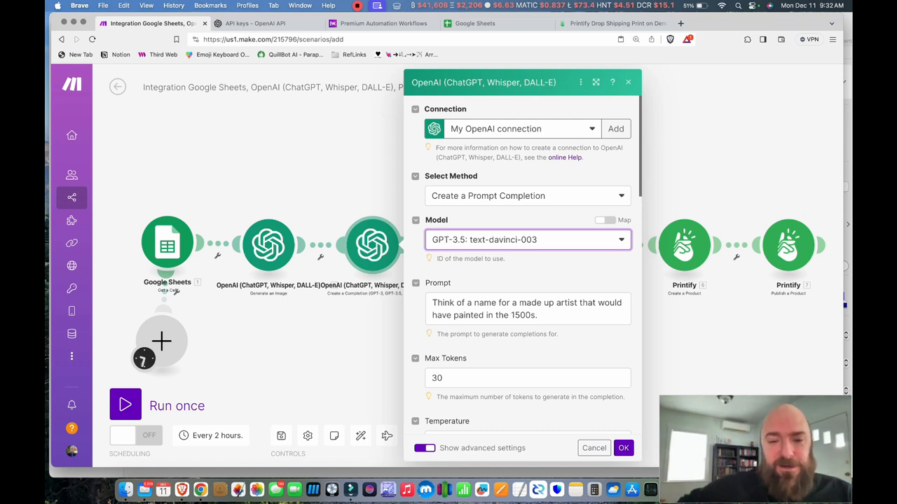
left_click(528, 309)
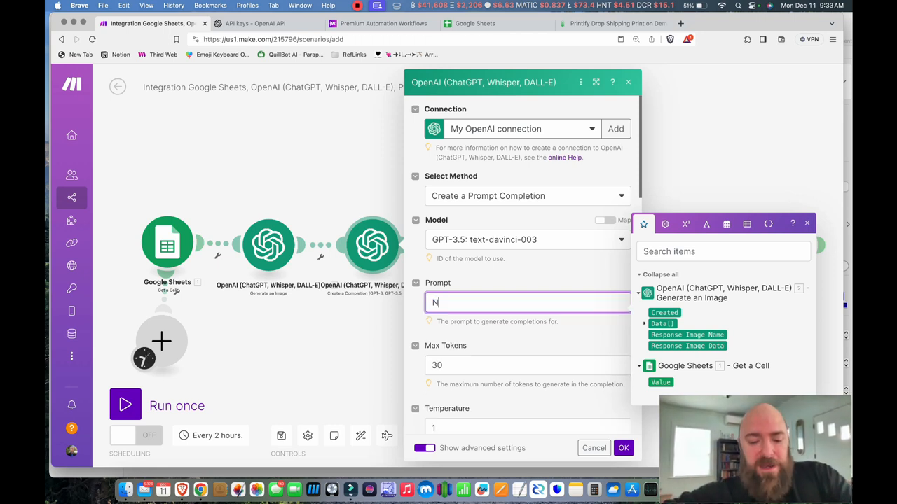
Step: Rewrite the prompt to request a surname of a non-English-speaking, world-renowned artist
type("Name for")
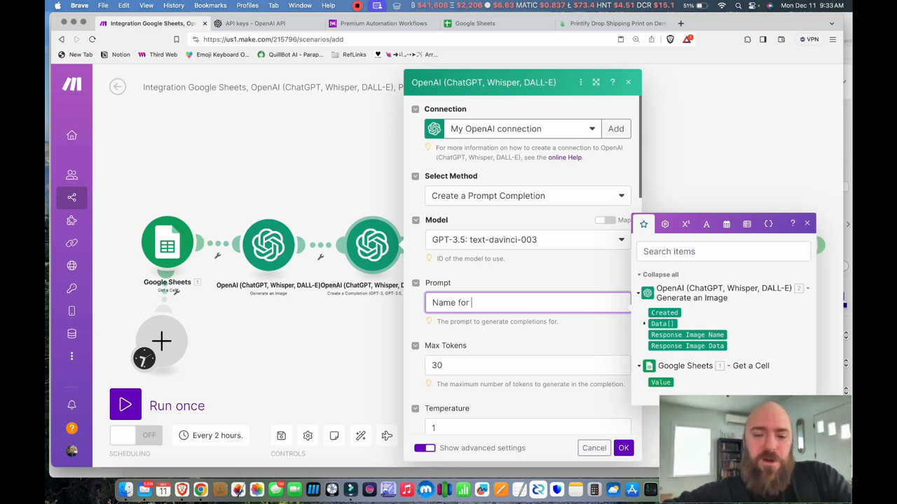
type("an artist")
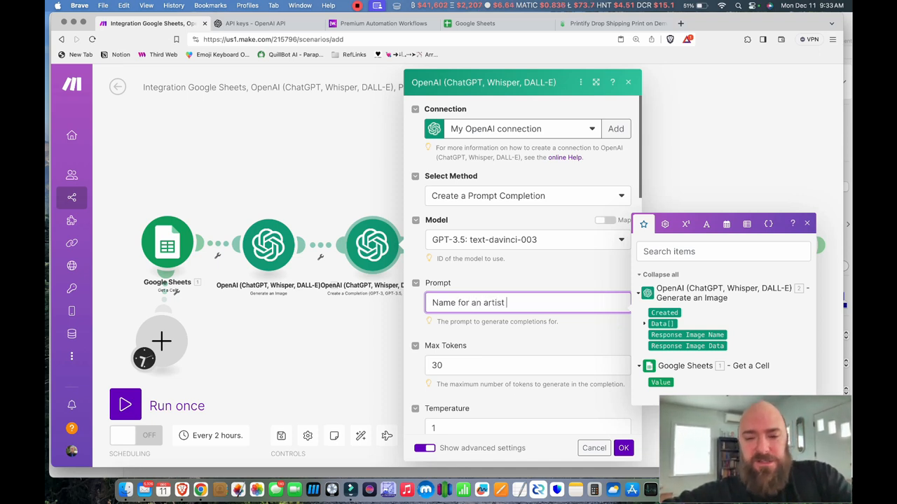
type("that is")
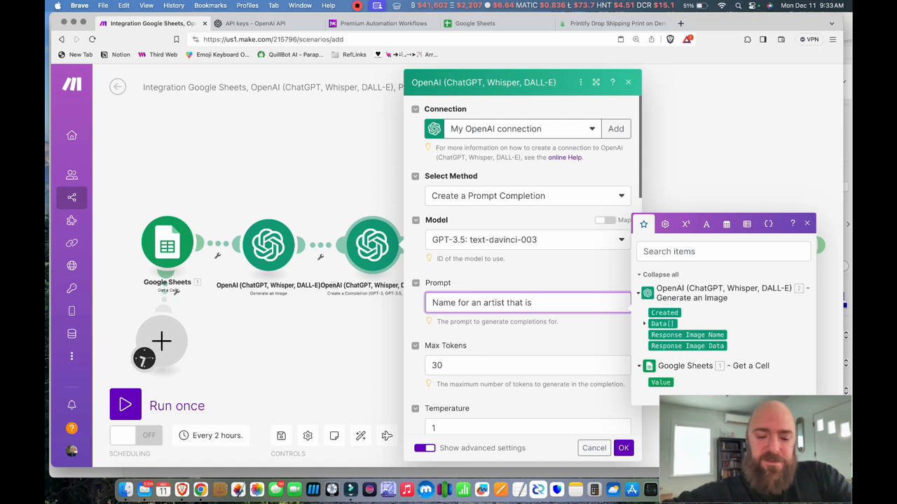
type("non english")
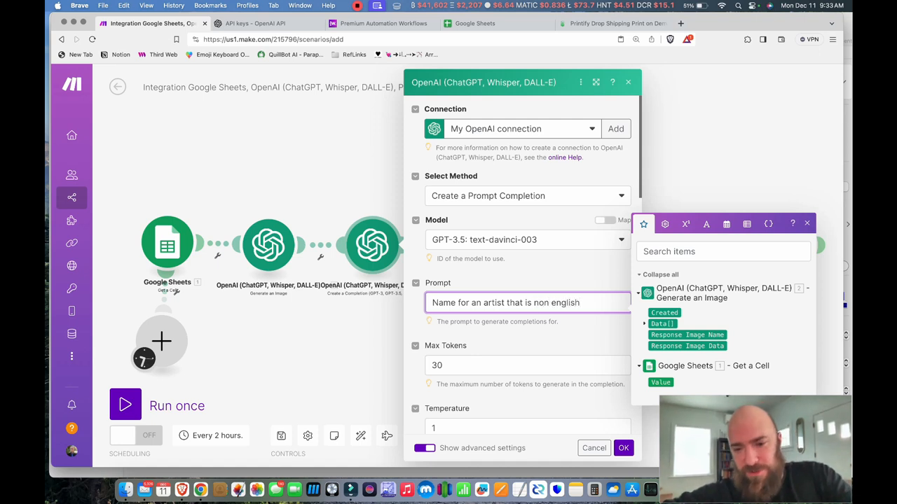
type("and")
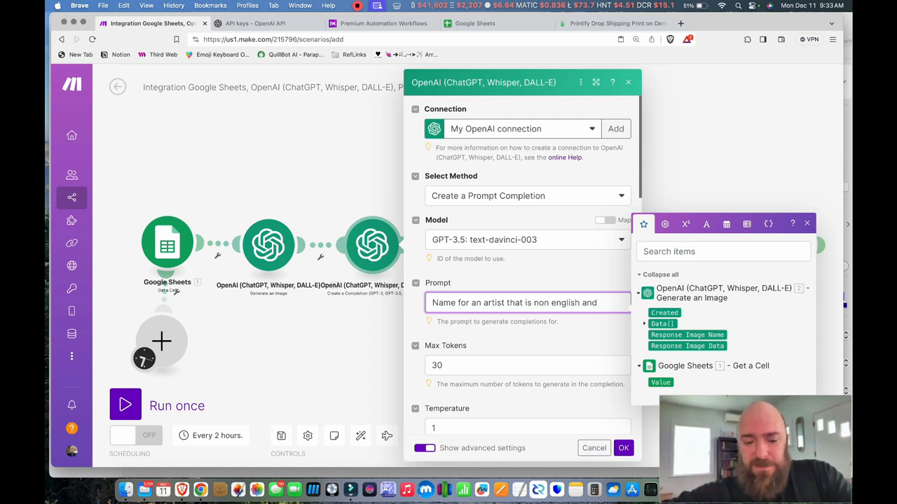
type("world renowned")
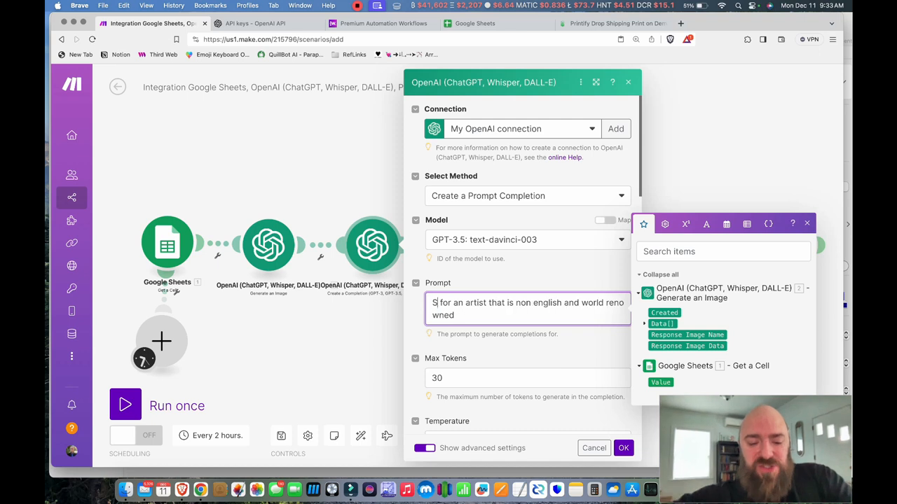
type("urname")
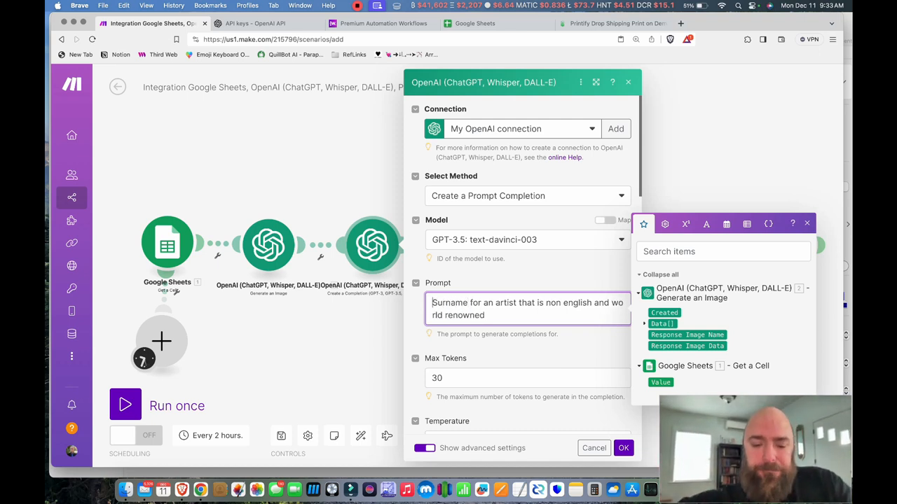
type("Come up with a")
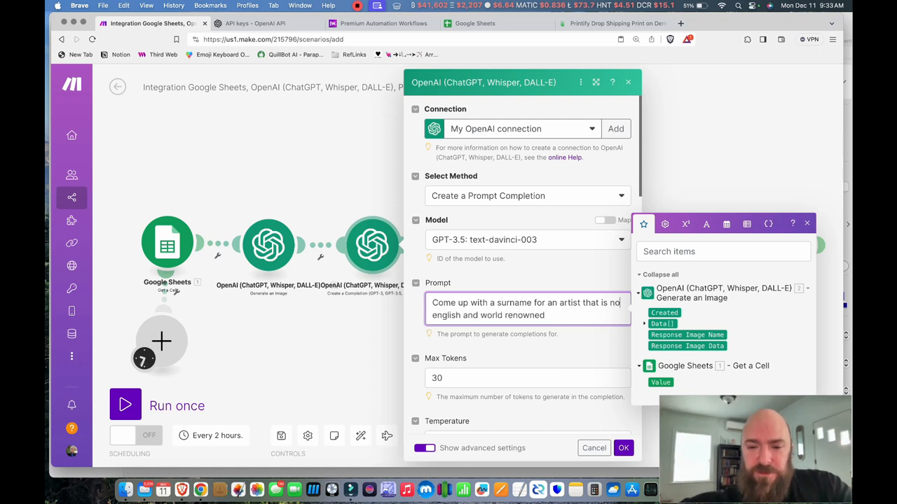
type("sp")
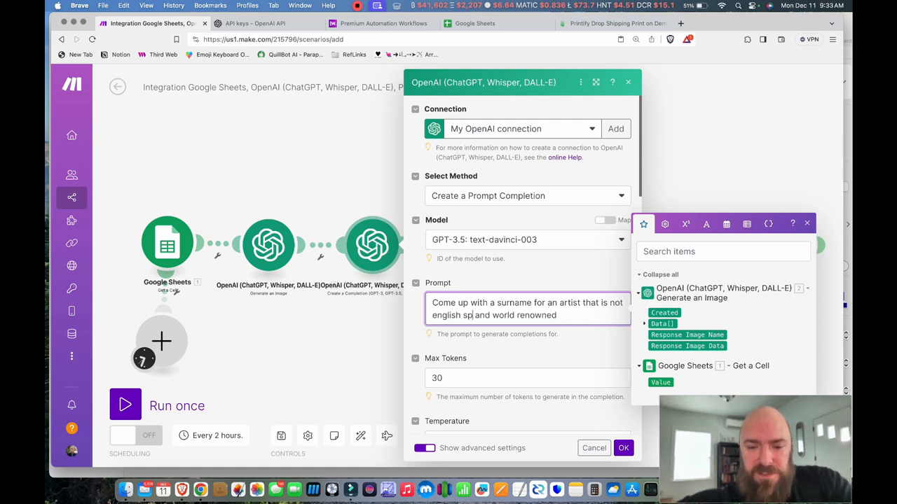
type("eaking")
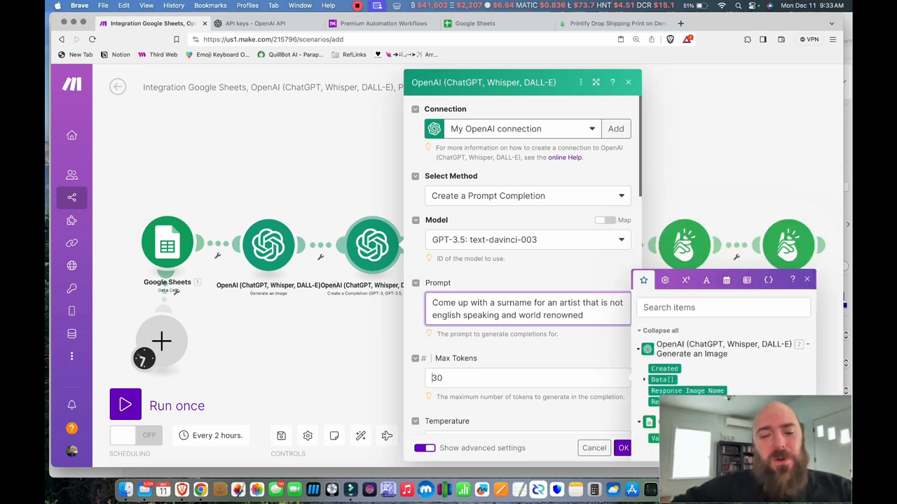
Step: Check Max Tokens, save the surname completion, and open the product description module
left_click(527, 377)
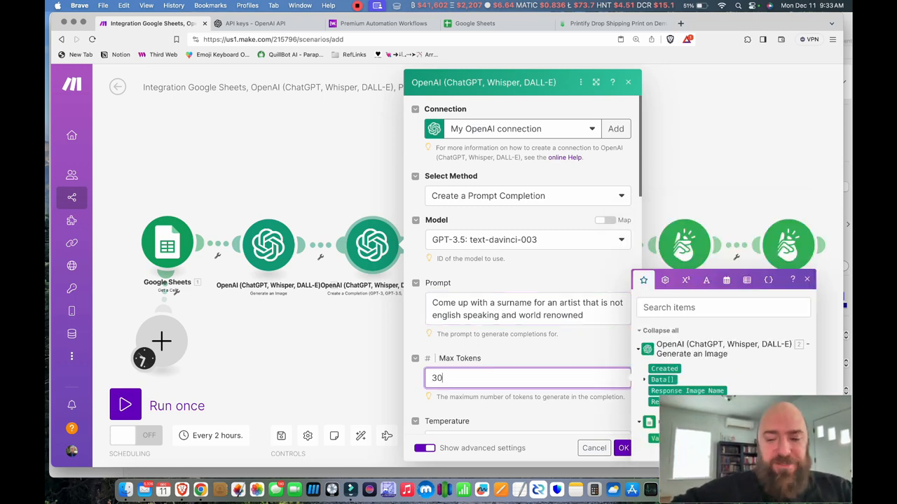
left_click(622, 448)
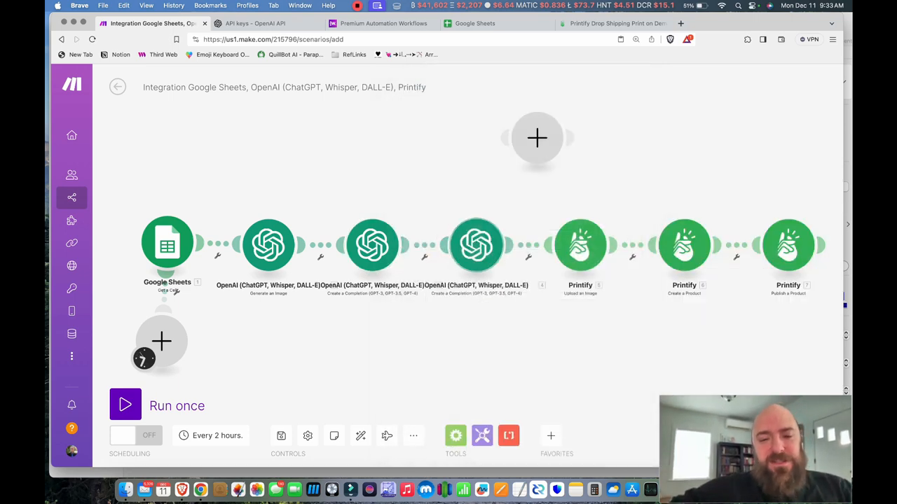
left_click(477, 244)
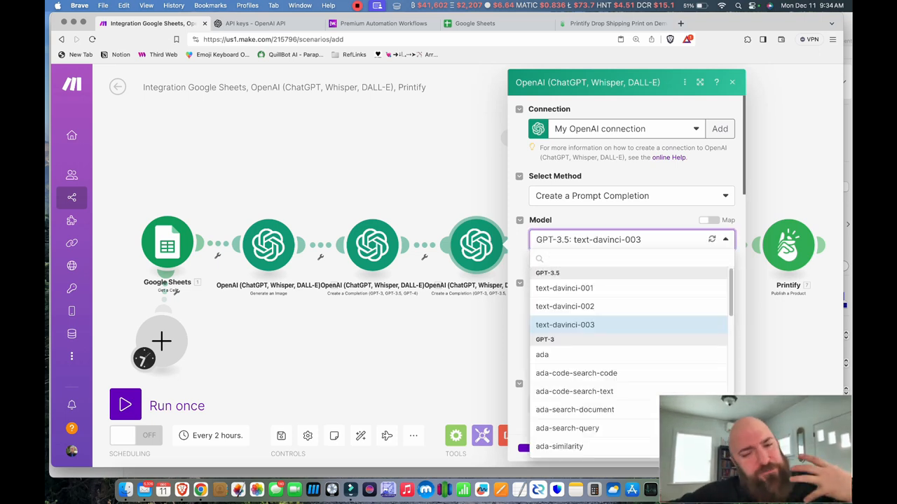
left_click(565, 325)
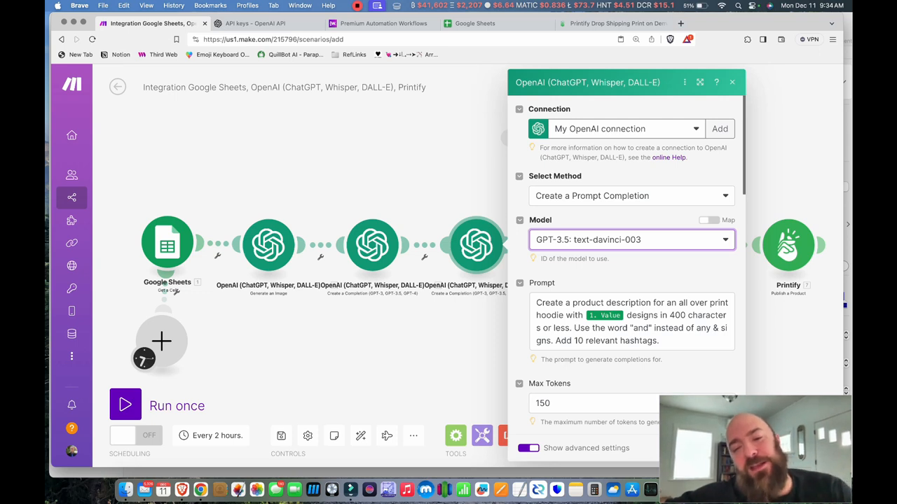
scroll("down", 3)
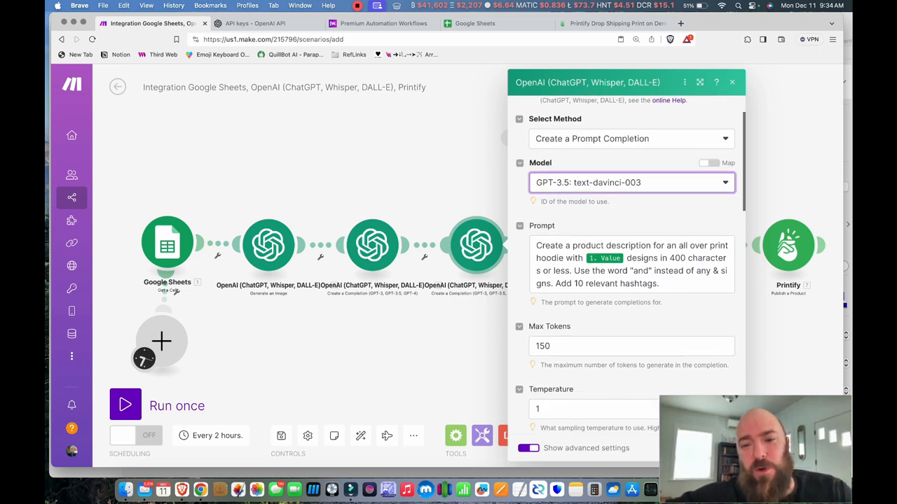
scroll("down", 3)
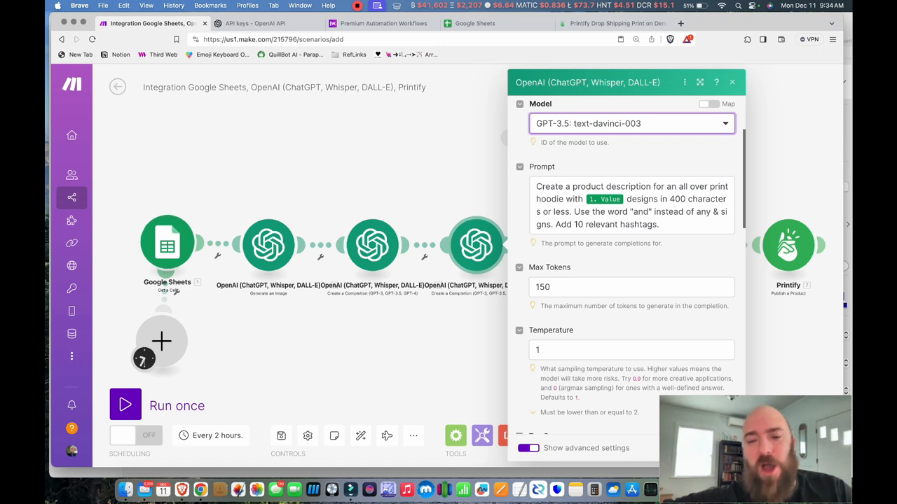
mouse_move(604, 199)
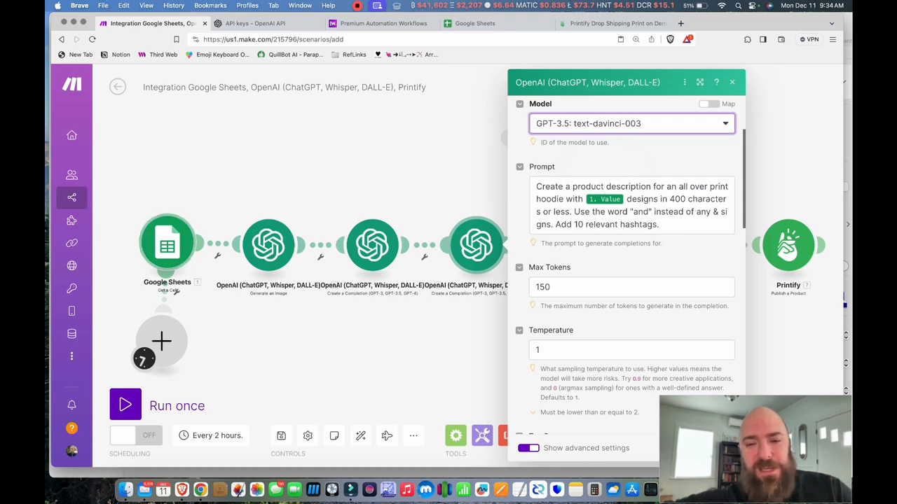
left_click(167, 243)
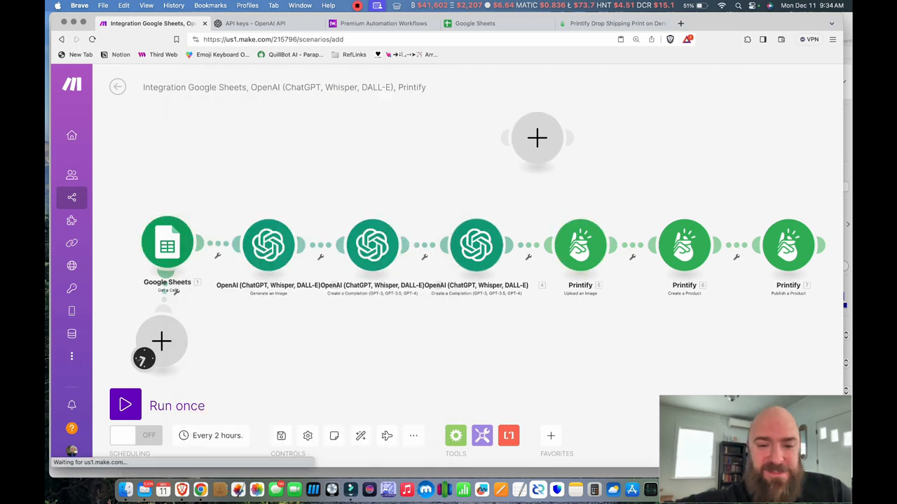
Step: In the product description module, change Max Tokens from 150 to 500
left_click(477, 244)
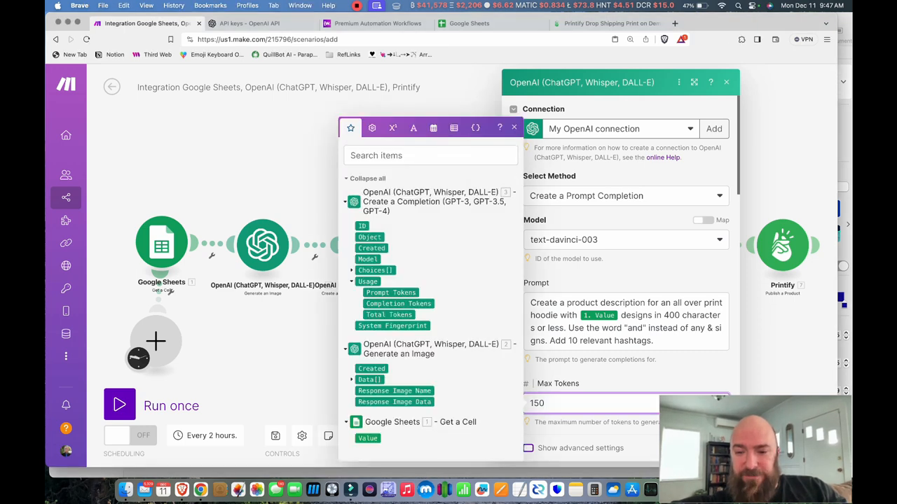
double_click(671, 315)
type("500")
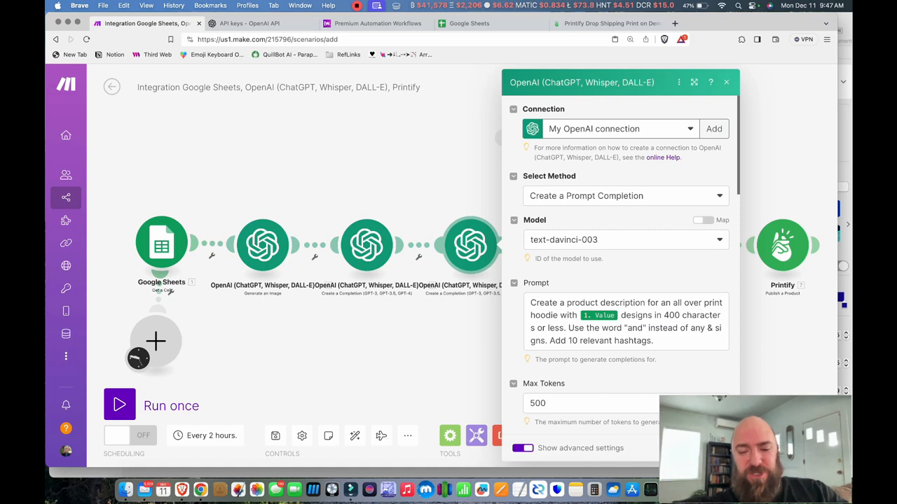
scroll("down", 3)
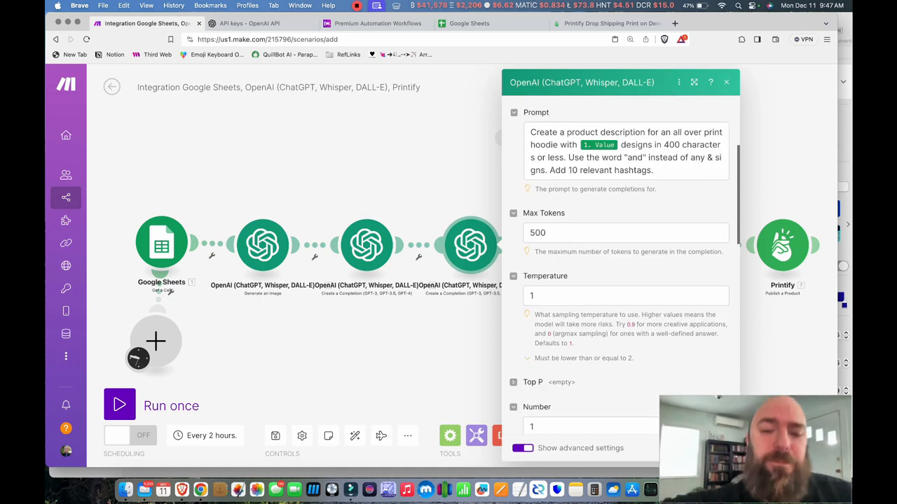
scroll("down", 3)
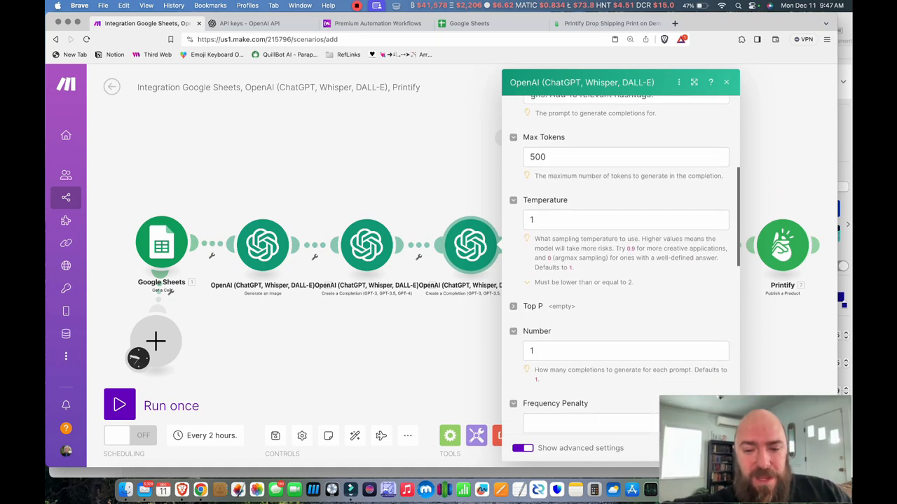
scroll("up", 3)
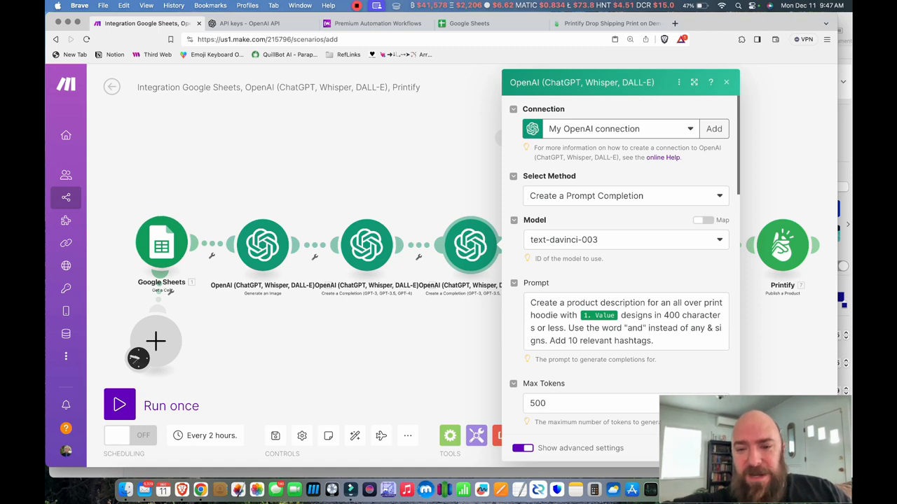
Step: Save the description step and begin a new Printify connection in Upload an Image
left_click(726, 82)
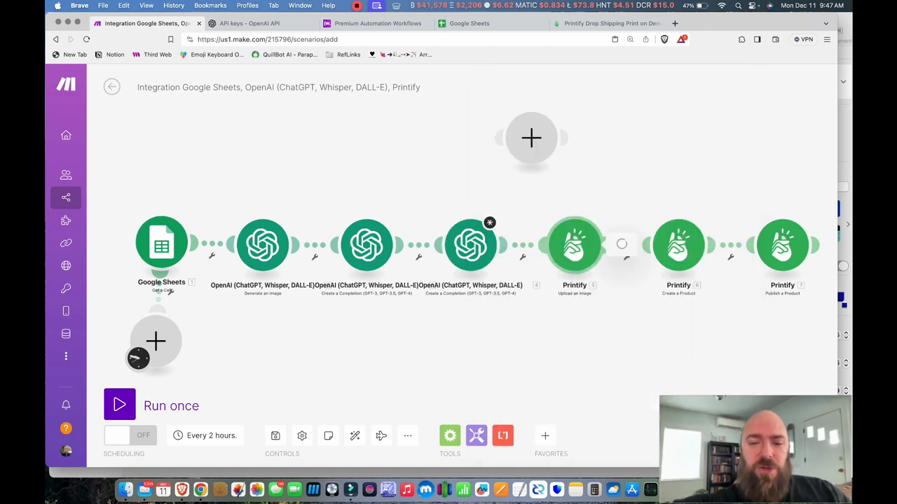
left_click(574, 243)
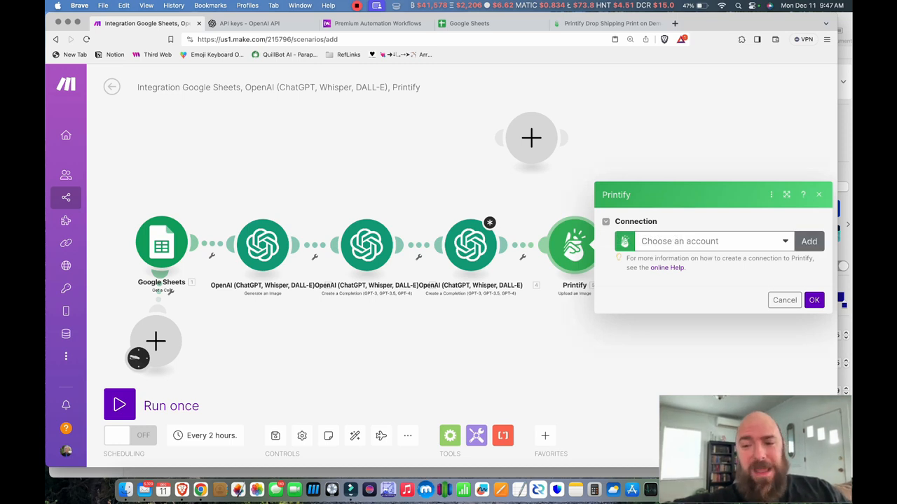
left_click(808, 241)
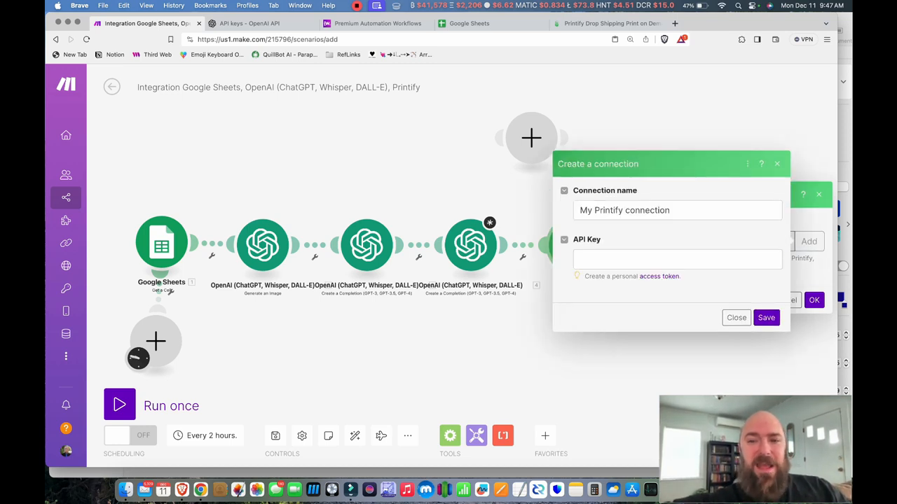
left_click(605, 23)
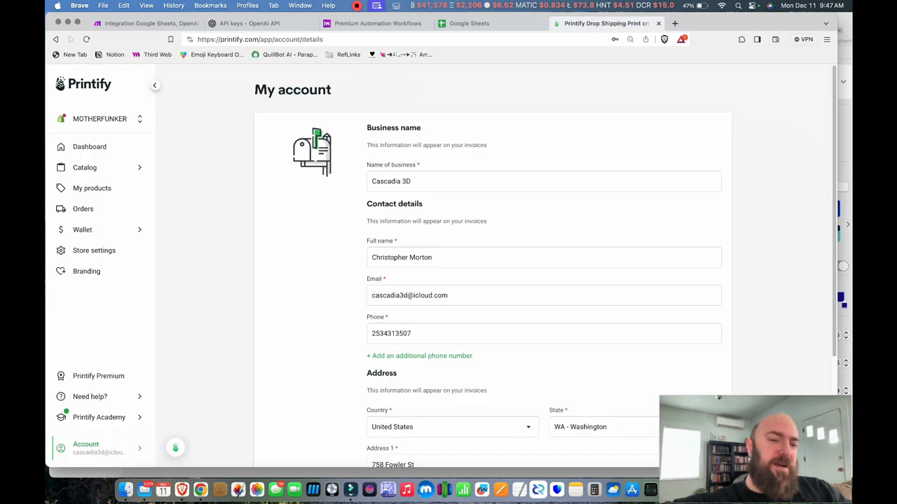
mouse_move(94, 250)
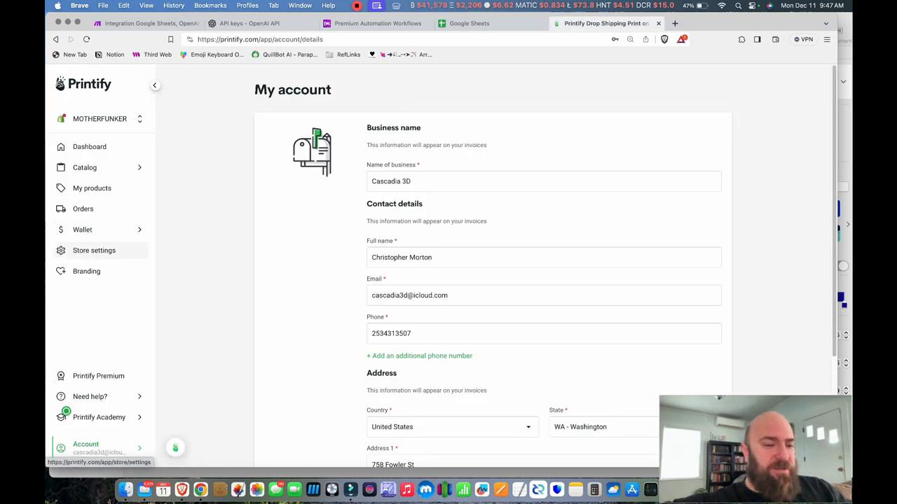
Step: View Printify's API tokens under Account > Connections, including MAKE AI, then return to Make
left_click(94, 251)
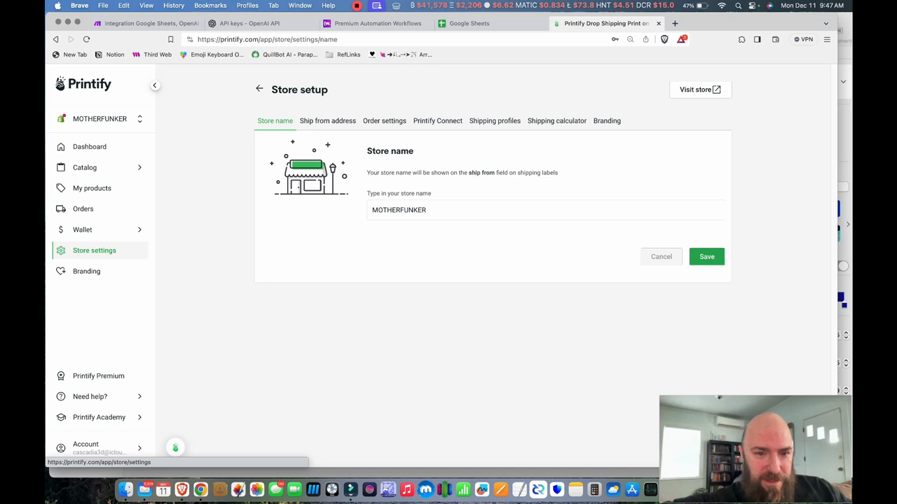
left_click(86, 447)
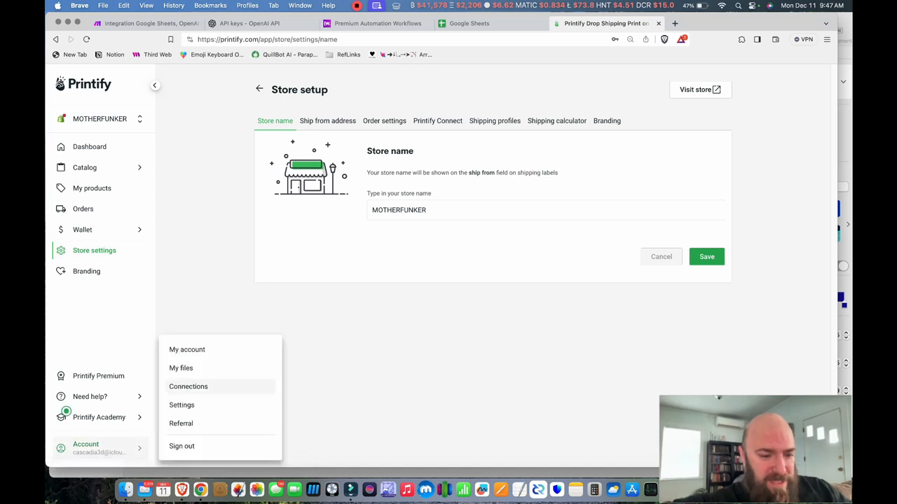
left_click(188, 386)
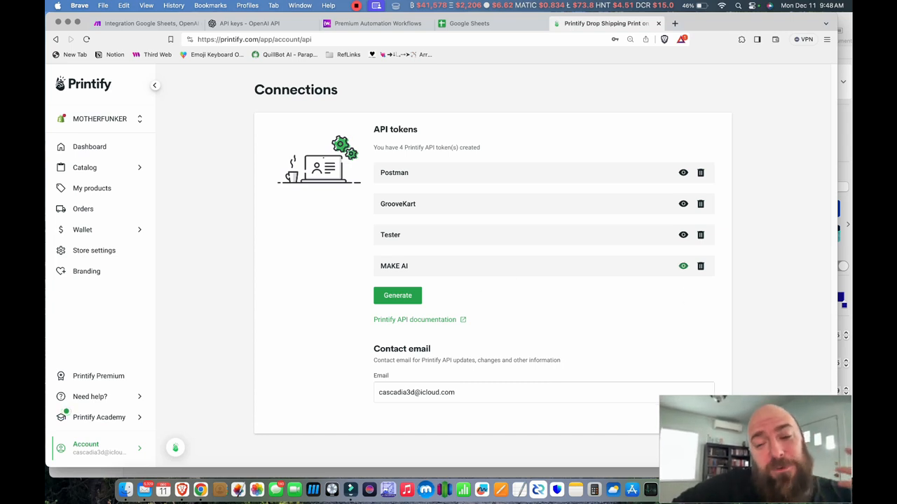
mouse_move(683, 265)
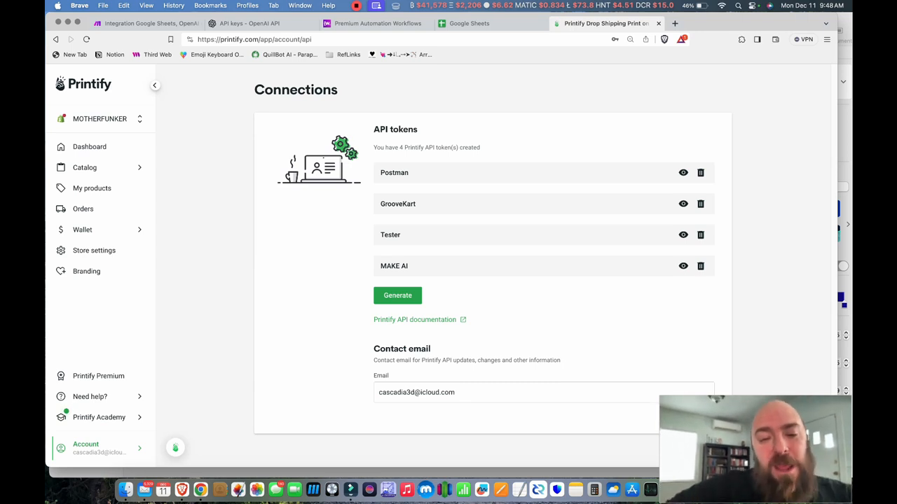
left_click(147, 23)
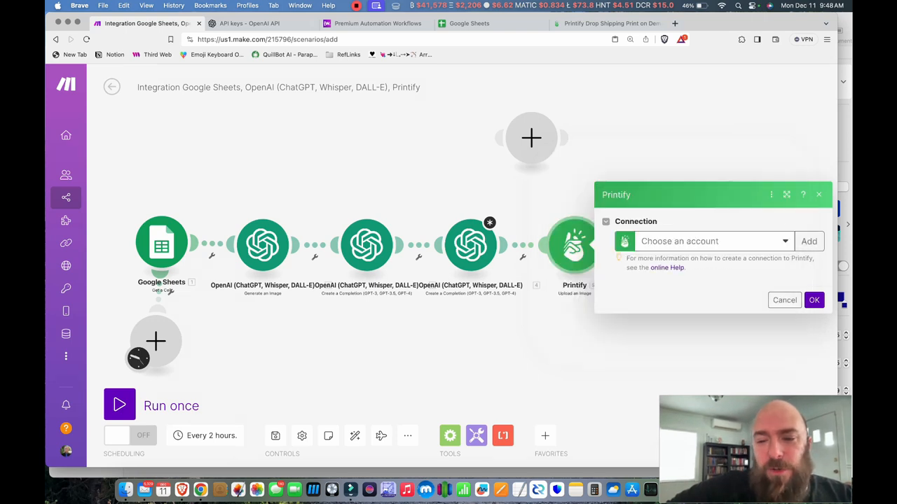
Step: Dismiss the connection setup and re-check the surname completion and DALL-E 3 image steps
left_click(707, 241)
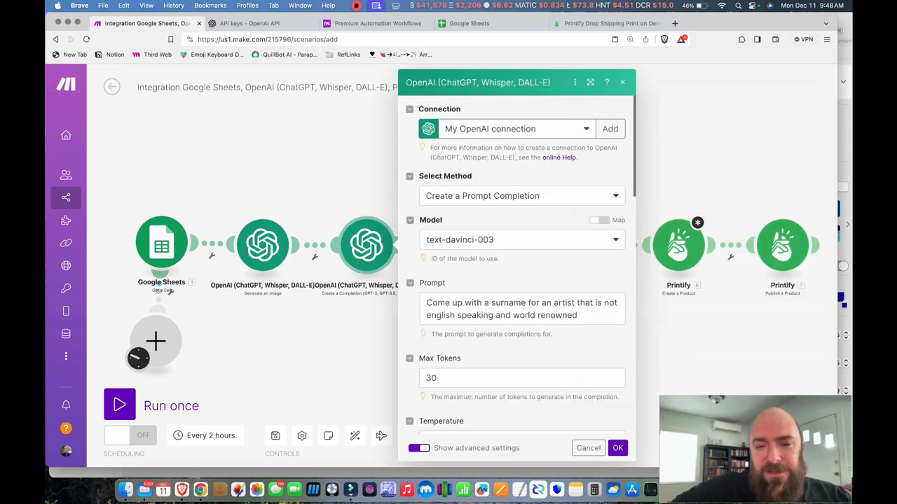
left_click(617, 447)
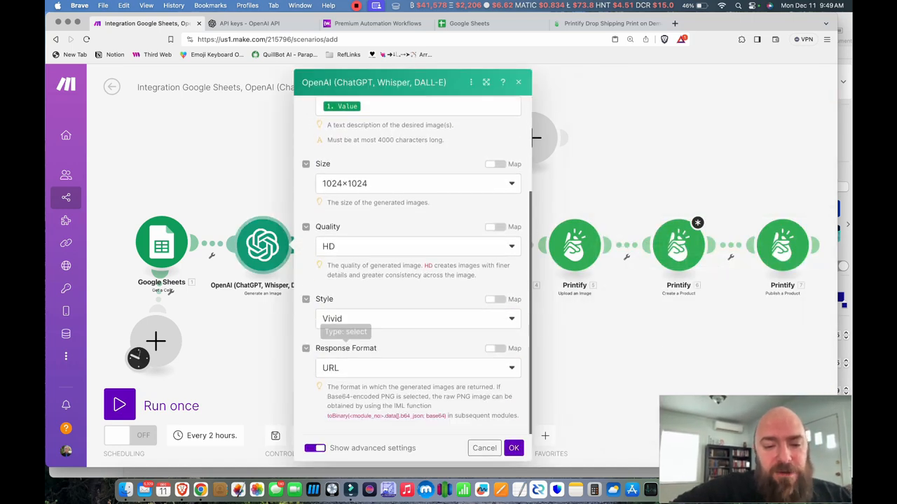
scroll("up", 3)
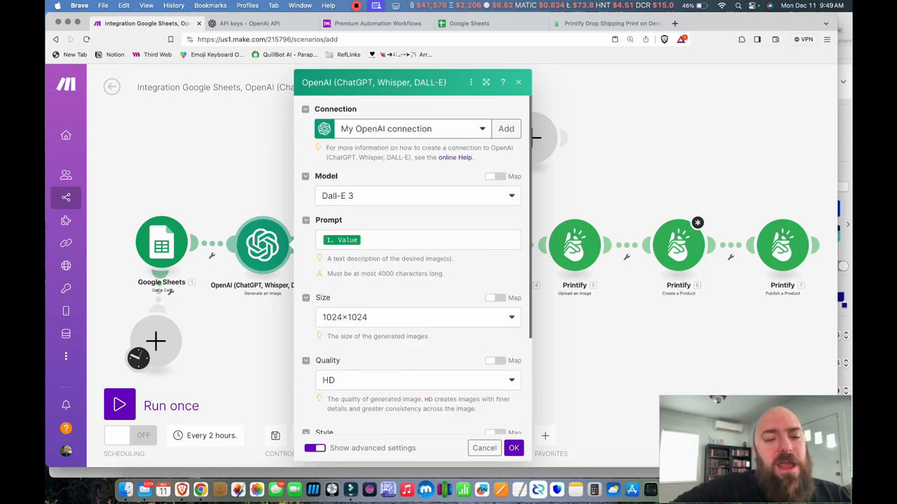
left_click(514, 448)
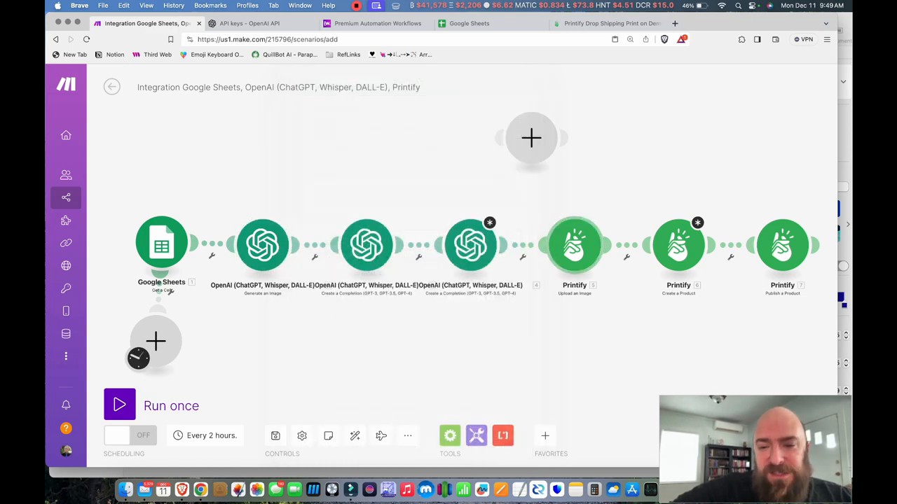
left_click(574, 244)
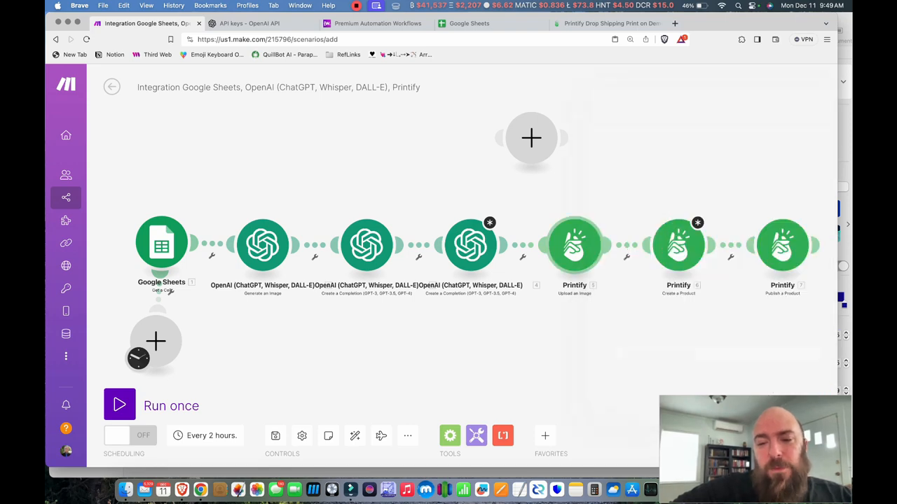
Step: Point the Printify Create a Product module at the MOTHERFUNKER shop
left_click(574, 244)
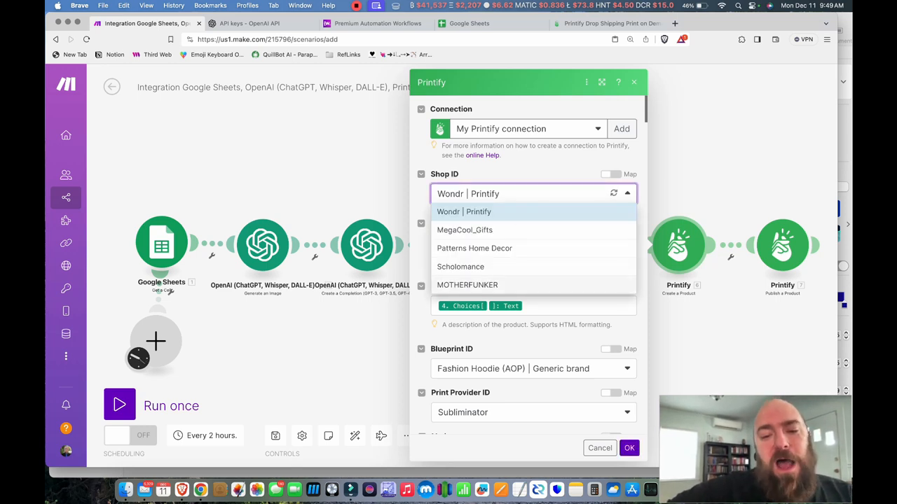
left_click(468, 284)
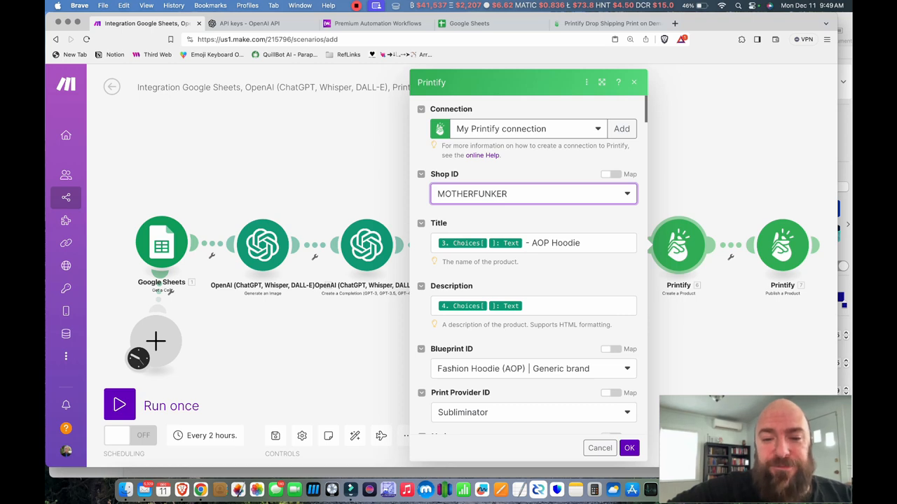
scroll("down", 3)
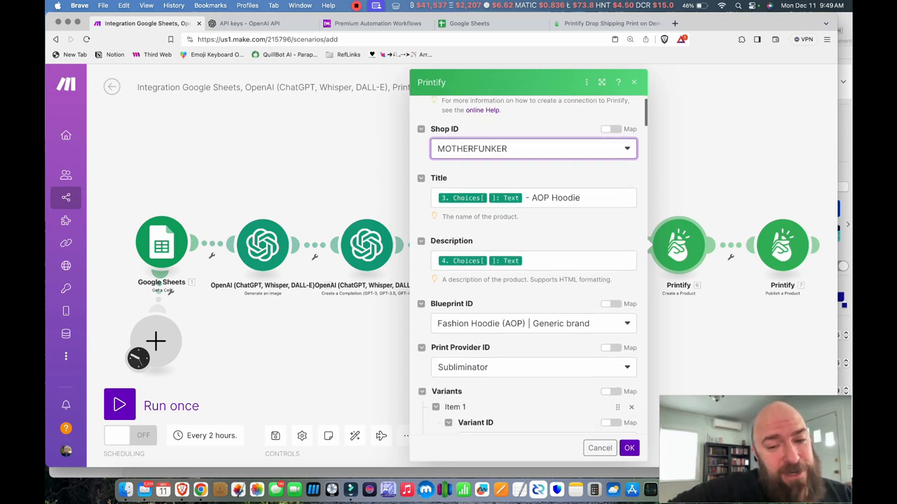
scroll("down", 3)
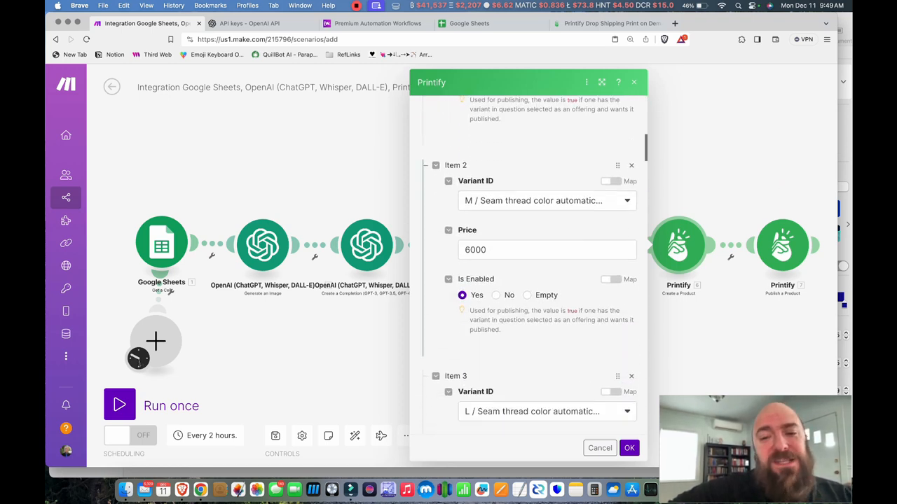
Step: Change the product title suffix to 'Colorsplash Hoodie' and confirm the settings
scroll("down", 3)
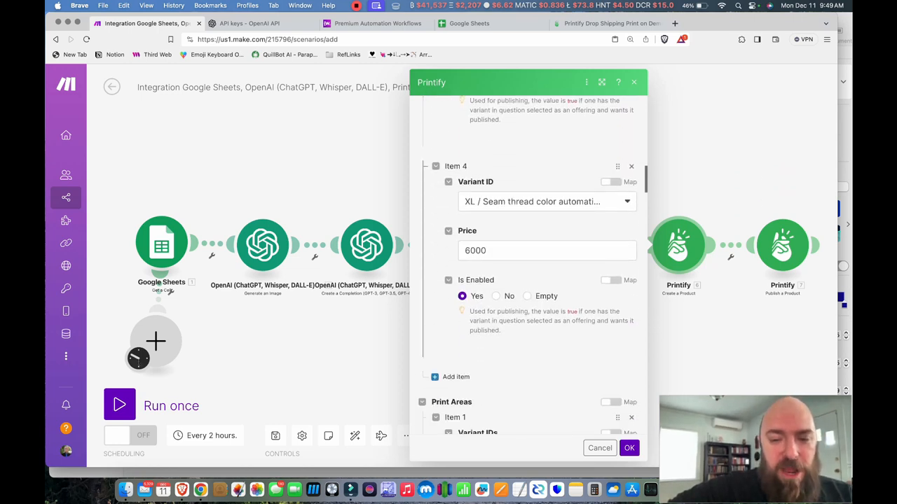
scroll("down", 3)
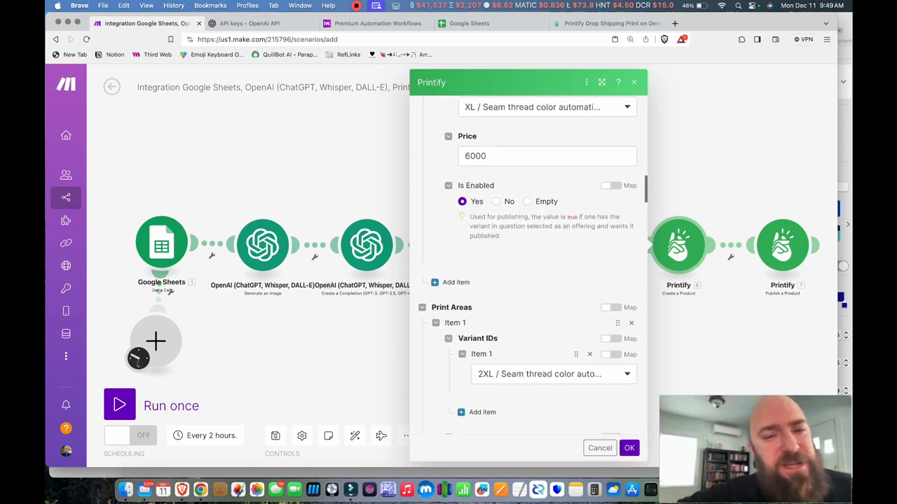
scroll("down", 3)
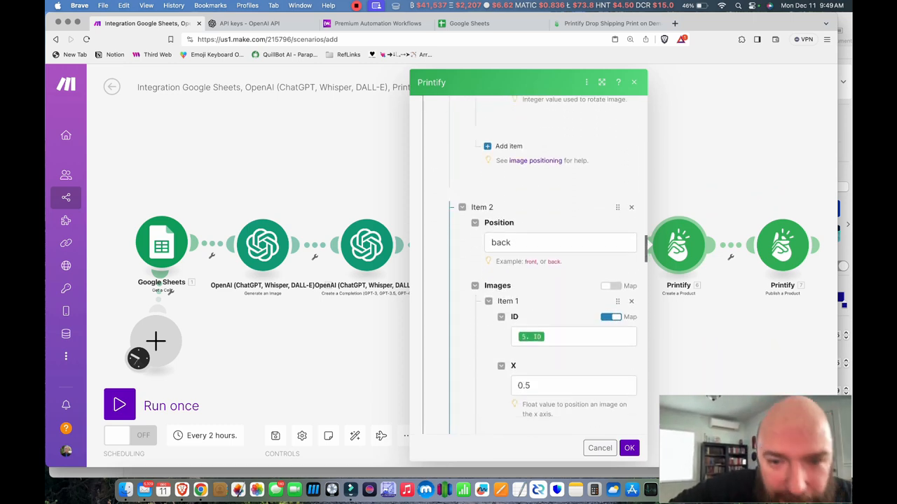
scroll("down", 3)
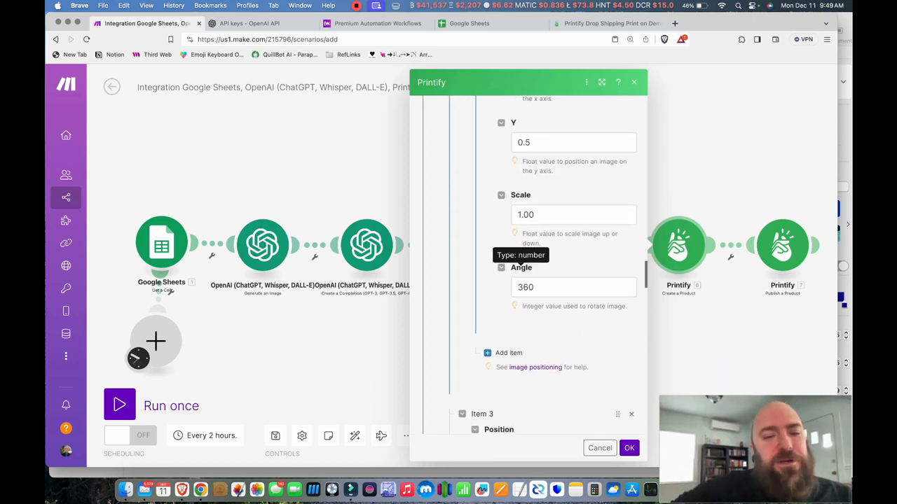
scroll("up", 3)
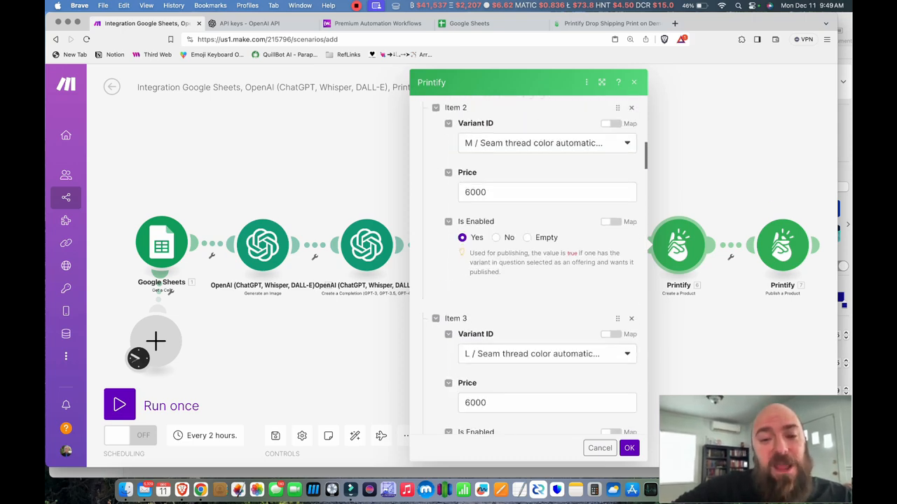
scroll("up", 3)
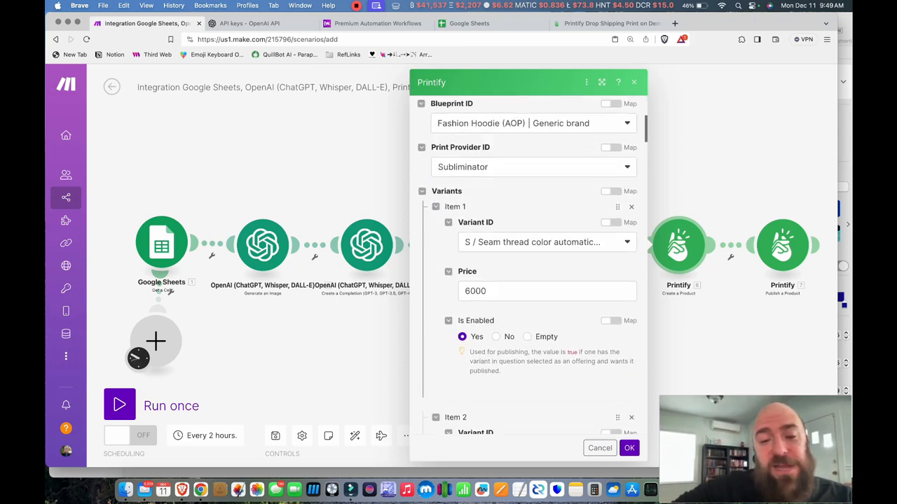
scroll("up", 3)
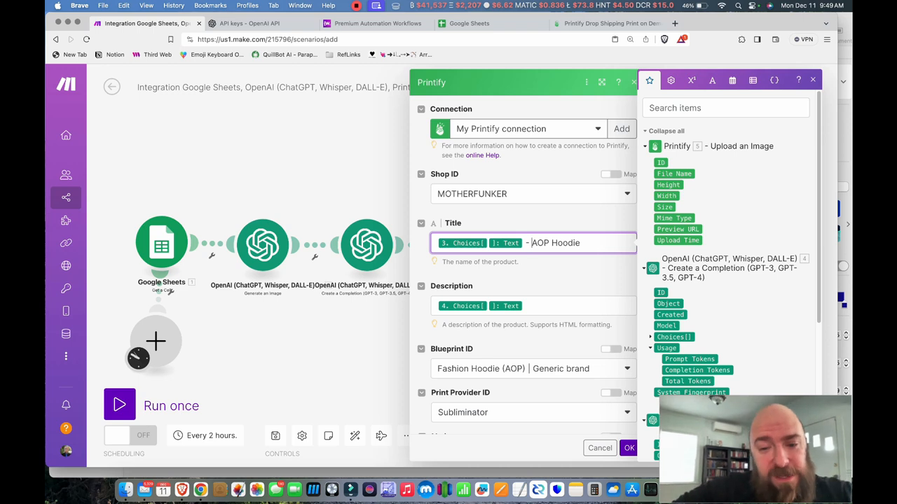
type("Color Hoodie")
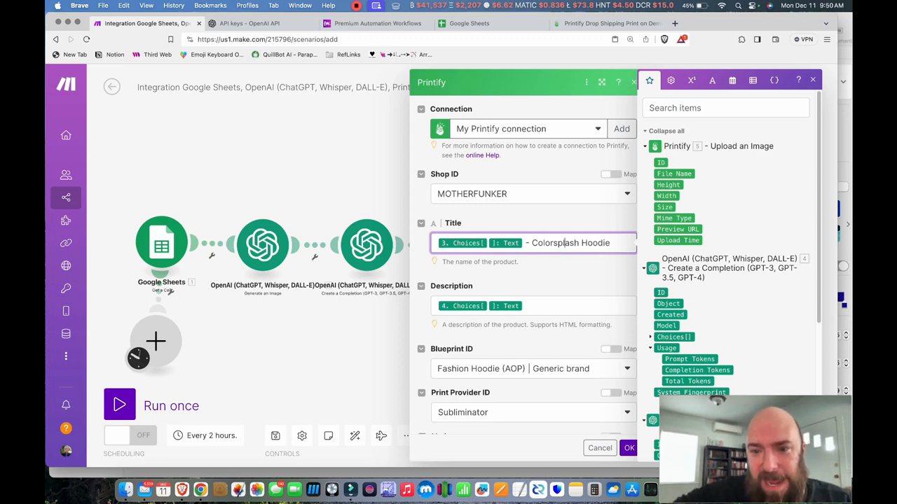
left_click(628, 447)
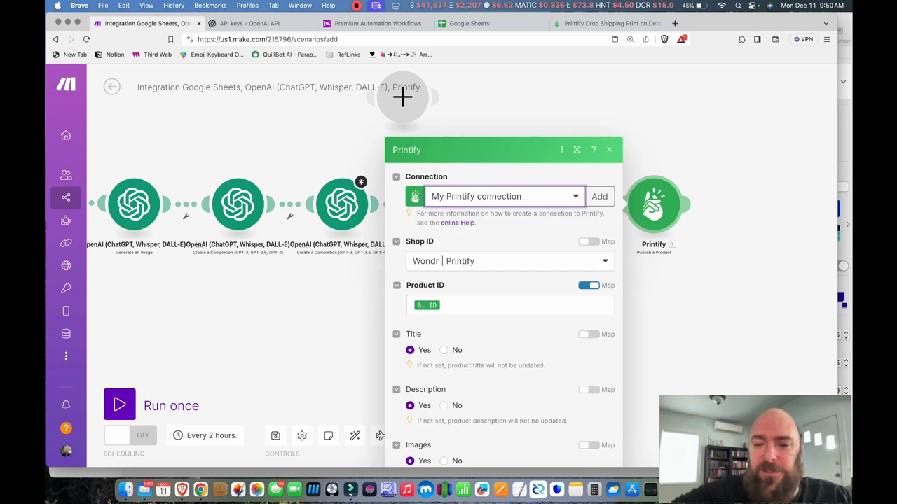
Step: Set the Publish a Product shop ID to MOTHERFUNKER and start editing the scenario name
left_click(604, 261)
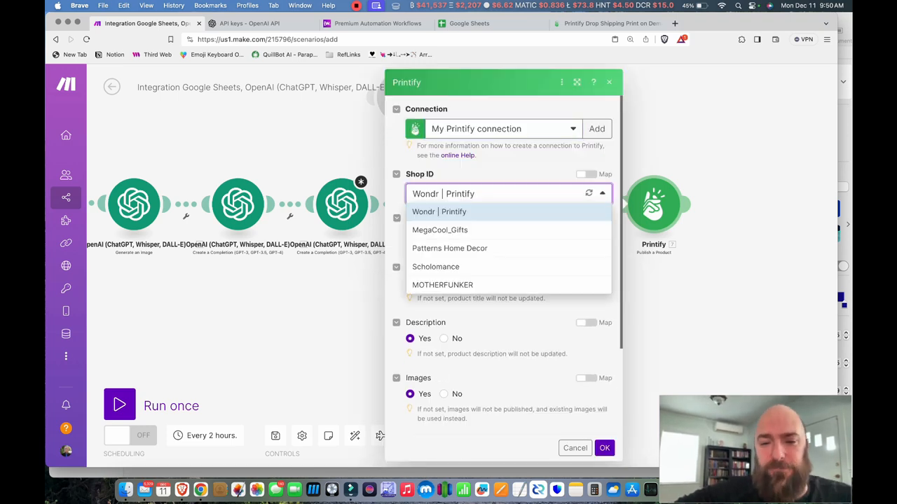
left_click(442, 285)
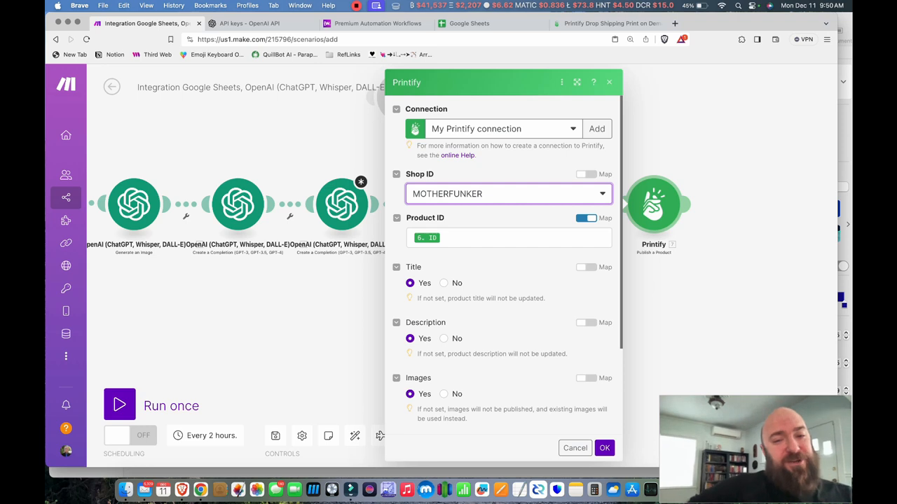
left_click(604, 448)
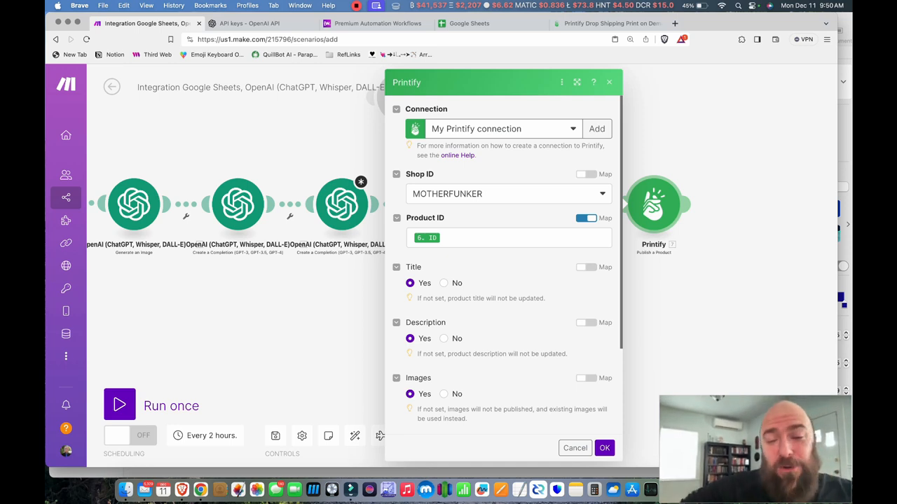
right_click(653, 203)
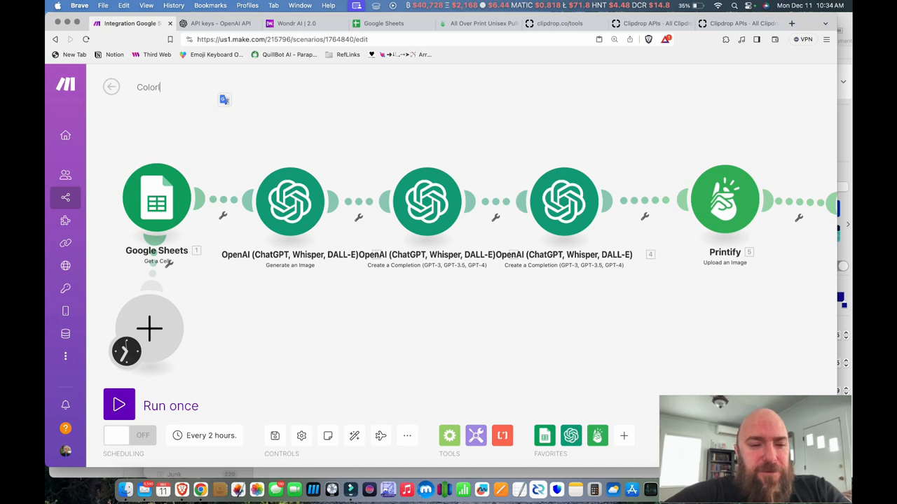
Step: Finish typing the scenario name 'Colorful All Over Print Hoodie.'
type("ful")
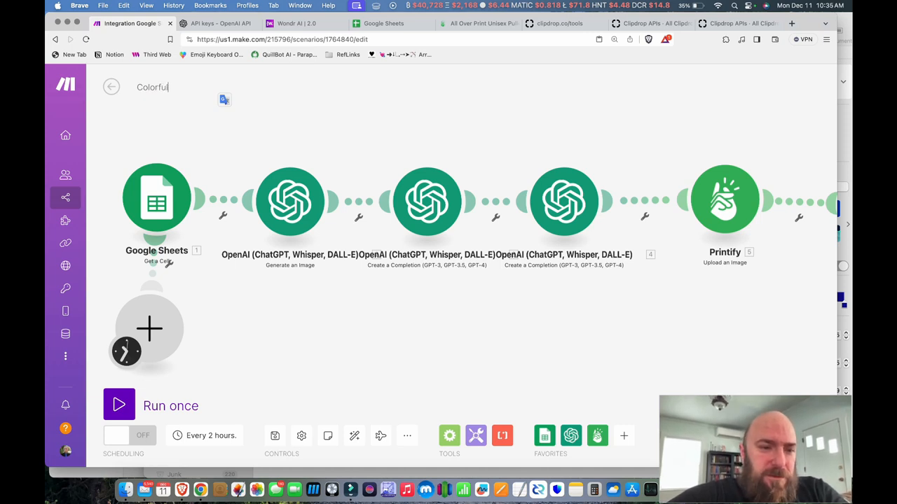
type("All Over")
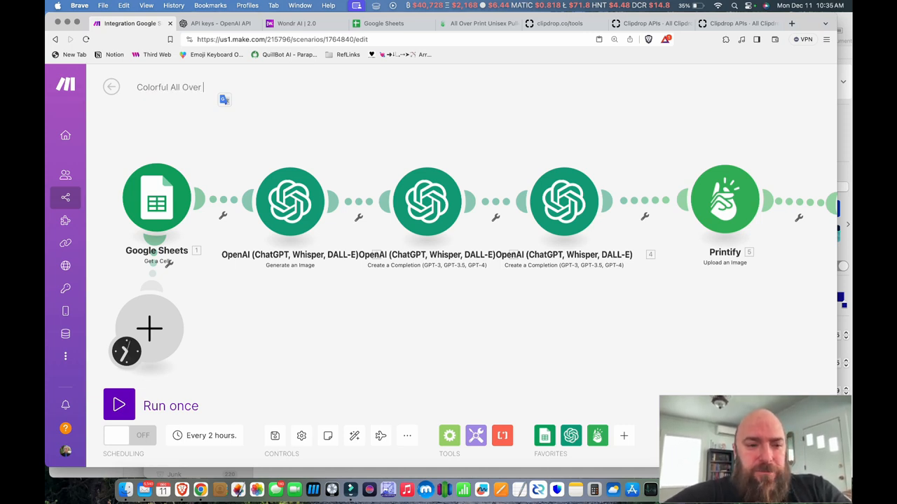
type("Print HOodie.")
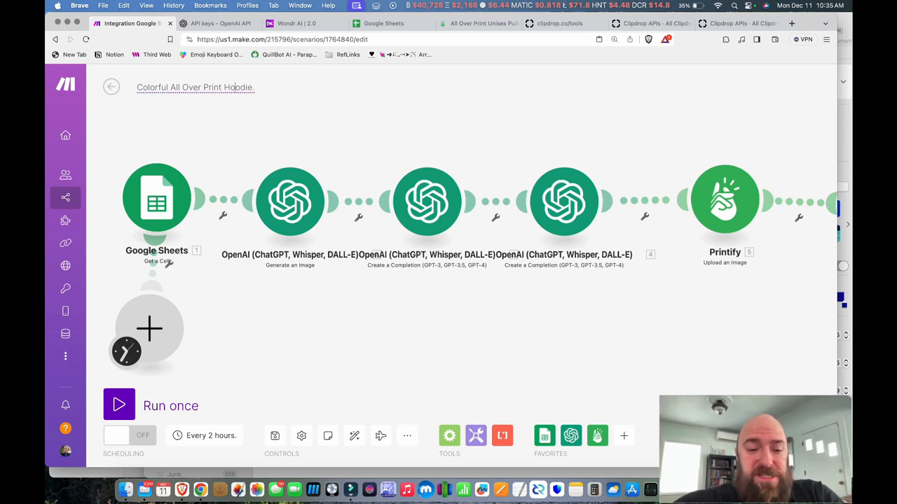
mouse_move(275, 435)
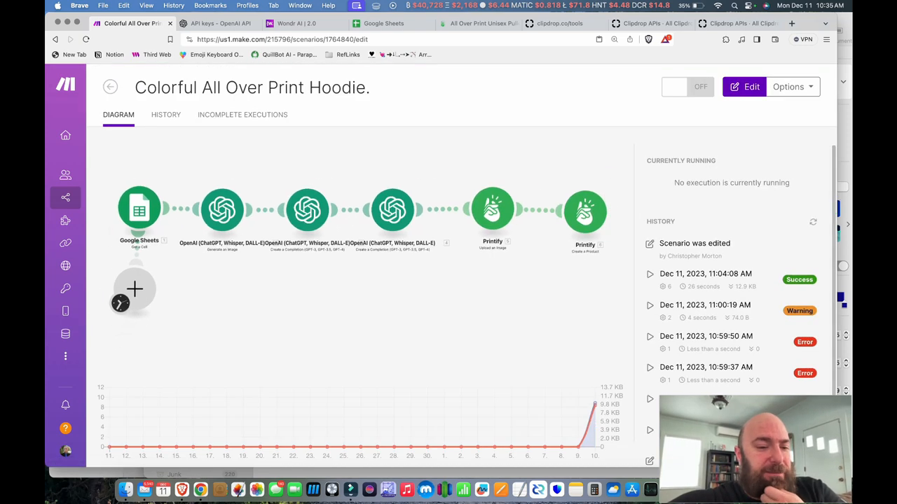
Step: Search all scenarios for 'hoodie' and open Colorful All Over Print Hoodie
left_click(110, 87)
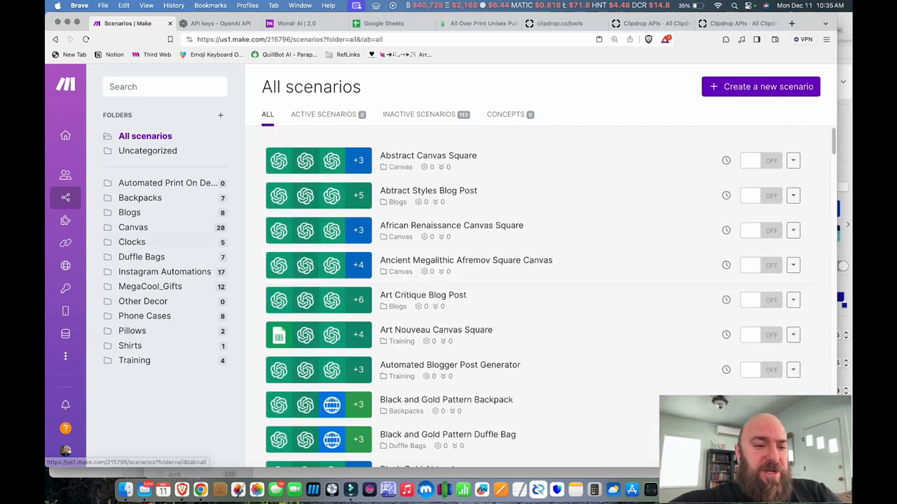
type("hoodie")
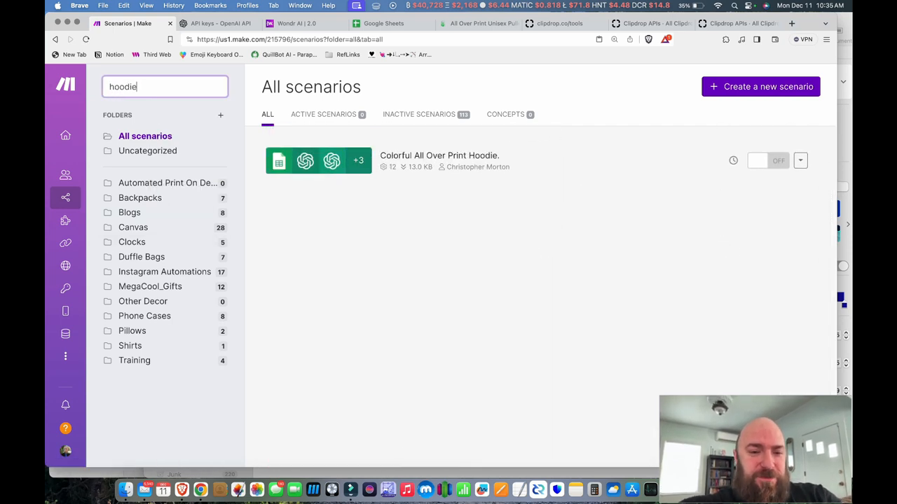
left_click(439, 155)
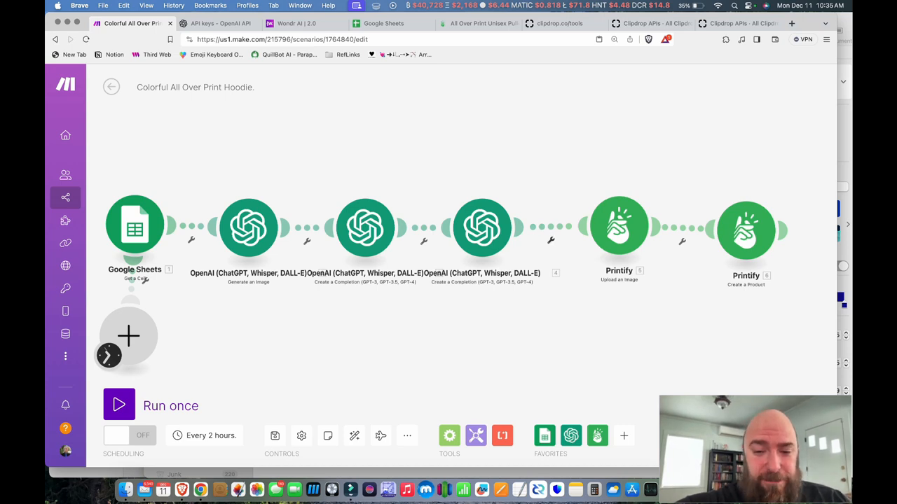
Step: Add an HTTP 'Make a request' module after the OpenAI step and open its settings
right_click(528, 228)
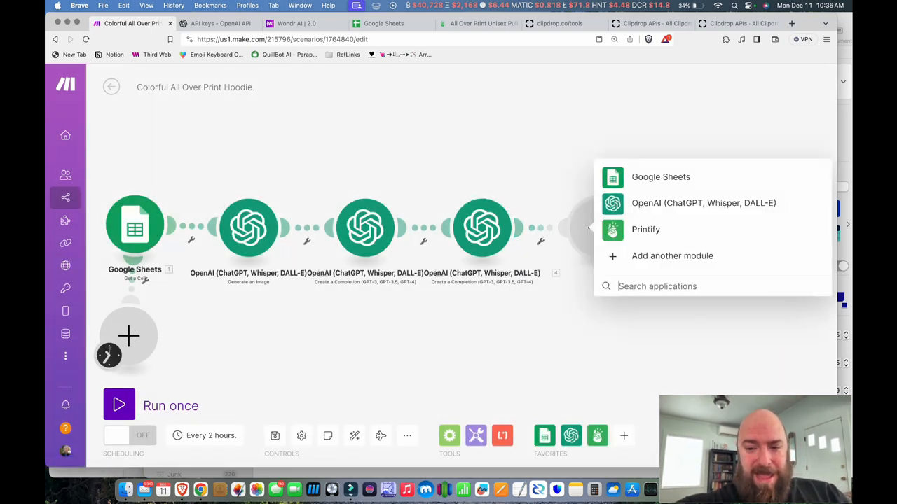
type("http")
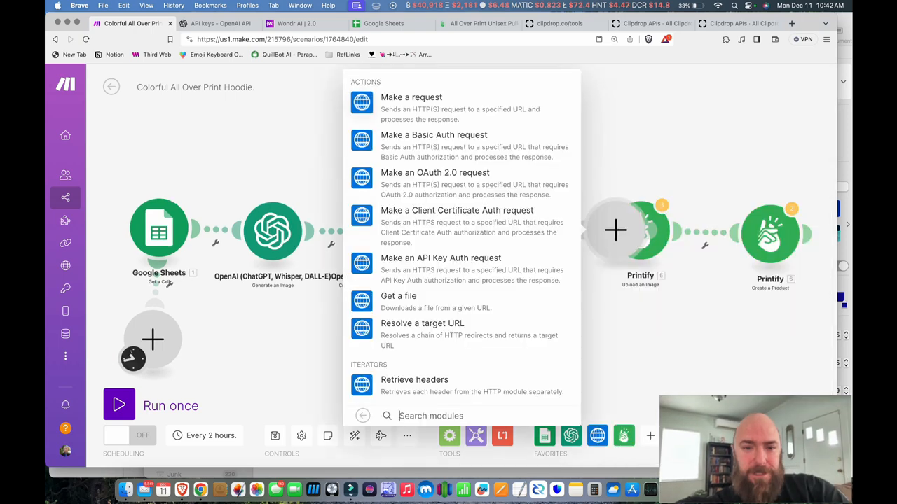
left_click(412, 96)
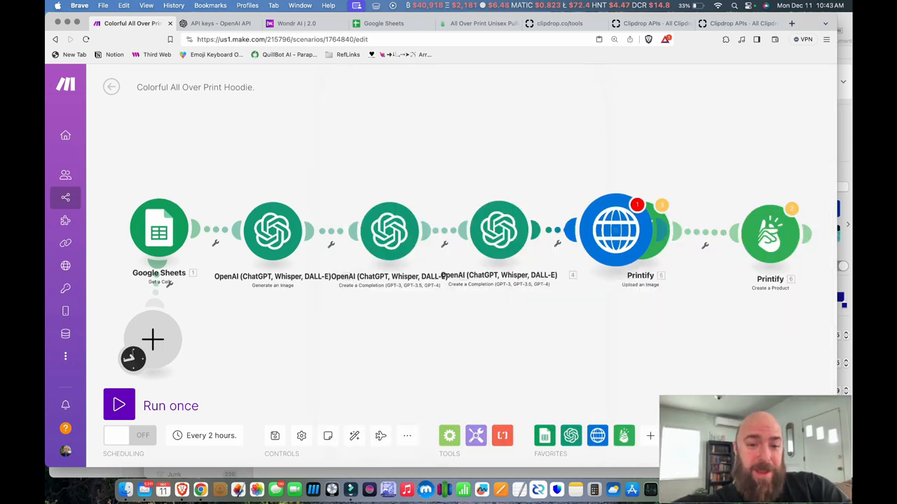
left_click(616, 230)
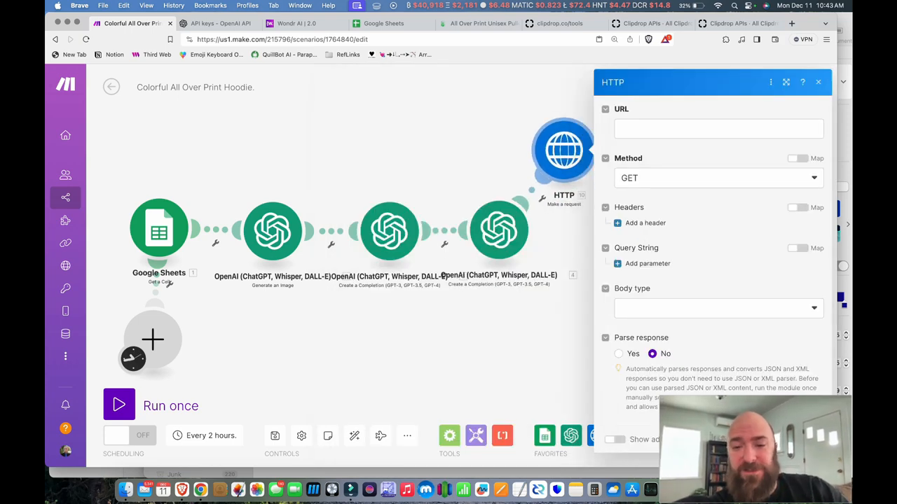
left_click(817, 82)
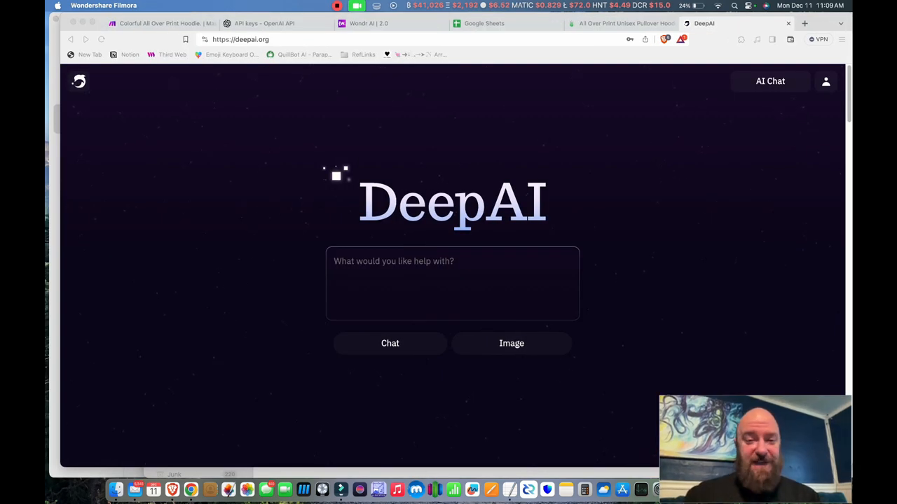
Step: Find the DeepAI API key in the profile's account settings, then return to Make
left_click(452, 284)
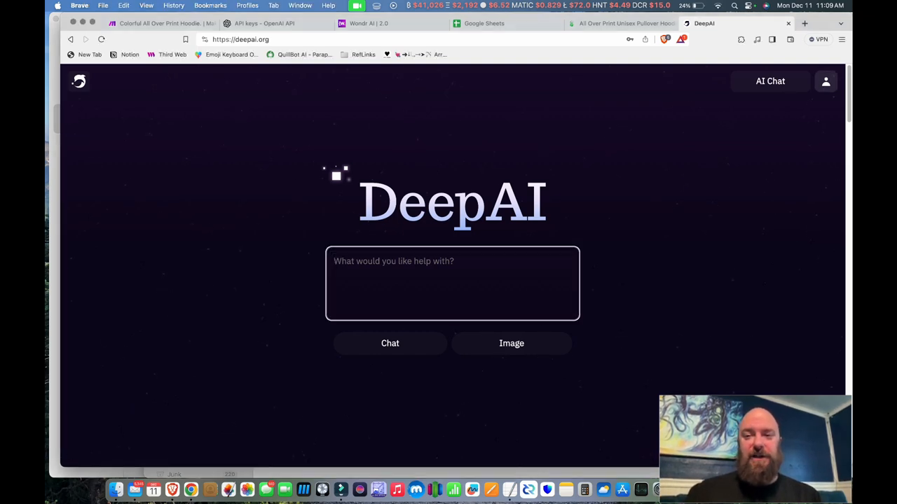
left_click(825, 80)
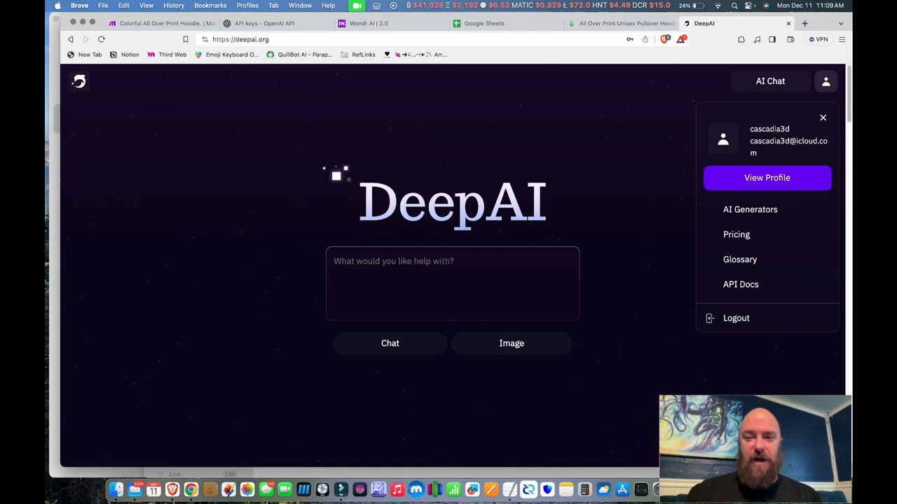
left_click(766, 177)
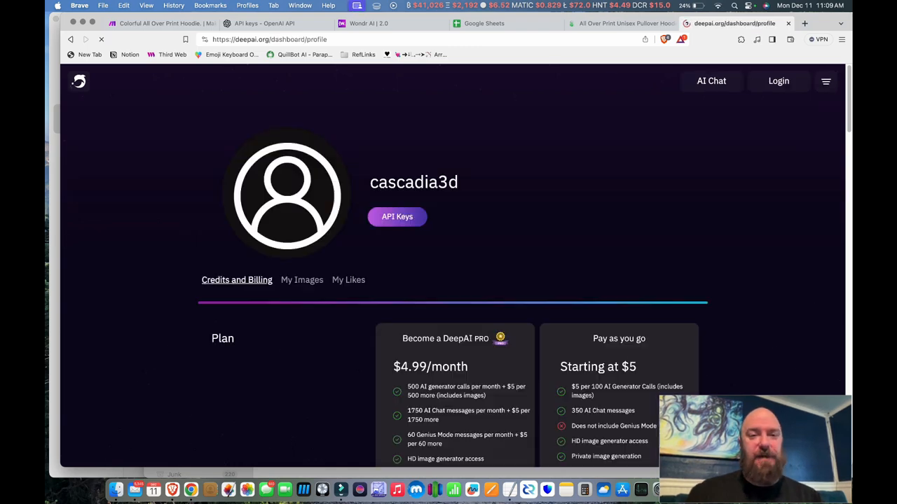
scroll("down", 3)
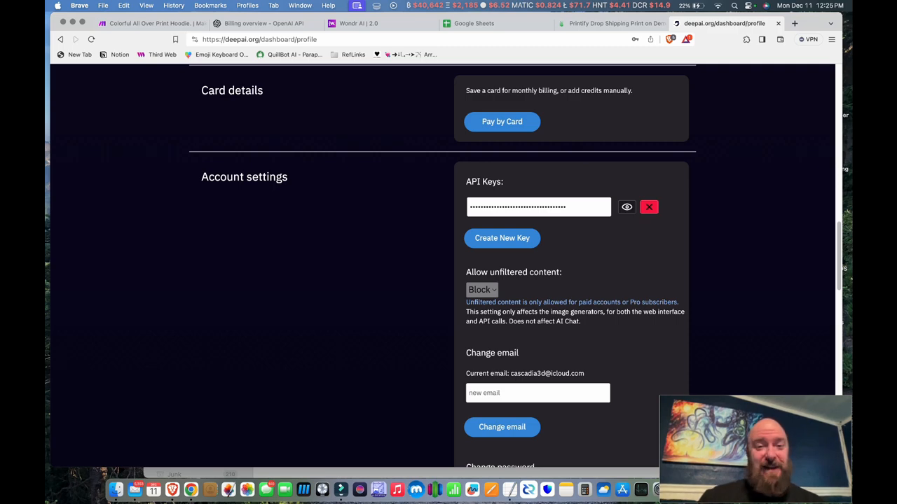
left_click(147, 23)
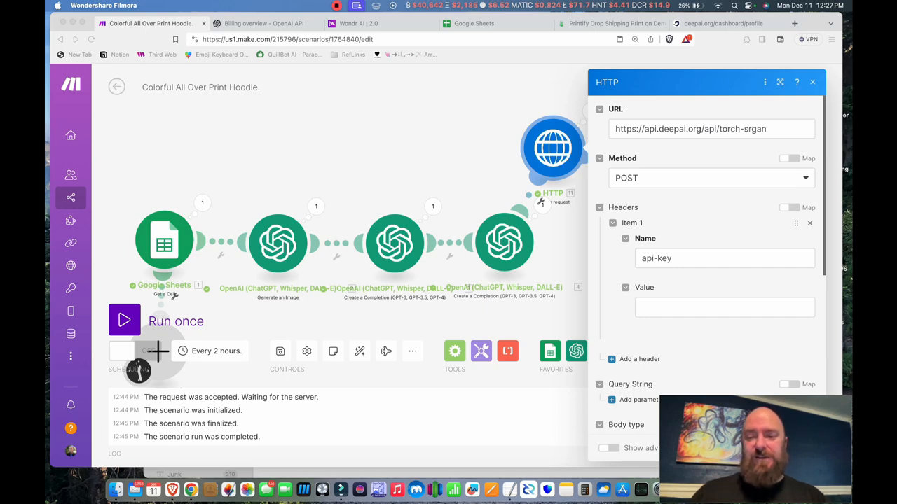
Step: Scroll through the test run's log to check the Printify validation error
scroll("down", 3)
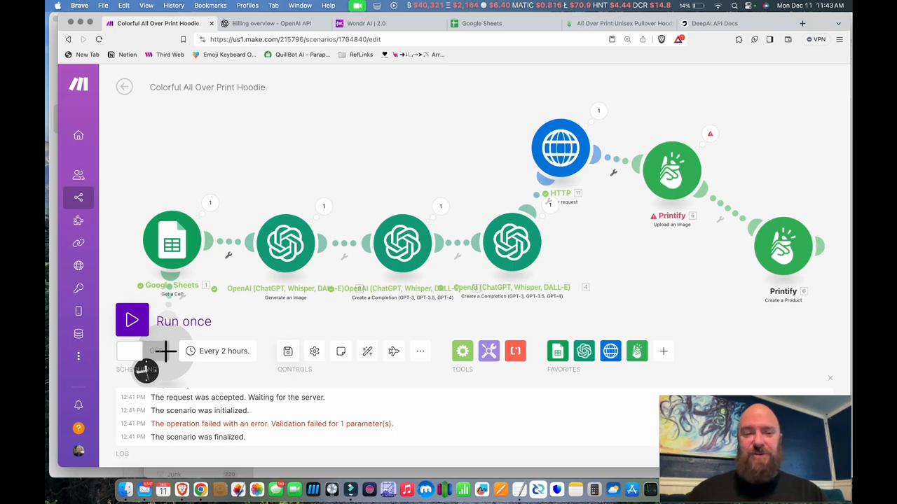
Step: Rerun the hoodie scenario until every module succeeds, then view Printify's product list
left_click(132, 321)
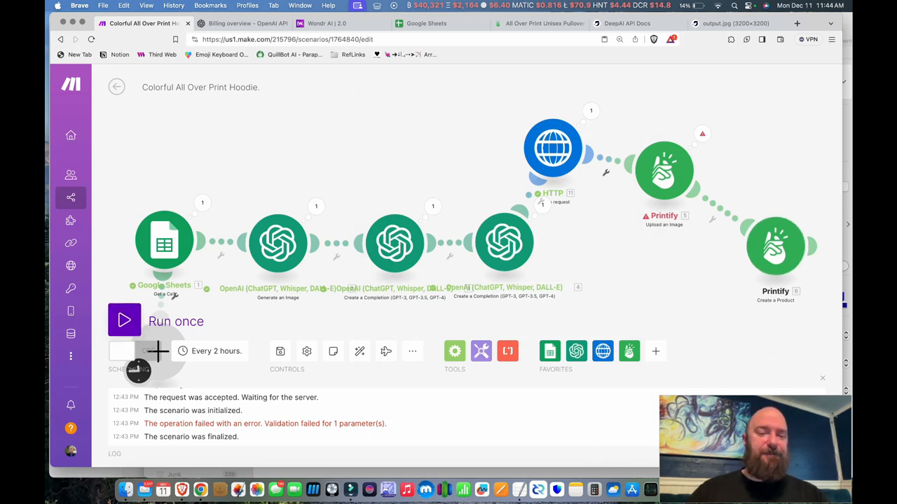
left_click(124, 321)
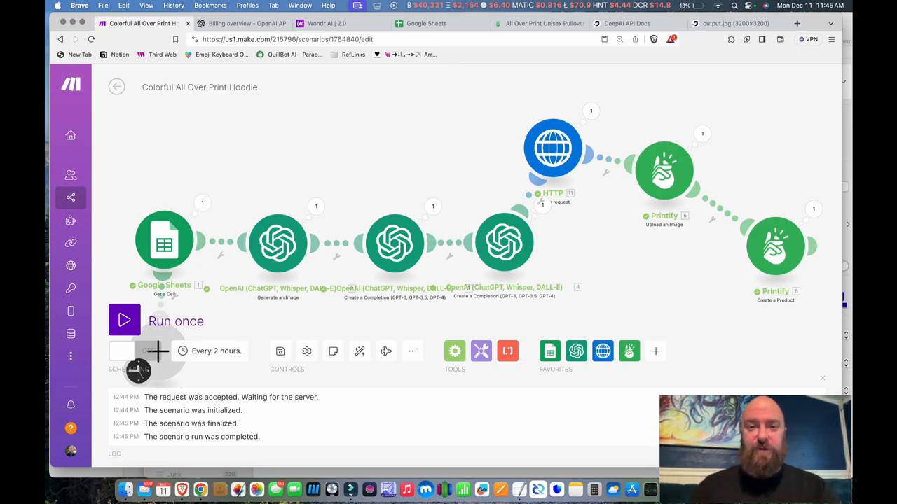
left_click(543, 23)
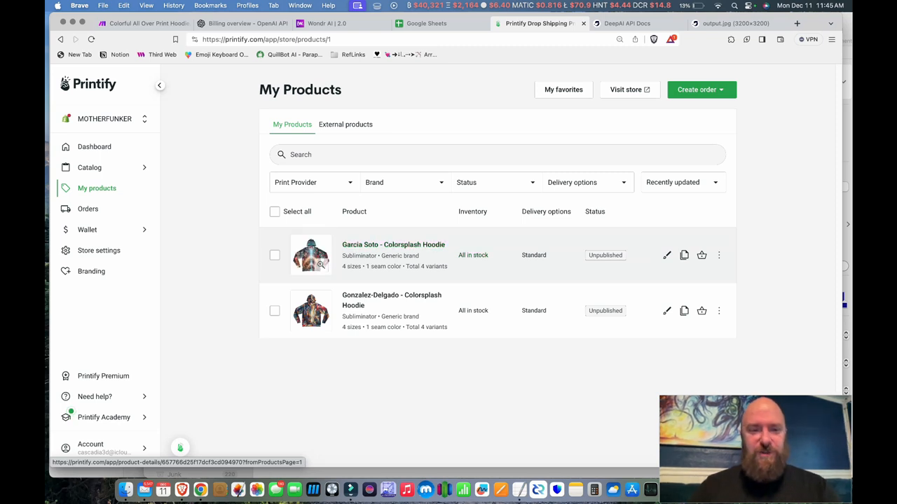
Step: Preview the first hoodie product's mockup images, then close the preview
left_click(311, 255)
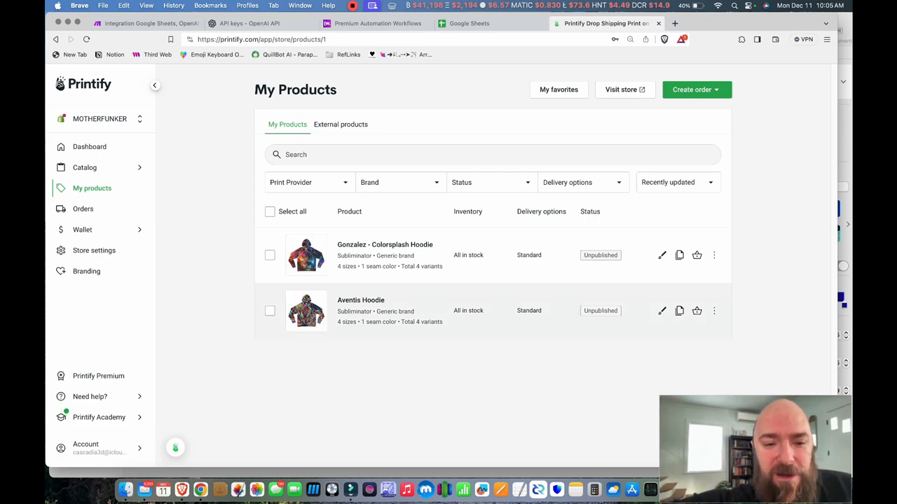
left_click(306, 255)
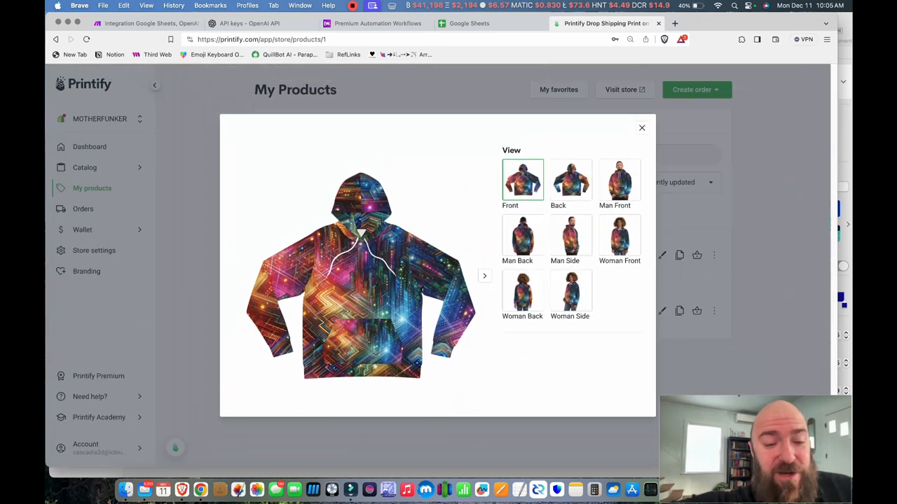
left_click(641, 127)
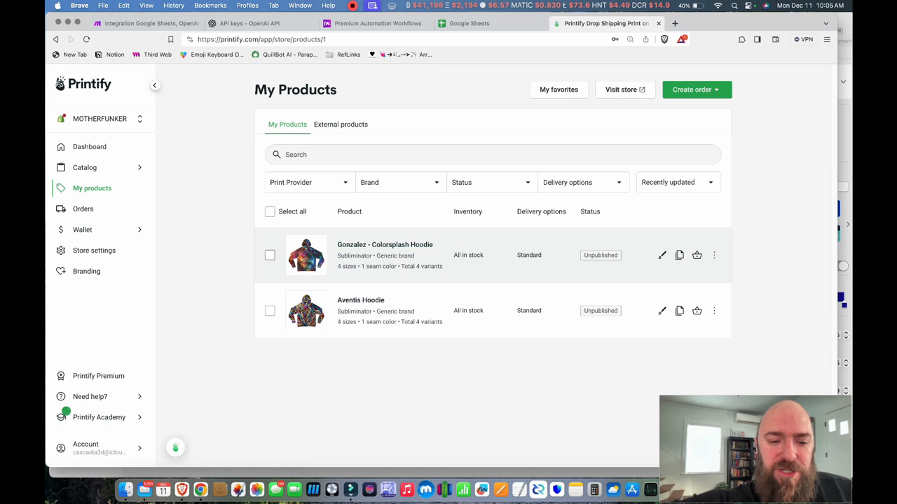
Step: Toggle Select all on and off, then open the Gonzalez - Colorsplash Hoodie draft
left_click(269, 211)
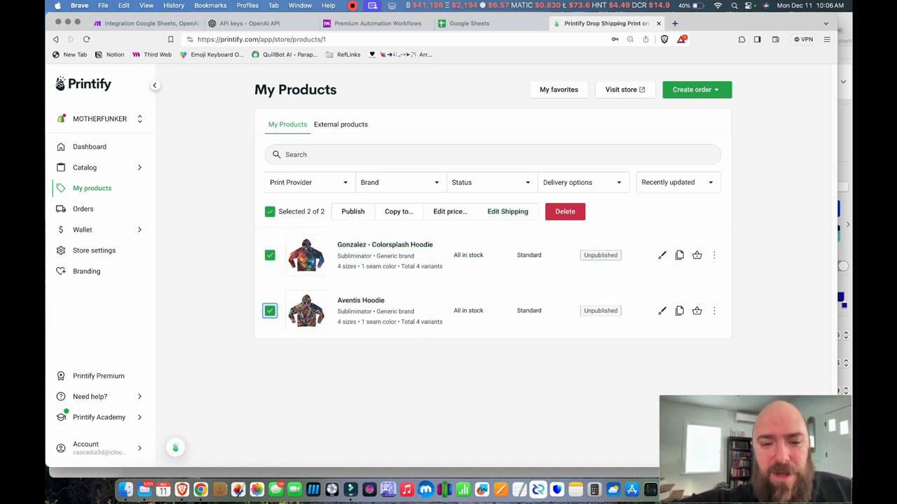
left_click(270, 211)
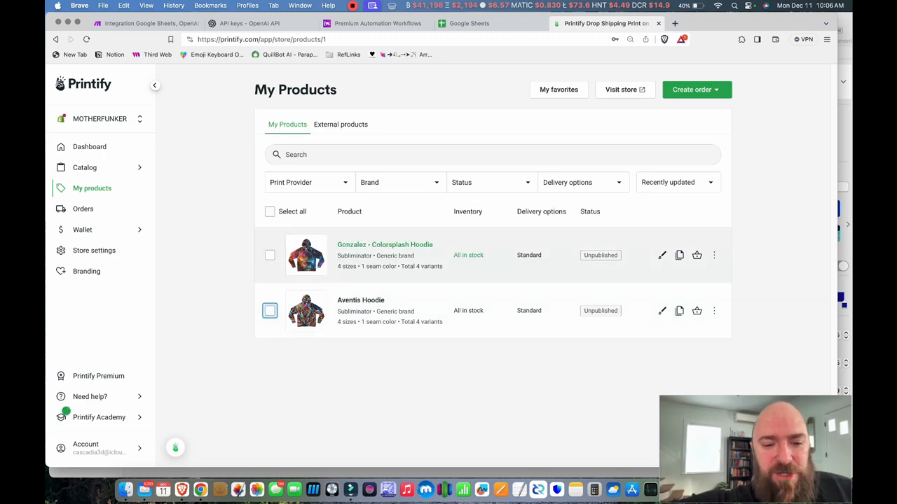
left_click(385, 245)
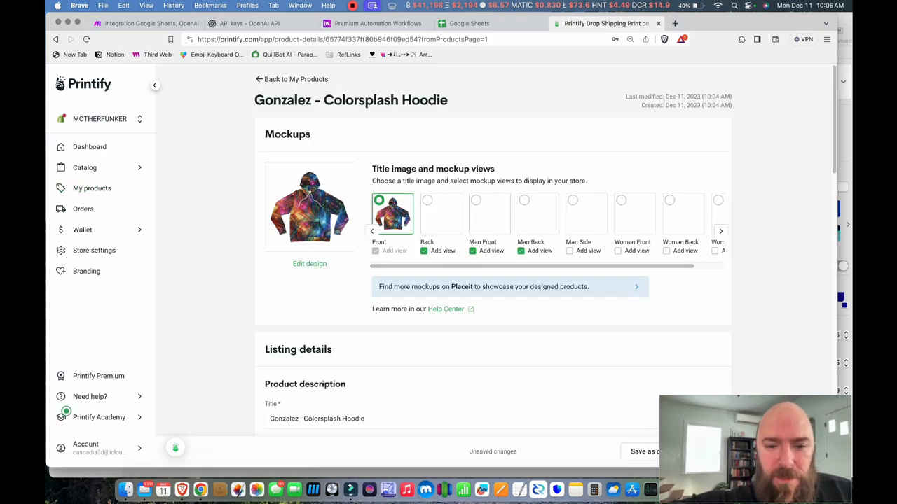
scroll("down", 3)
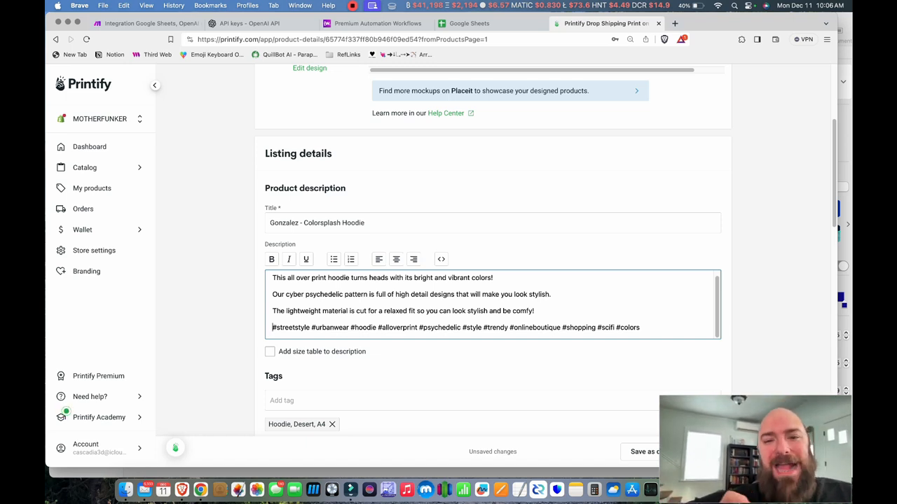
scroll("down", 3)
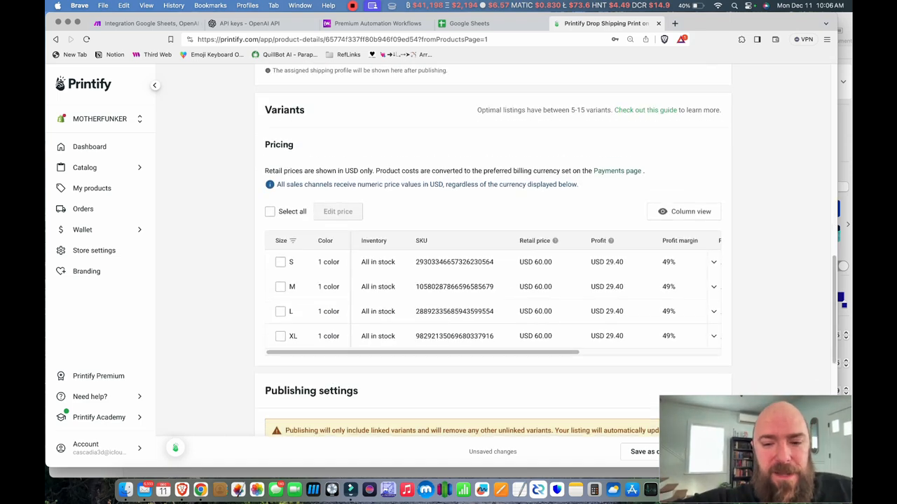
scroll("down", 3)
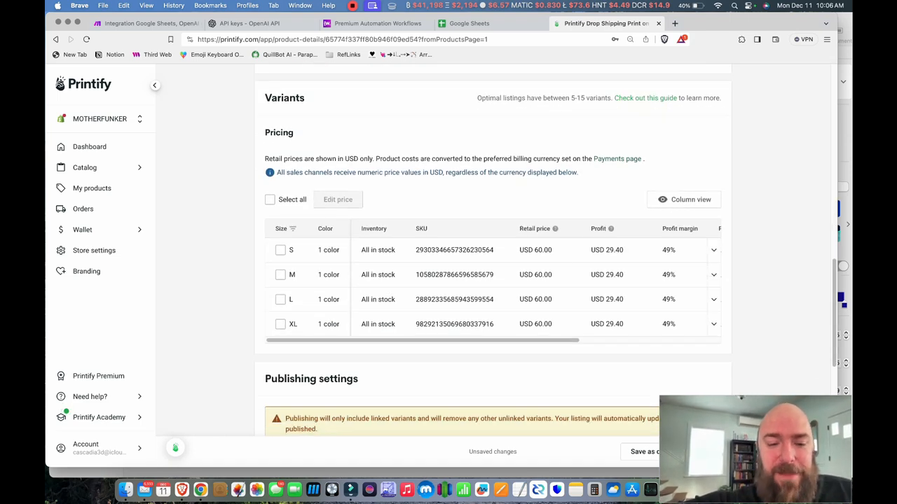
scroll("down", 3)
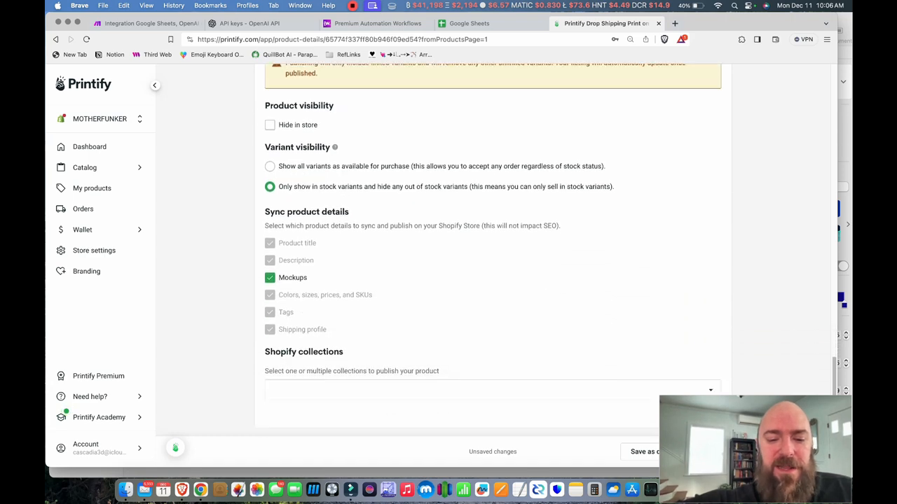
scroll("up", 3)
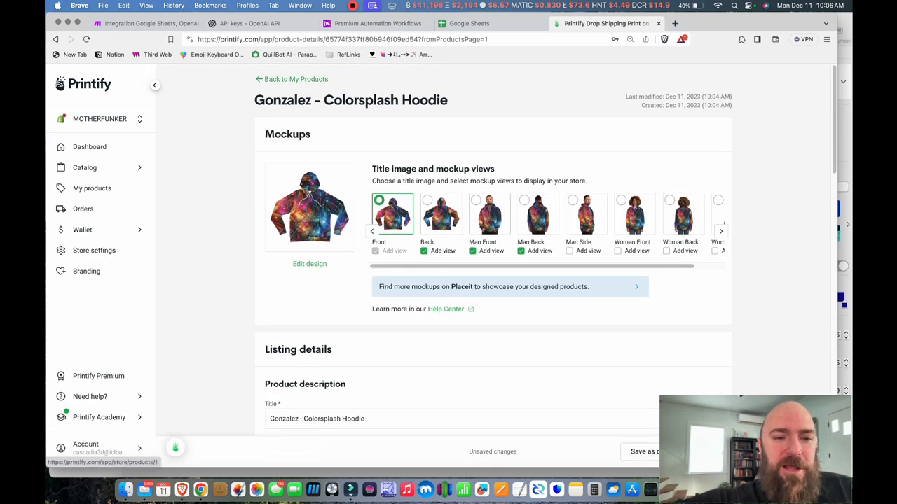
Step: Keep the scenario scheduled at regular 10-minute intervals and confirm with OK
left_click(292, 78)
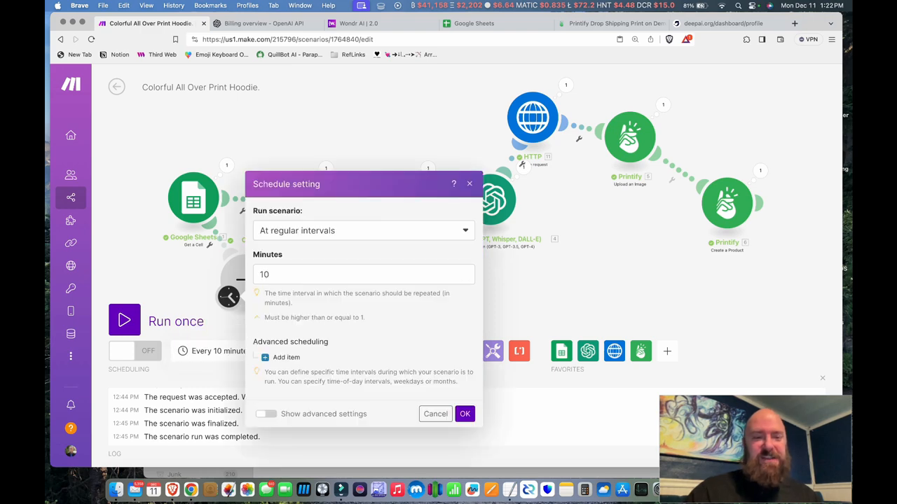
left_click(363, 230)
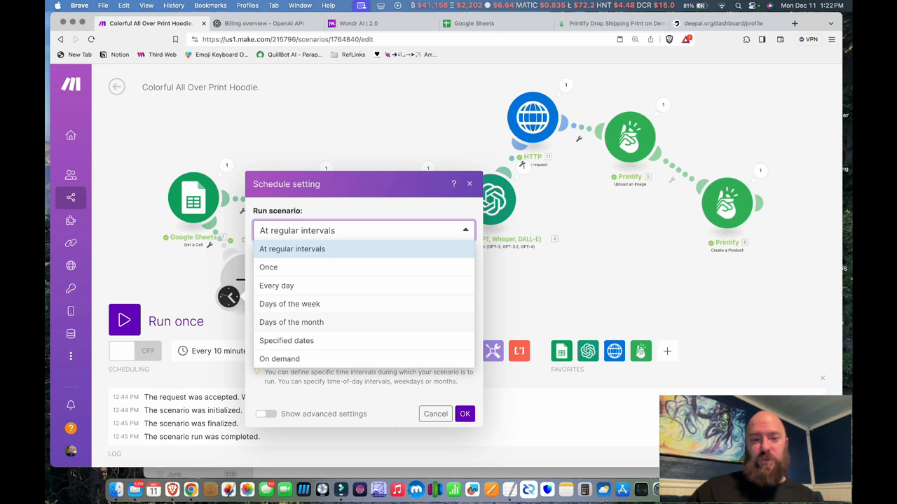
left_click(292, 249)
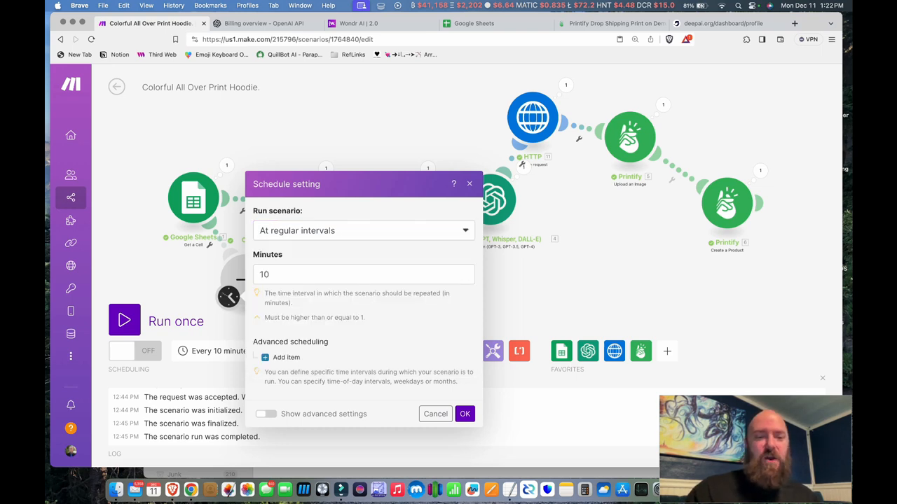
left_click(364, 274)
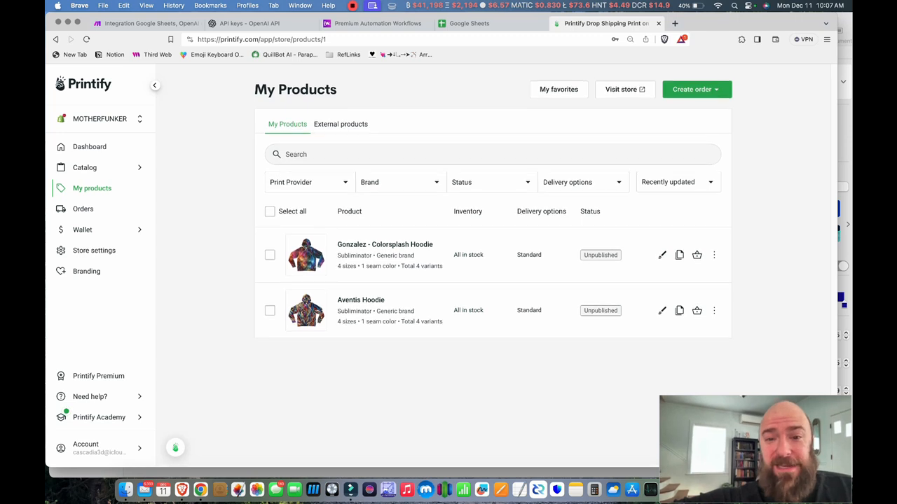
mouse_move(385, 245)
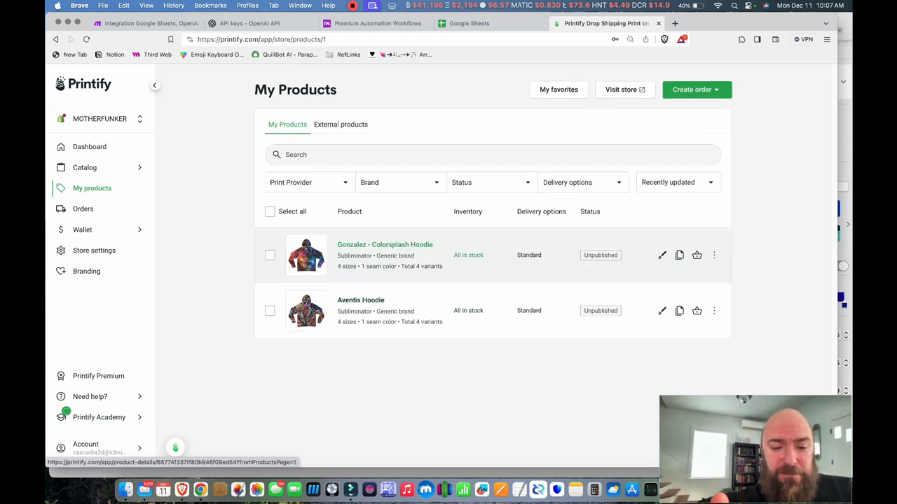